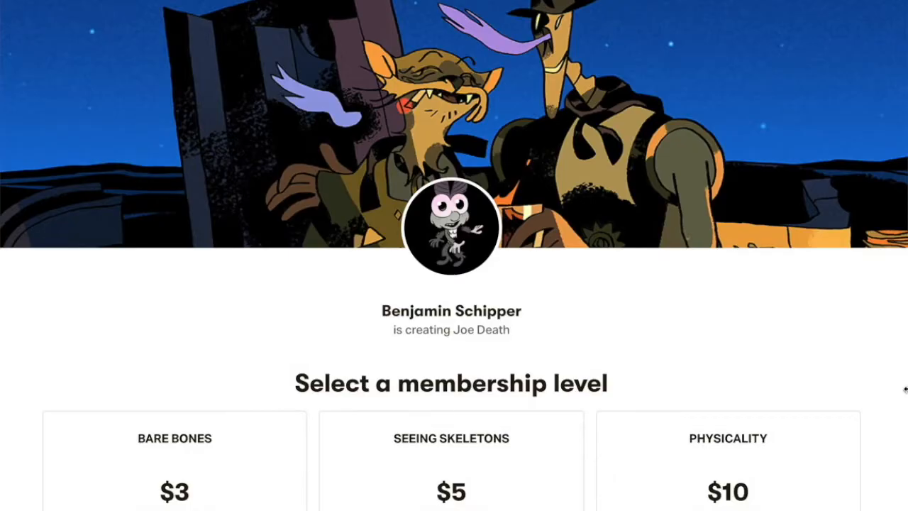
Scroll the Joe Death Patreon page past tiers and About to the November 2019 post
{"action": "scroll", "scroll_direction": "down", "scroll_amount": 3}
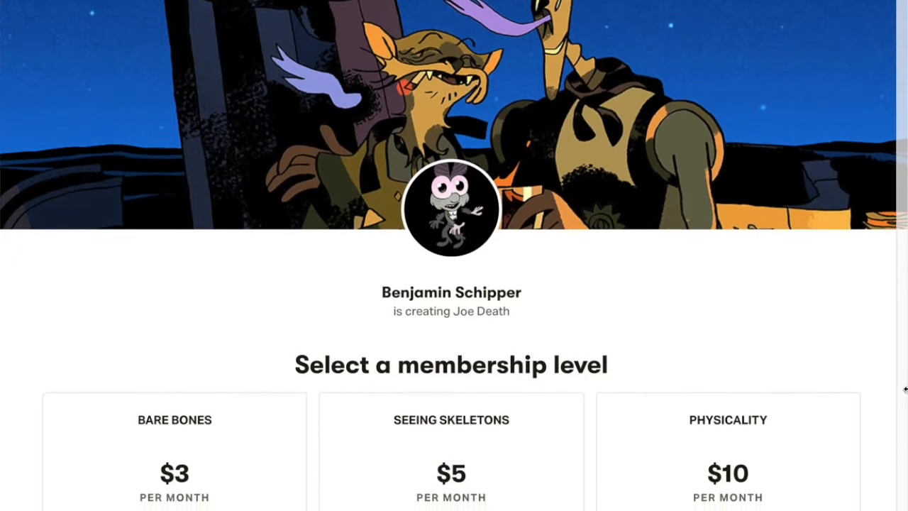
{"action": "scroll", "scroll_direction": "down", "scroll_amount": 3}
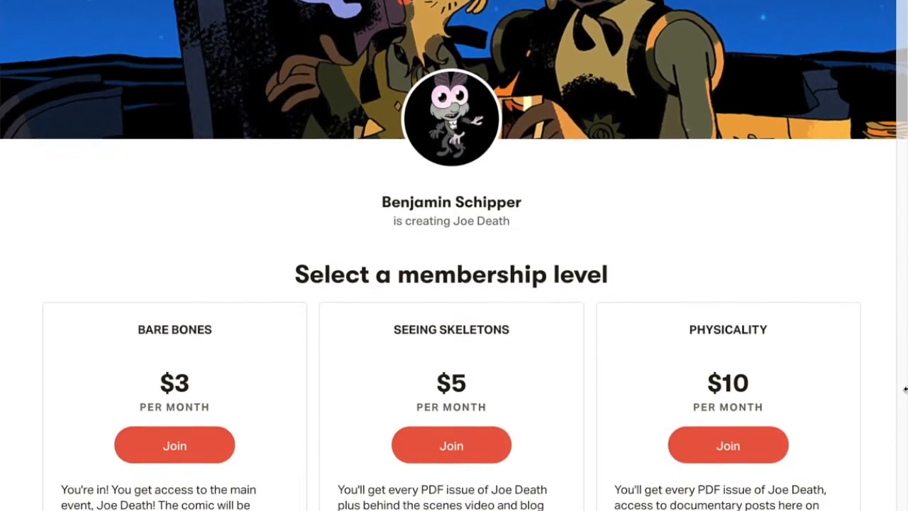
{"action": "scroll", "scroll_direction": "down", "scroll_amount": 3}
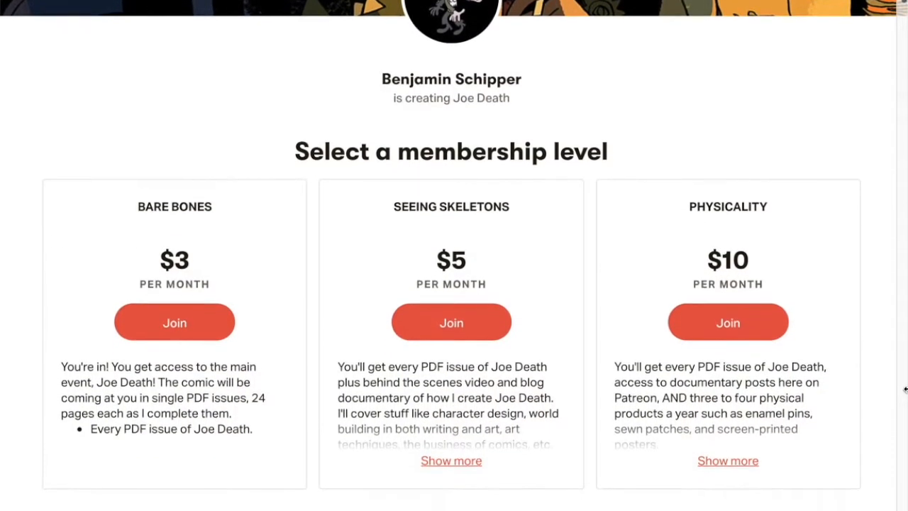
{"action": "scroll", "scroll_direction": "down", "scroll_amount": 3}
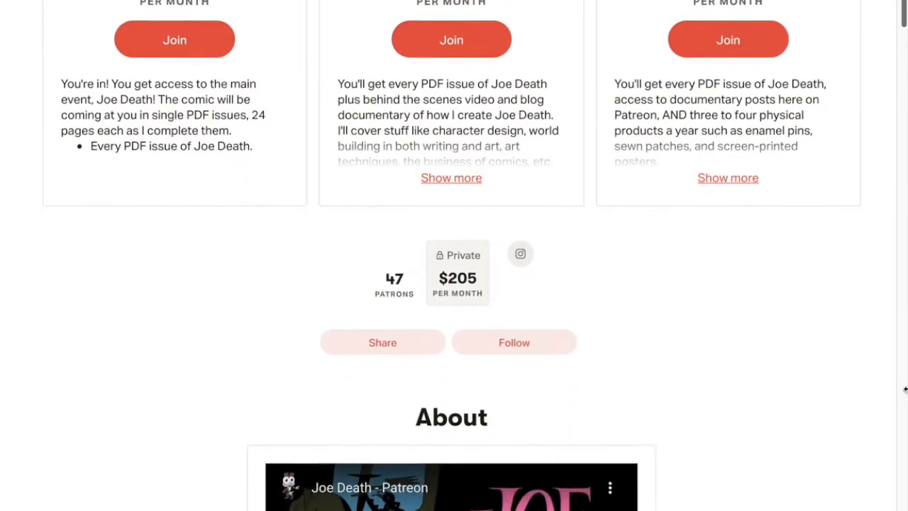
{"action": "scroll", "scroll_direction": "down", "scroll_amount": 3}
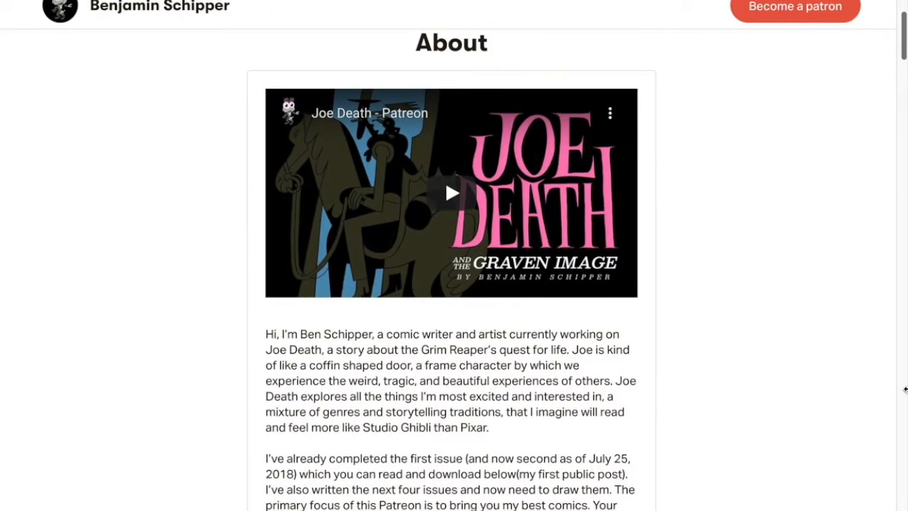
{"action": "scroll", "scroll_direction": "down", "scroll_amount": 3}
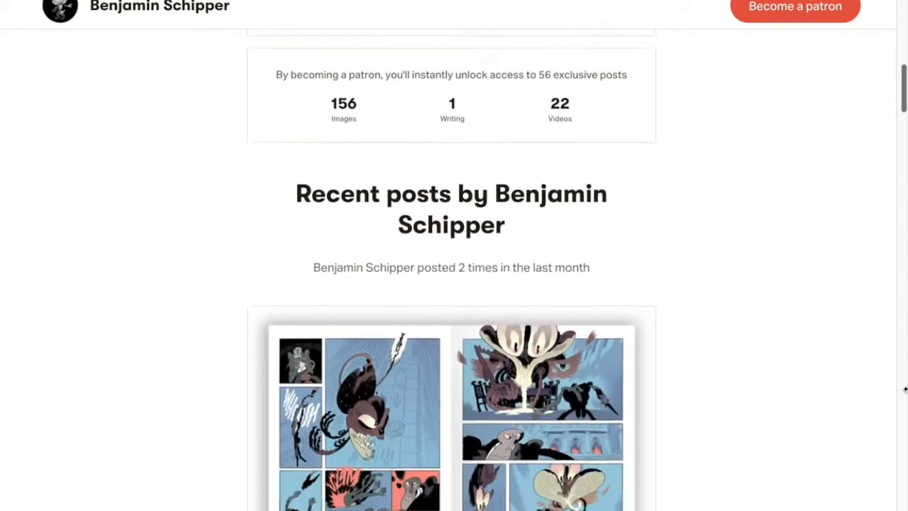
{"action": "scroll", "scroll_direction": "down", "scroll_amount": 3}
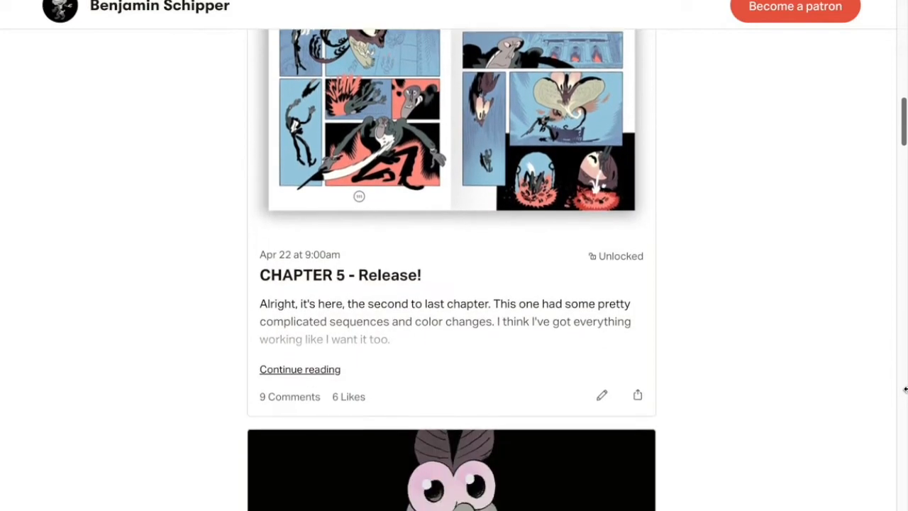
{"action": "scroll", "scroll_direction": "down", "scroll_amount": 3}
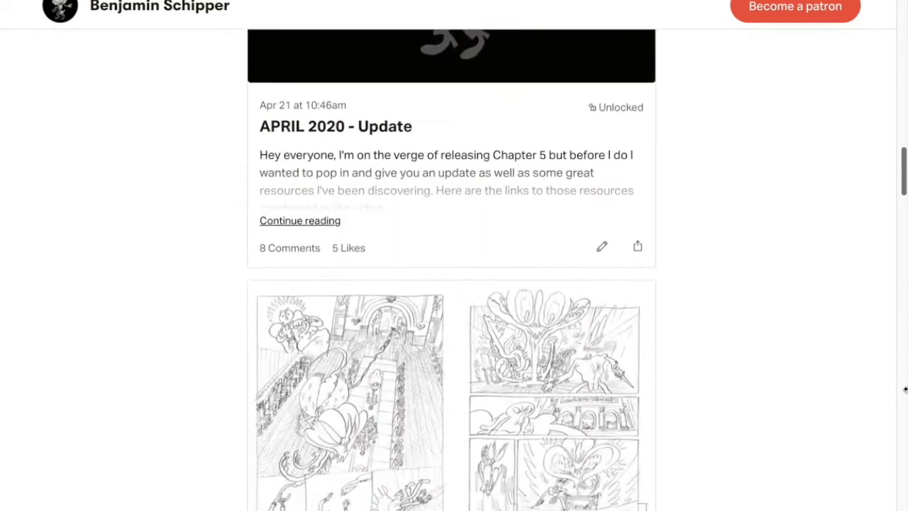
{"action": "scroll", "scroll_direction": "down", "scroll_amount": 3}
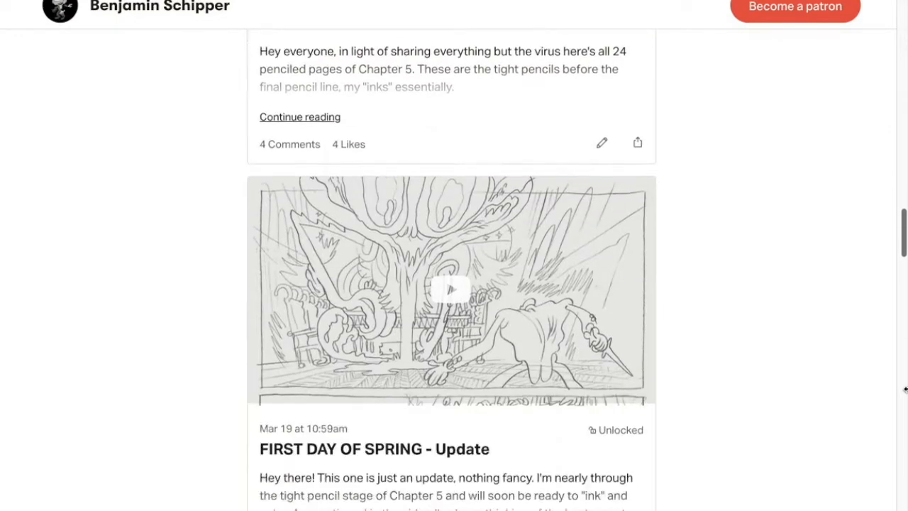
{"action": "scroll", "scroll_direction": "down", "scroll_amount": 3}
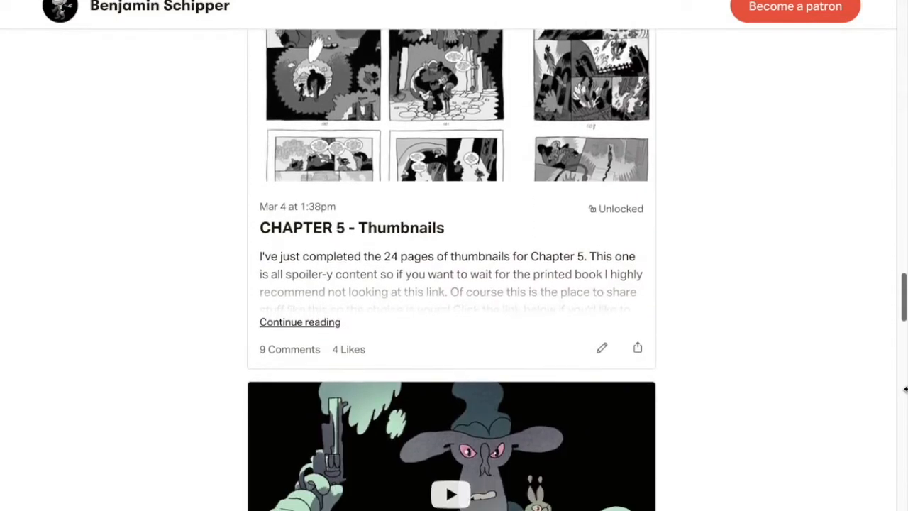
{"action": "scroll", "scroll_direction": "down", "scroll_amount": 3}
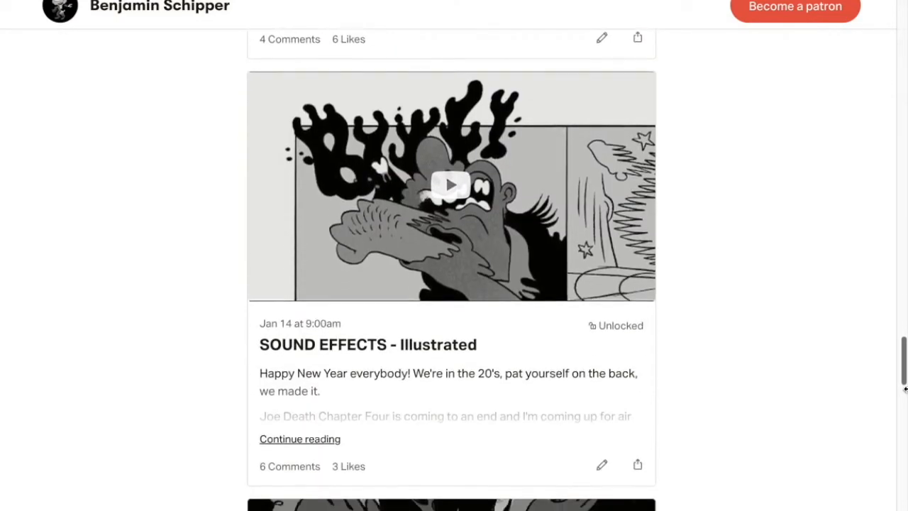
{"action": "scroll", "scroll_direction": "down", "scroll_amount": 3}
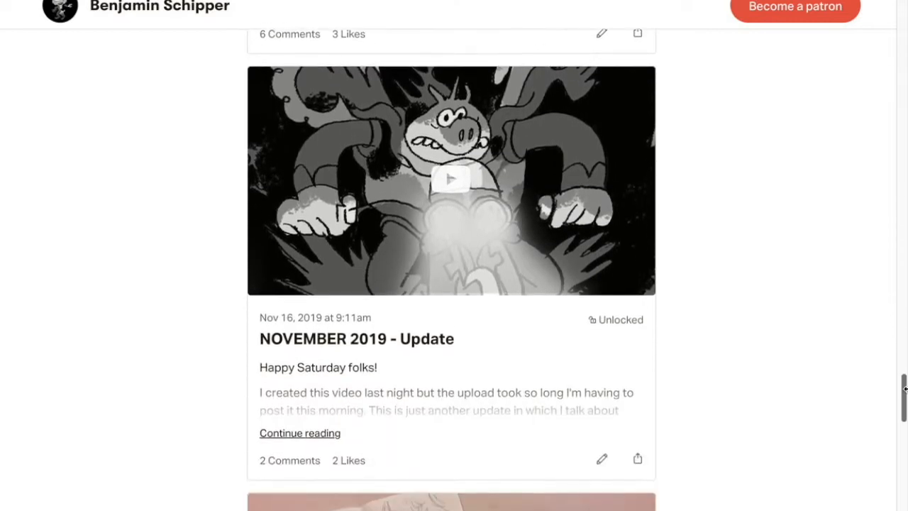
{"action": "scroll", "scroll_direction": "down", "scroll_amount": 3}
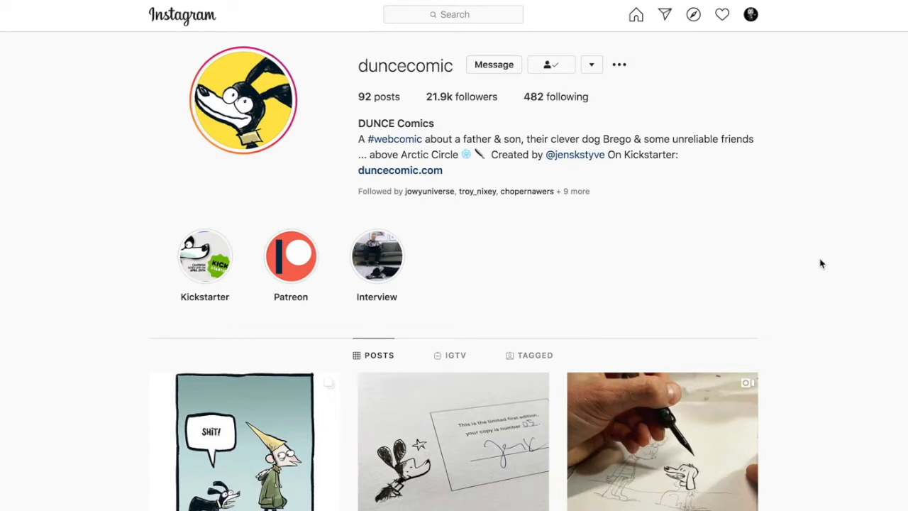
Scroll far down the DUNCE Comics Instagram grid to the older comic strip posts
{"action": "scroll", "scroll_direction": "down", "scroll_amount": 3}
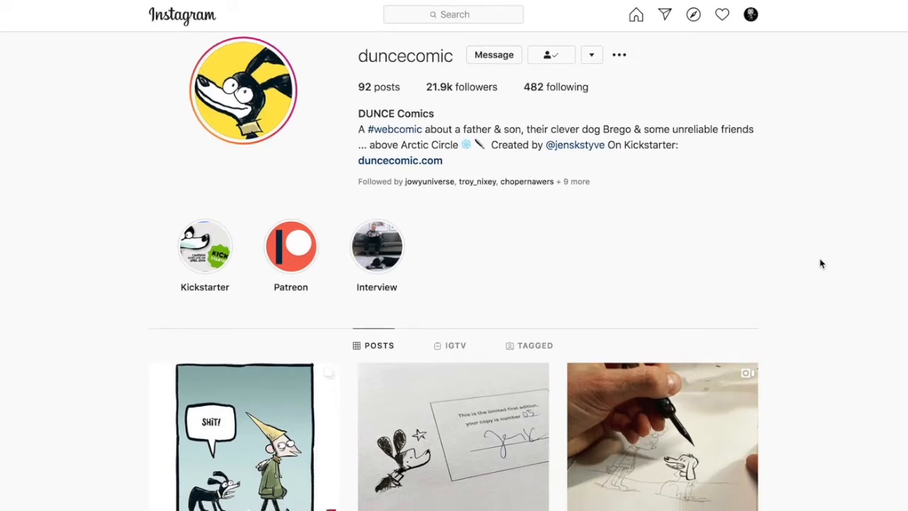
{"action": "scroll", "scroll_direction": "down", "scroll_amount": 3}
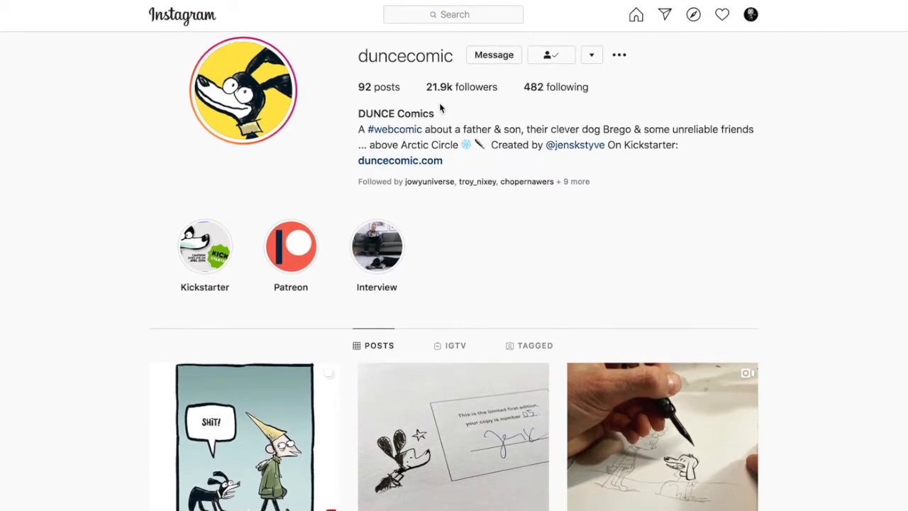
{"action": "mouse_move", "coordinate": [751, 207]}
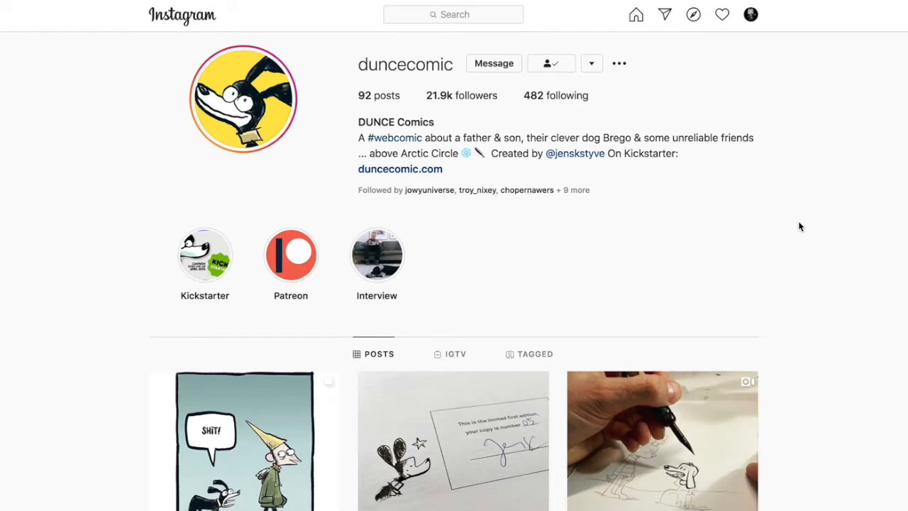
{"action": "mouse_move", "coordinate": [801, 222]}
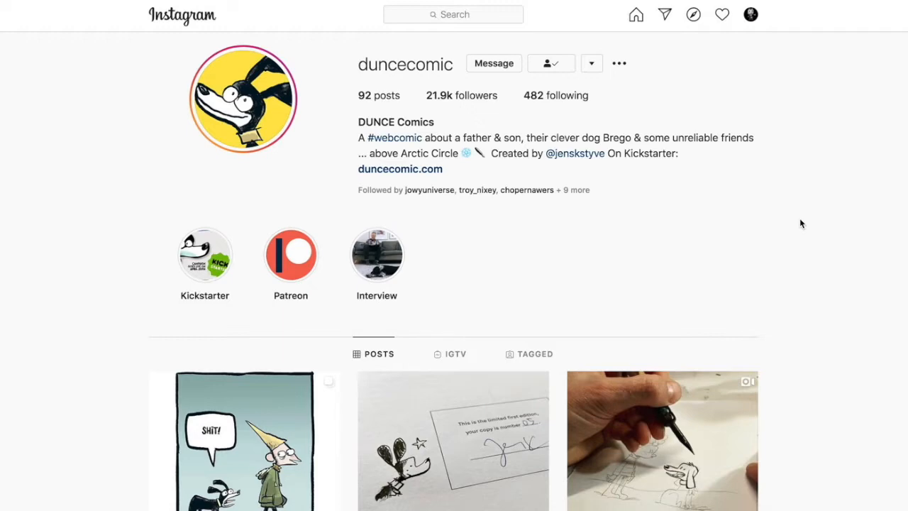
{"action": "scroll", "scroll_direction": "down", "scroll_amount": 3}
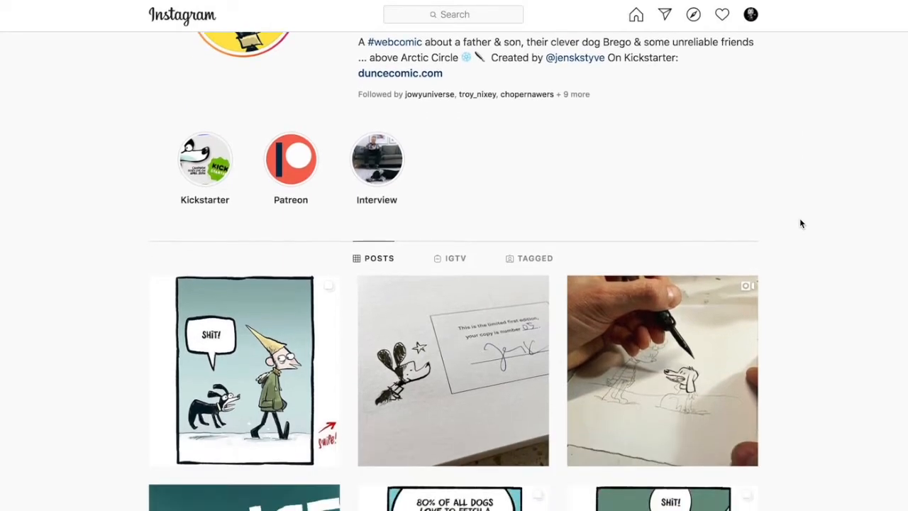
{"action": "scroll", "scroll_direction": "down", "scroll_amount": 3}
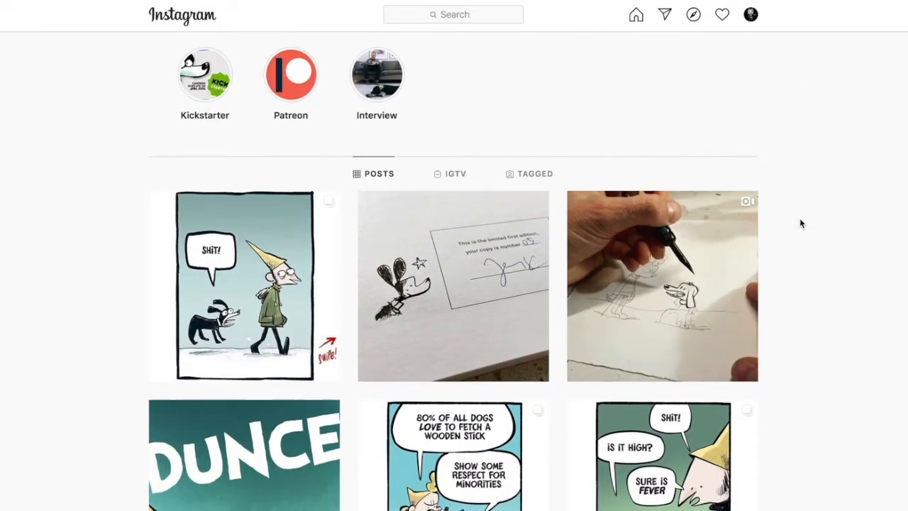
{"action": "scroll", "scroll_direction": "down", "scroll_amount": 3}
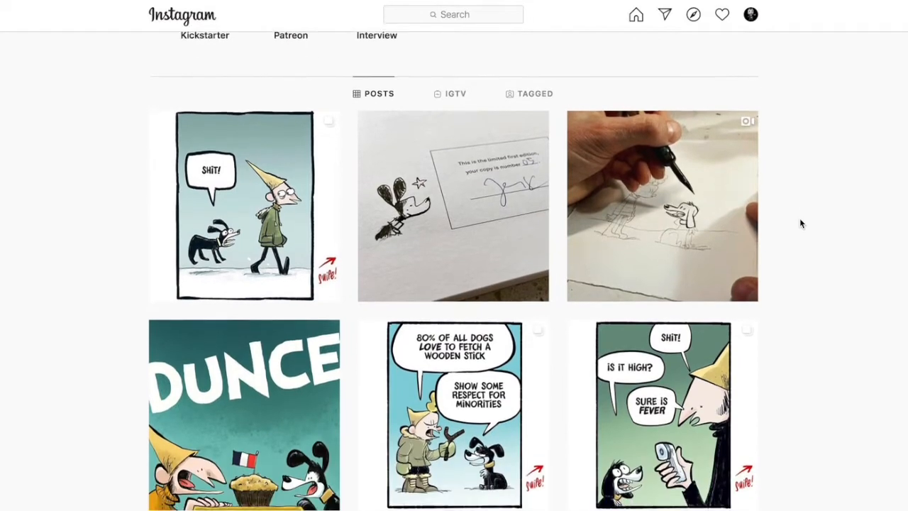
{"action": "scroll", "scroll_direction": "down", "scroll_amount": 3}
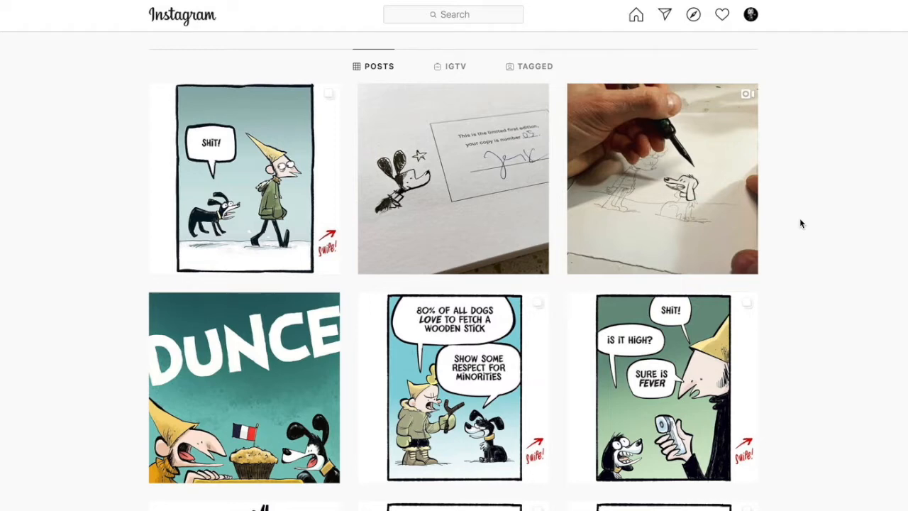
{"action": "scroll", "scroll_direction": "down", "scroll_amount": 3}
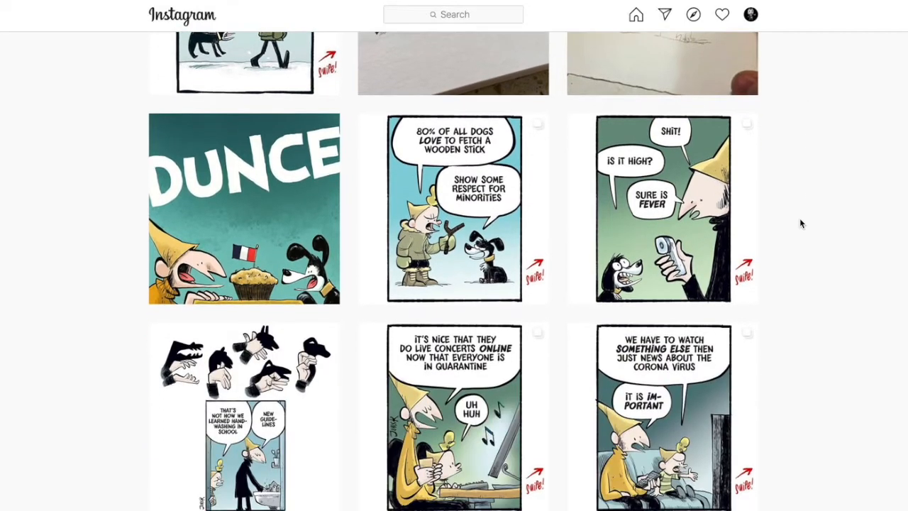
{"action": "scroll", "scroll_direction": "down", "scroll_amount": 3}
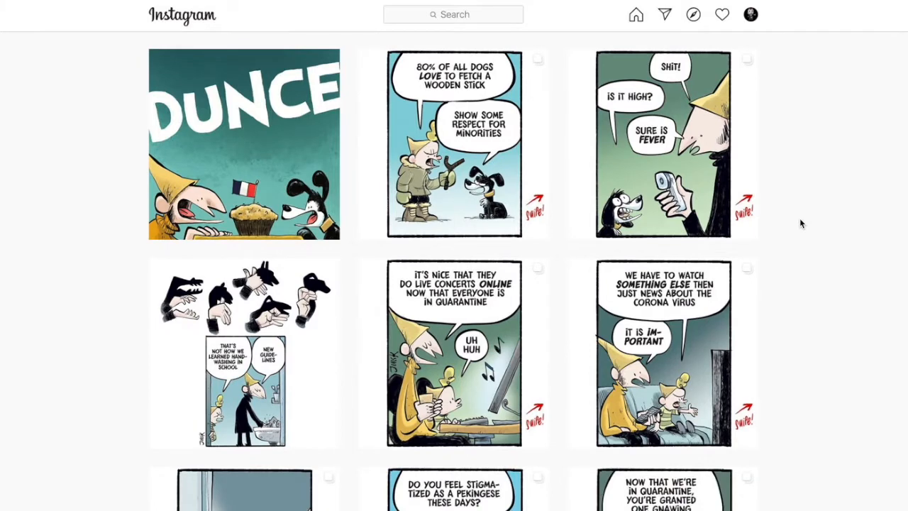
{"action": "scroll", "scroll_direction": "down", "scroll_amount": 3}
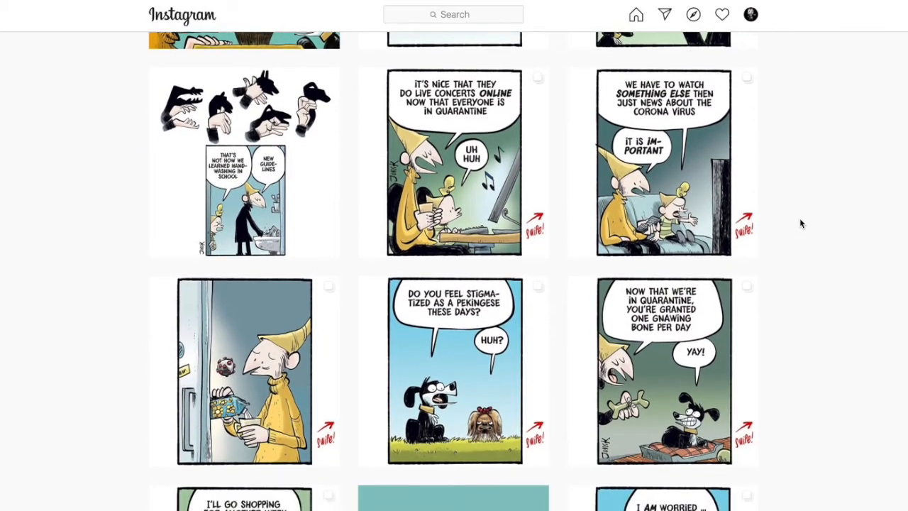
{"action": "scroll", "scroll_direction": "down", "scroll_amount": 3}
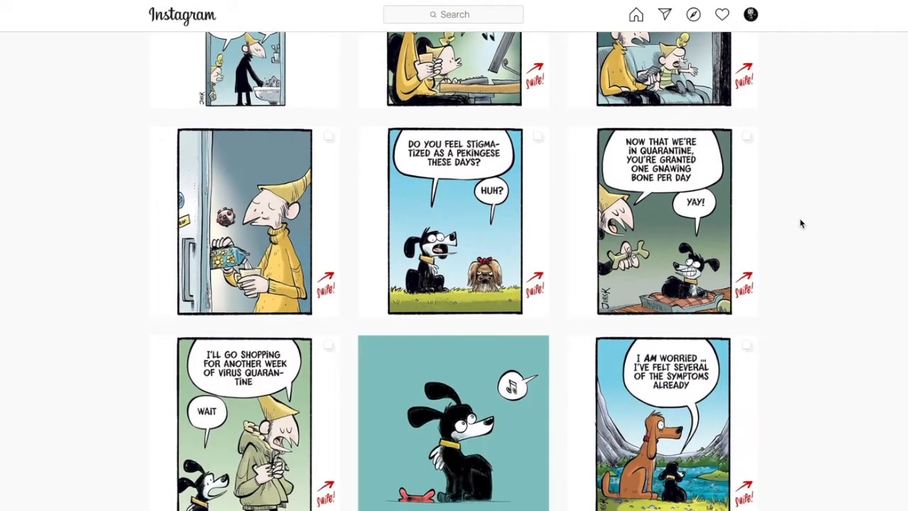
{"action": "scroll", "scroll_direction": "down", "scroll_amount": 3}
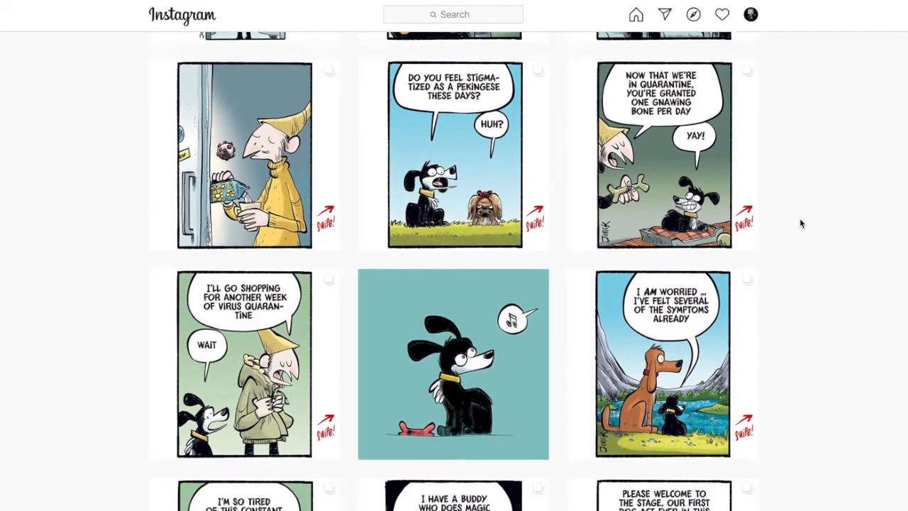
{"action": "scroll", "scroll_direction": "down", "scroll_amount": 3}
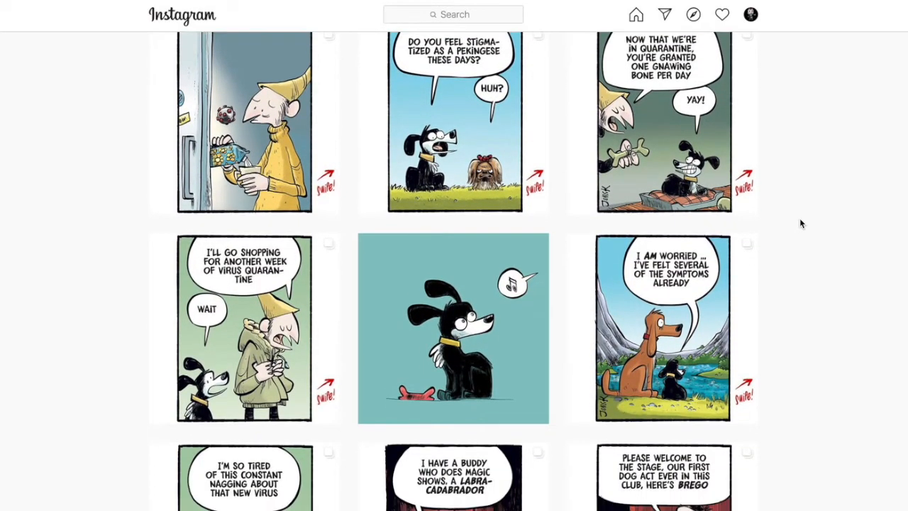
{"action": "scroll", "scroll_direction": "down", "scroll_amount": 3}
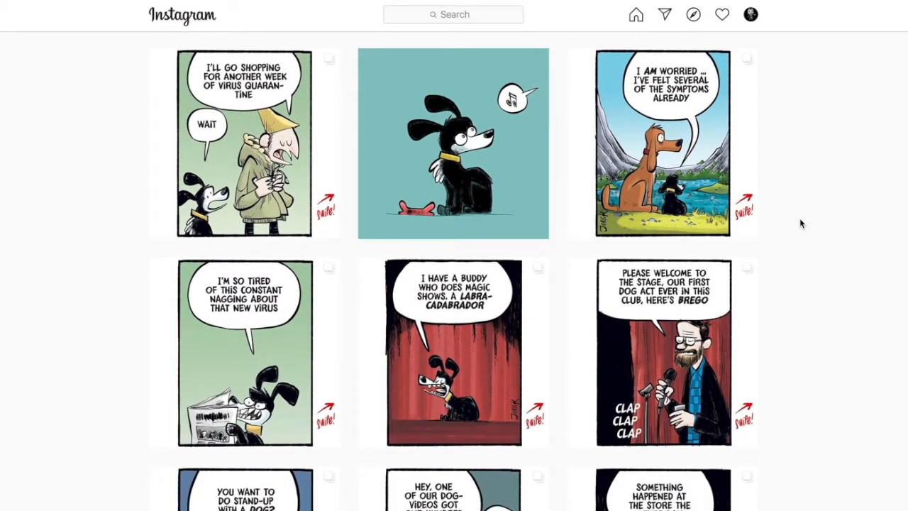
{"action": "scroll", "scroll_direction": "down", "scroll_amount": 3}
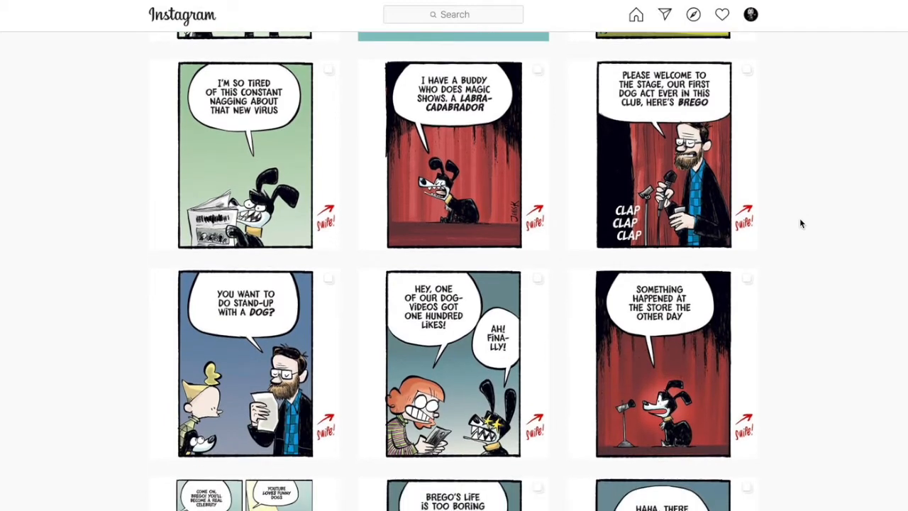
{"action": "scroll", "scroll_direction": "down", "scroll_amount": 3}
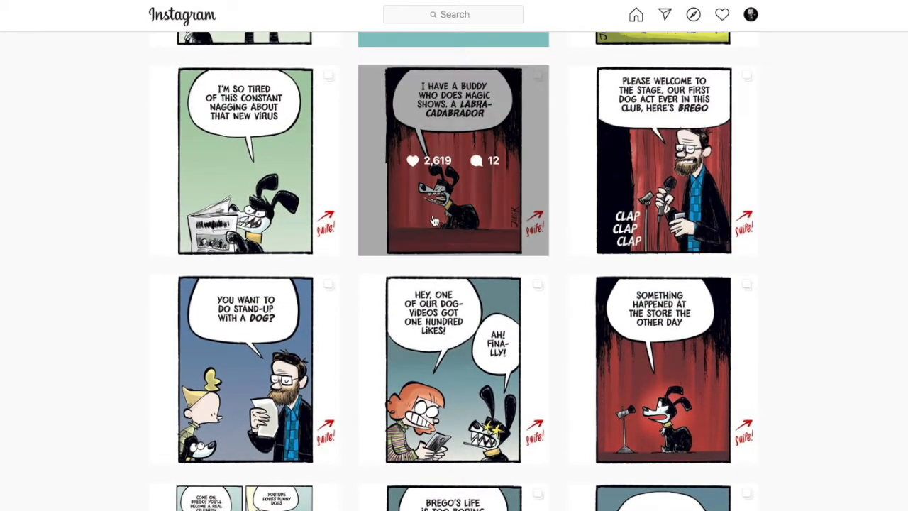
{"action": "scroll", "scroll_direction": "down", "scroll_amount": 3}
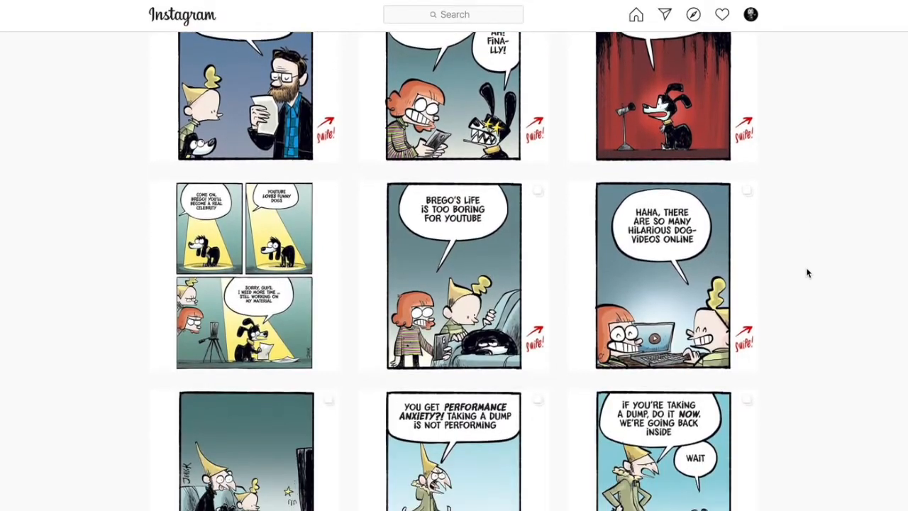
{"action": "scroll", "scroll_direction": "down", "scroll_amount": 3}
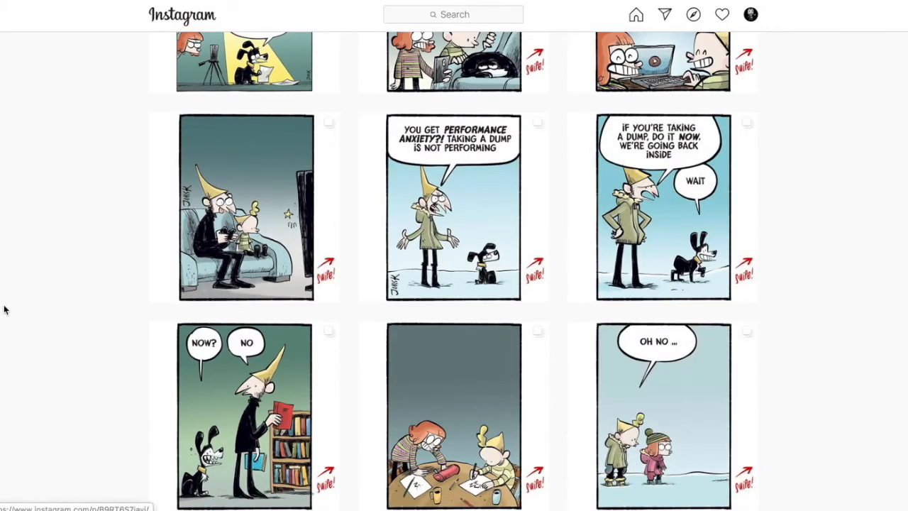
{"action": "mouse_move", "coordinate": [60, 254]}
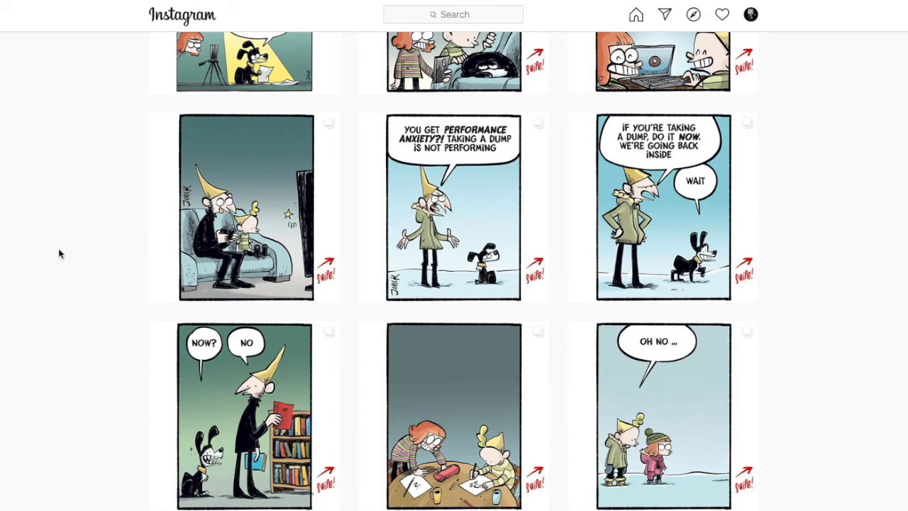
{"action": "scroll", "scroll_direction": "down", "scroll_amount": 3}
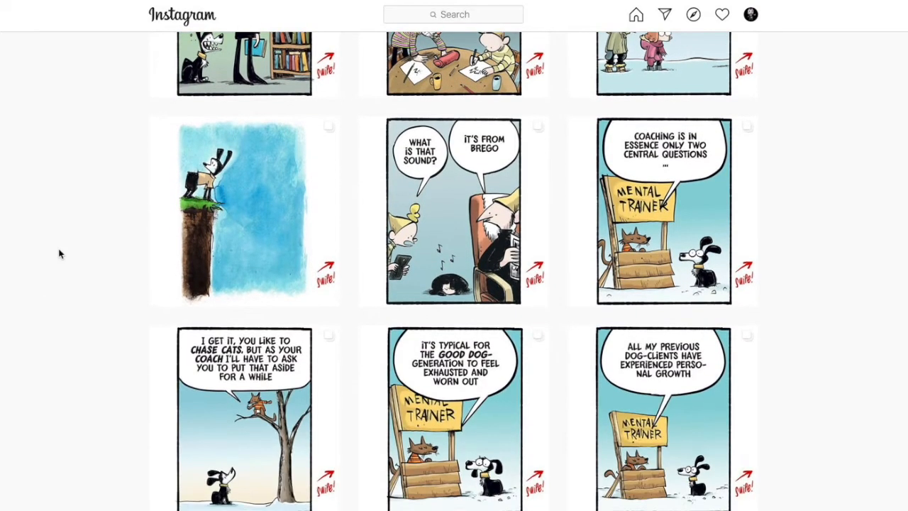
{"action": "scroll", "scroll_direction": "down", "scroll_amount": 3}
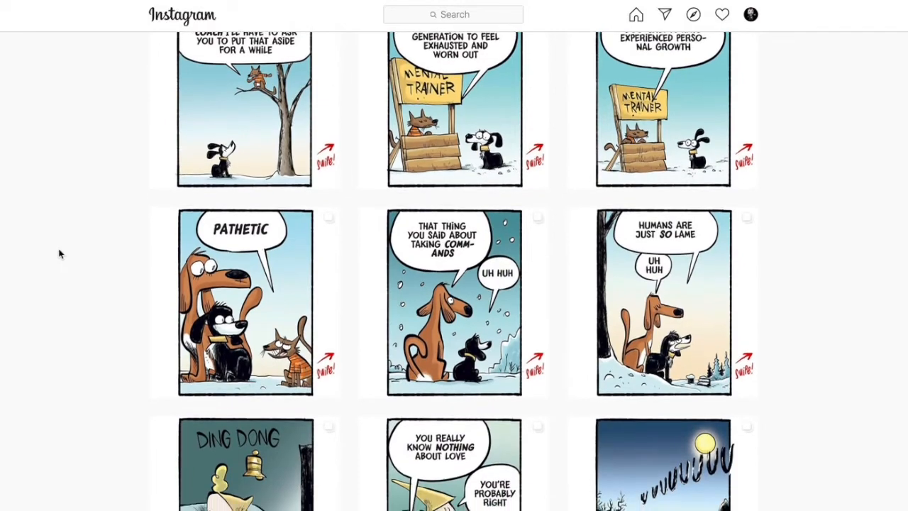
{"action": "scroll", "scroll_direction": "down", "scroll_amount": 3}
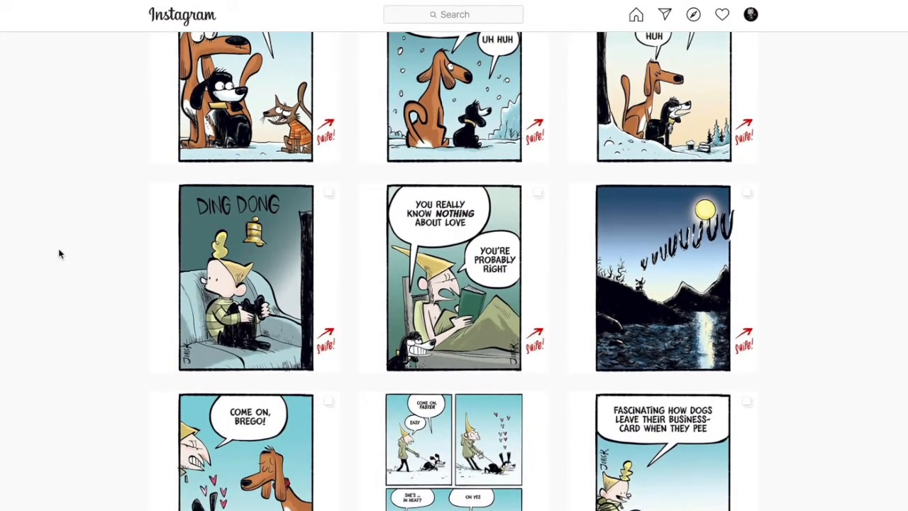
{"action": "scroll", "scroll_direction": "down", "scroll_amount": 3}
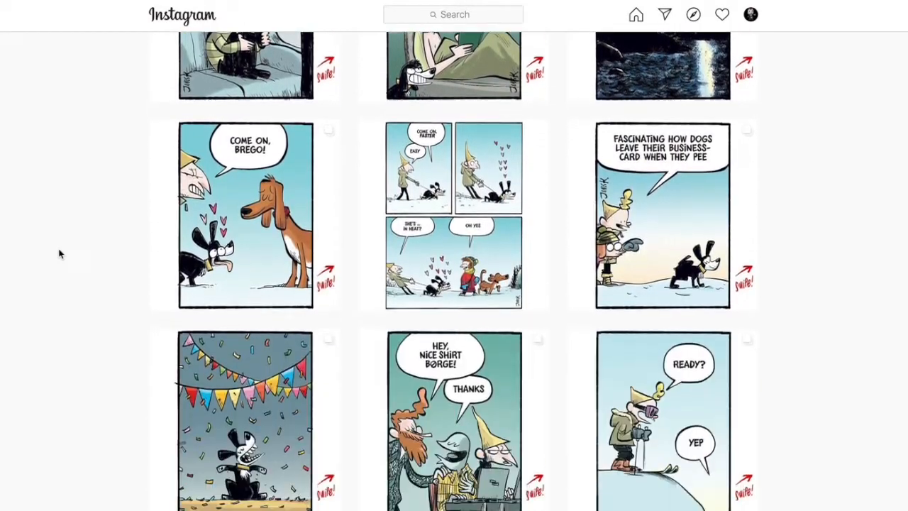
{"action": "scroll", "scroll_direction": "down", "scroll_amount": 3}
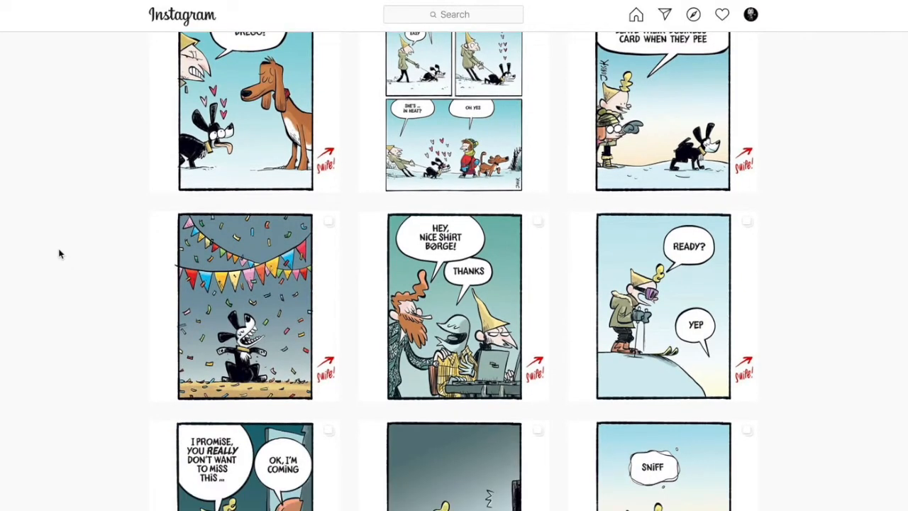
{"action": "scroll", "scroll_direction": "down", "scroll_amount": 3}
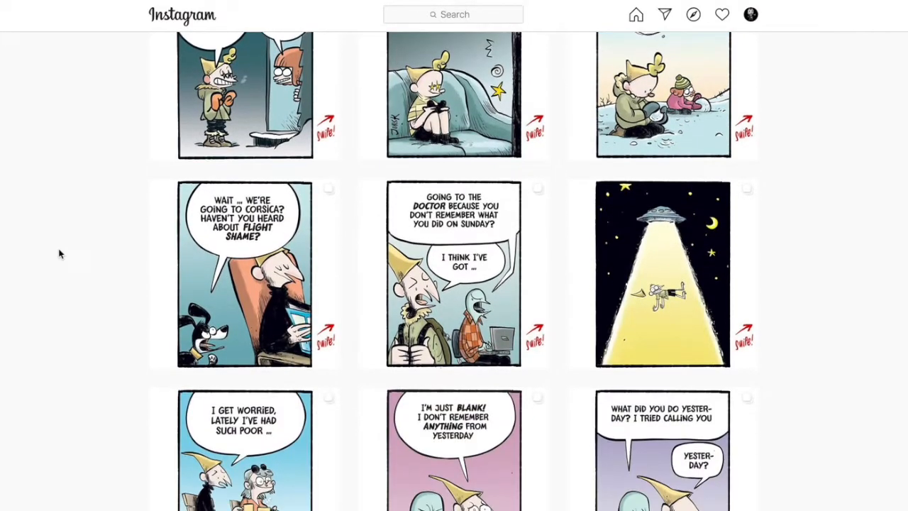
{"action": "scroll", "scroll_direction": "down", "scroll_amount": 3}
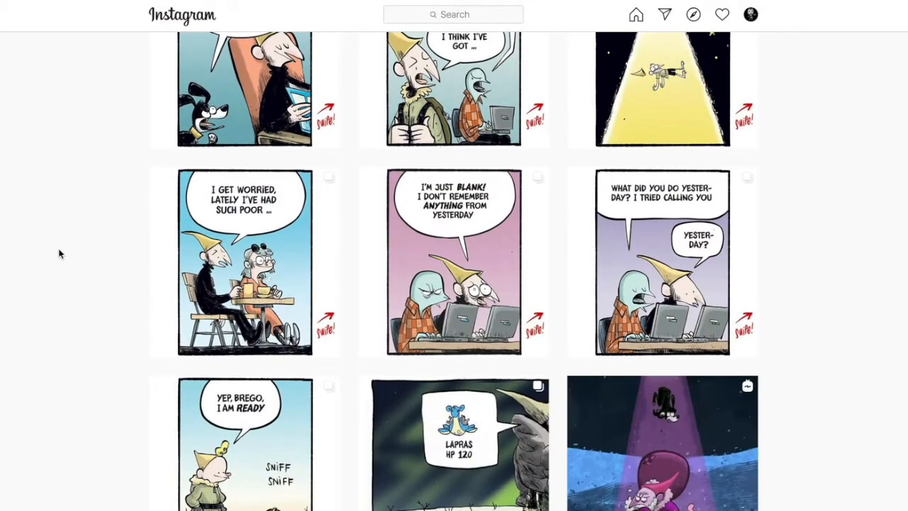
{"action": "scroll", "scroll_direction": "down", "scroll_amount": 3}
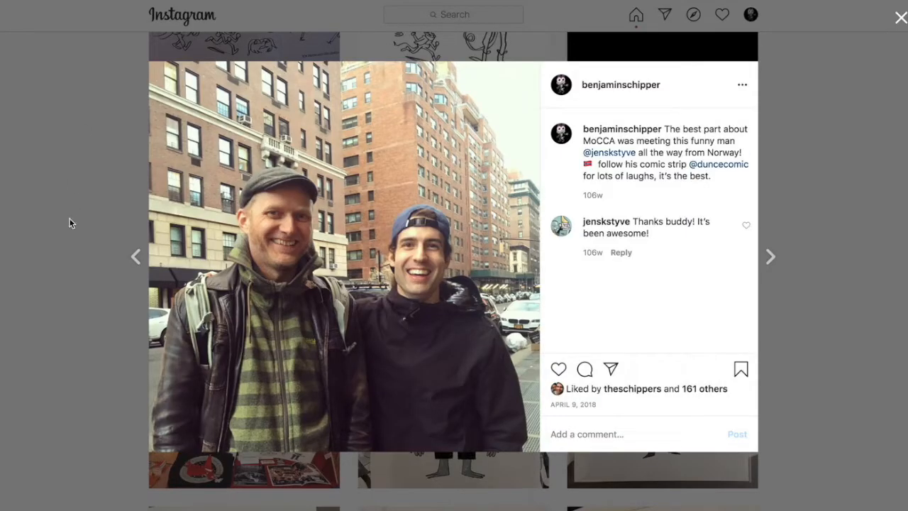
{"action": "mouse_move", "coordinate": [661, 298]}
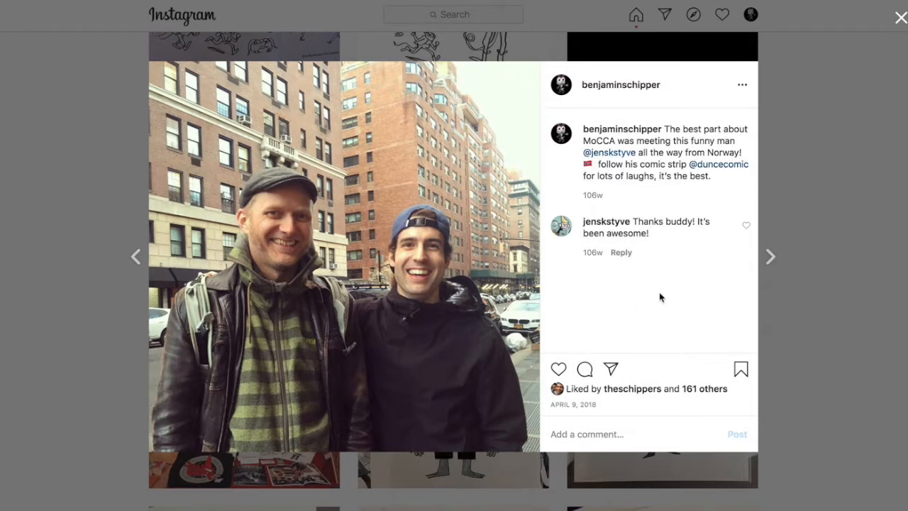
{"action": "mouse_move", "coordinate": [671, 281]}
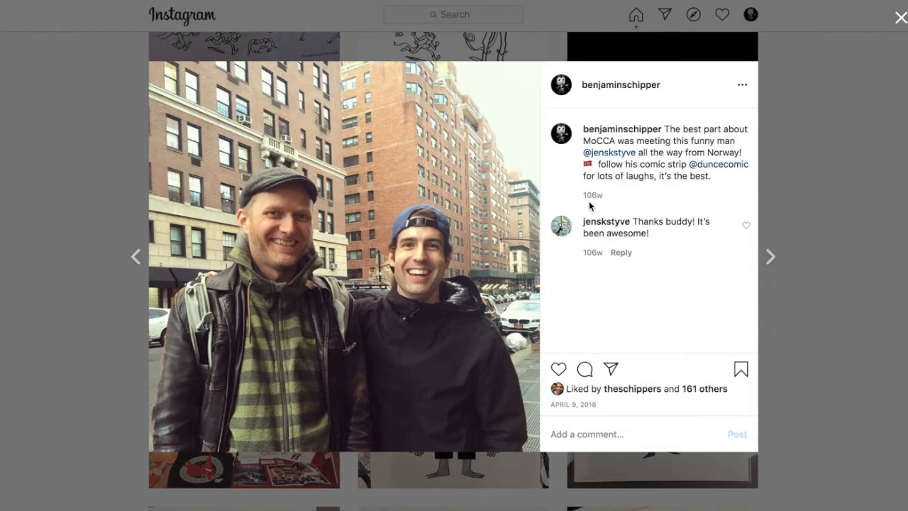
{"action": "mouse_move", "coordinate": [594, 454]}
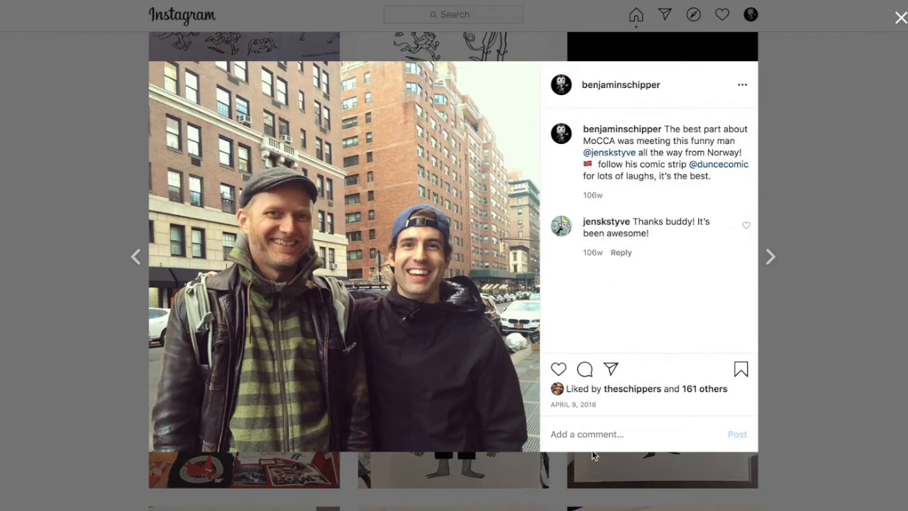
{"action": "mouse_move", "coordinate": [693, 254]}
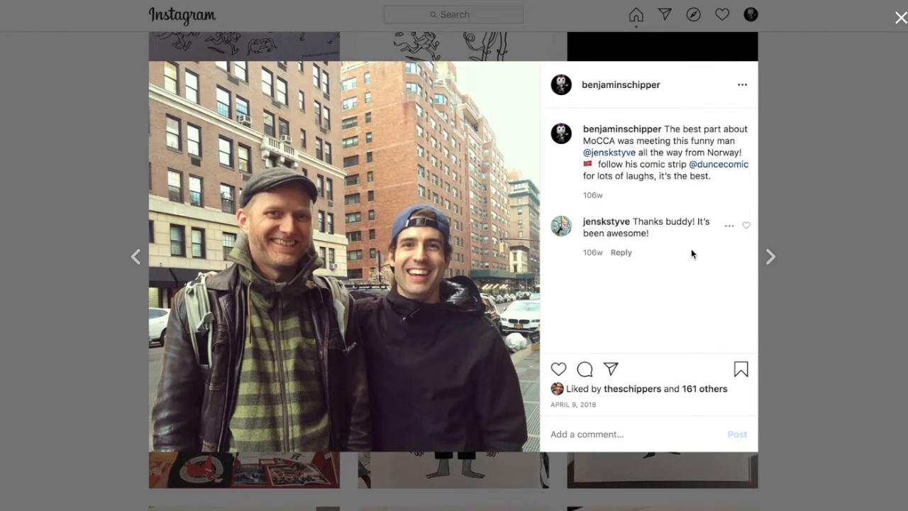
{"action": "mouse_move", "coordinate": [621, 257]}
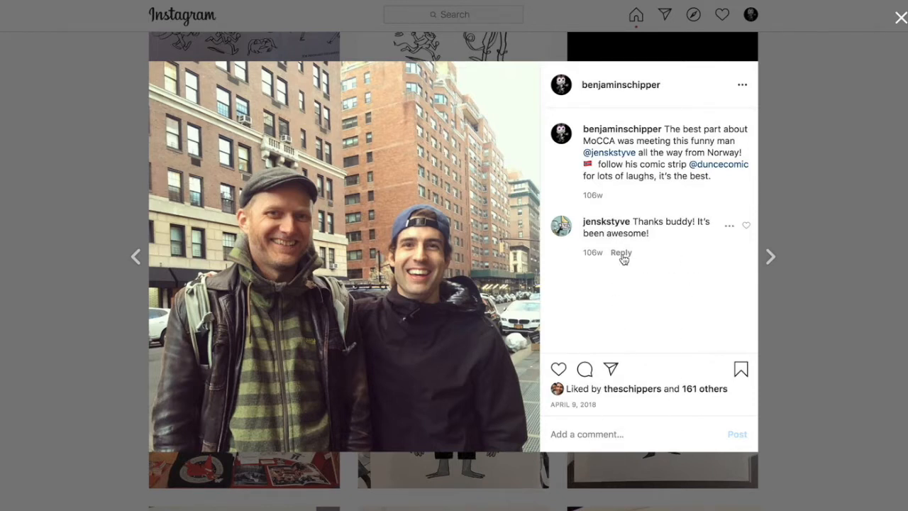
{"action": "mouse_move", "coordinate": [808, 314]}
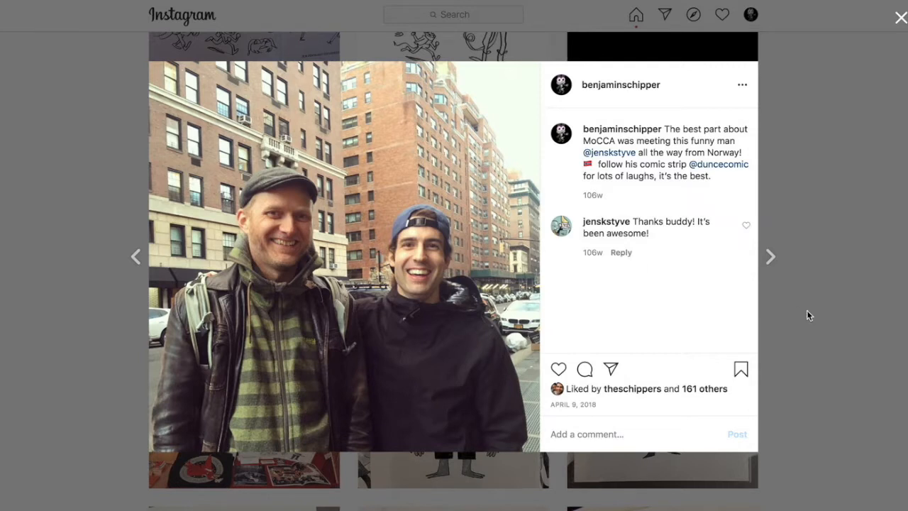
{"action": "mouse_move", "coordinate": [802, 307]}
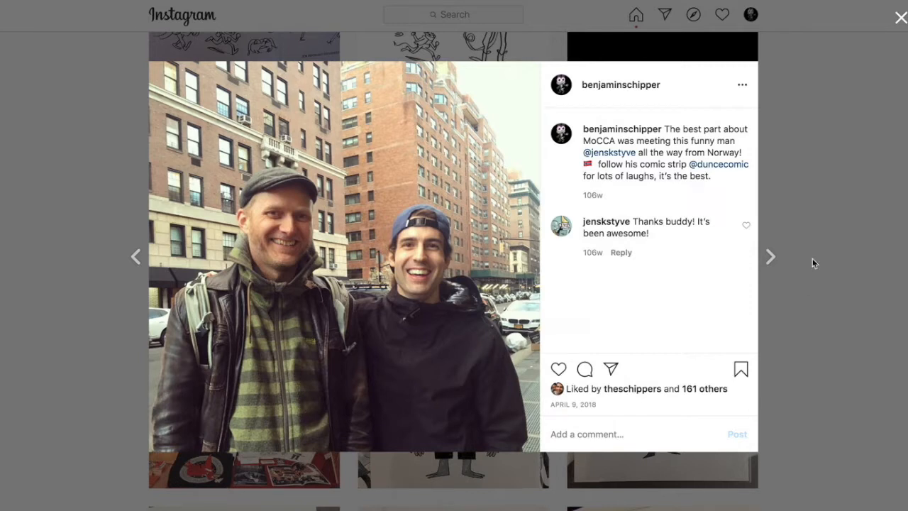
{"action": "mouse_move", "coordinate": [849, 152]}
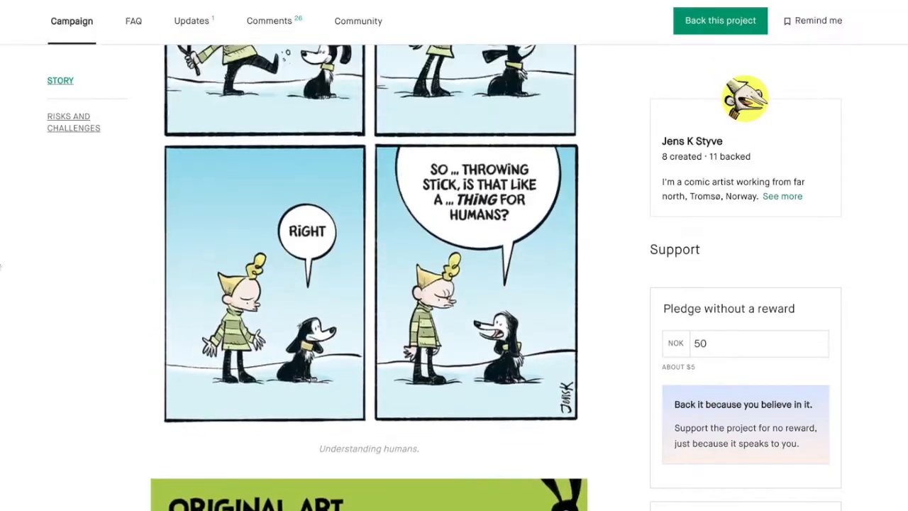
Scroll the Dunce: Brego Kickstarter campaign page toward the pledge stats
{"action": "scroll", "scroll_direction": "down", "scroll_amount": 3}
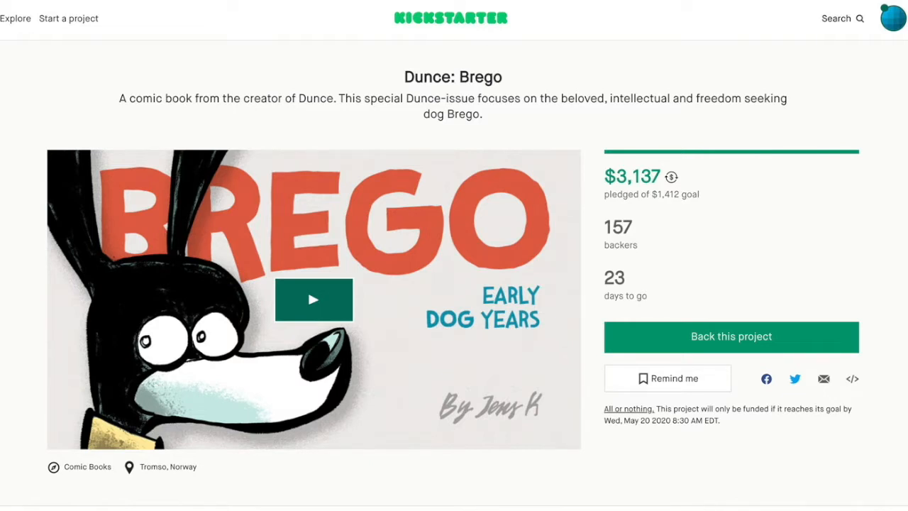
{"action": "mouse_move", "coordinate": [332, 105]}
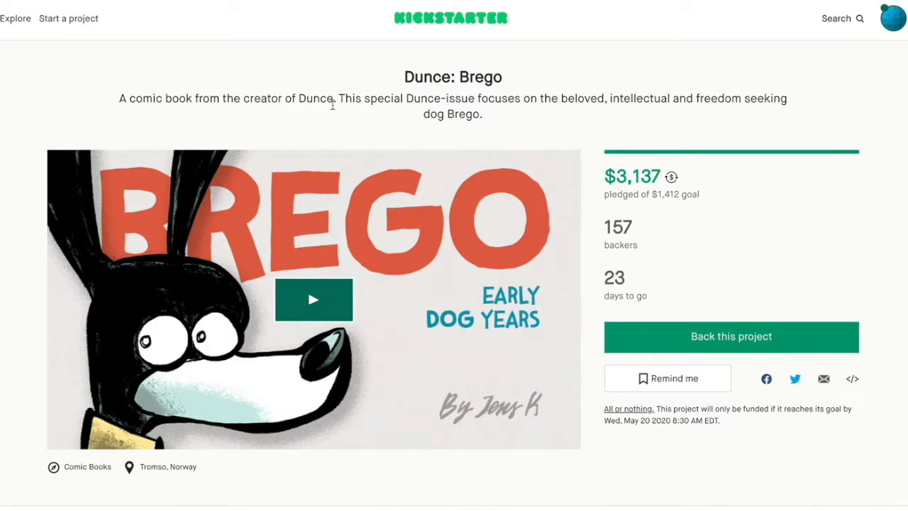
{"action": "mouse_move", "coordinate": [511, 43]}
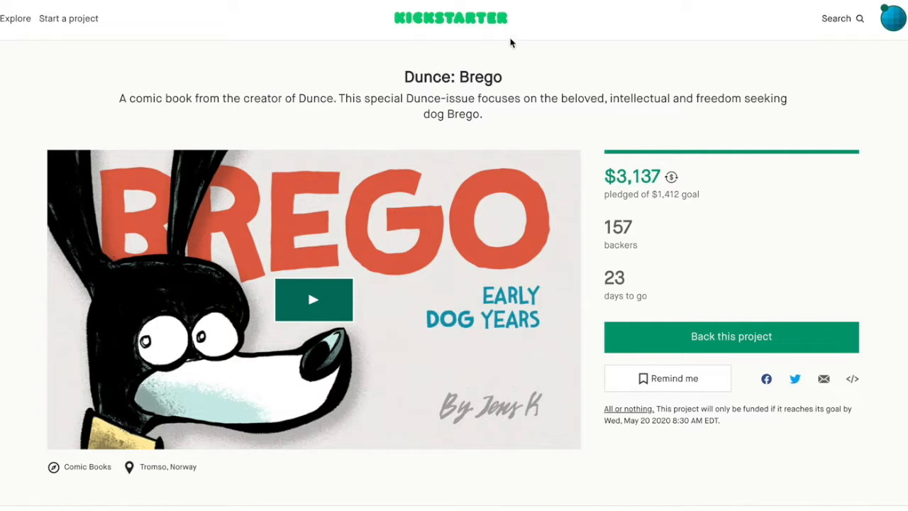
{"action": "mouse_move", "coordinate": [540, 34]}
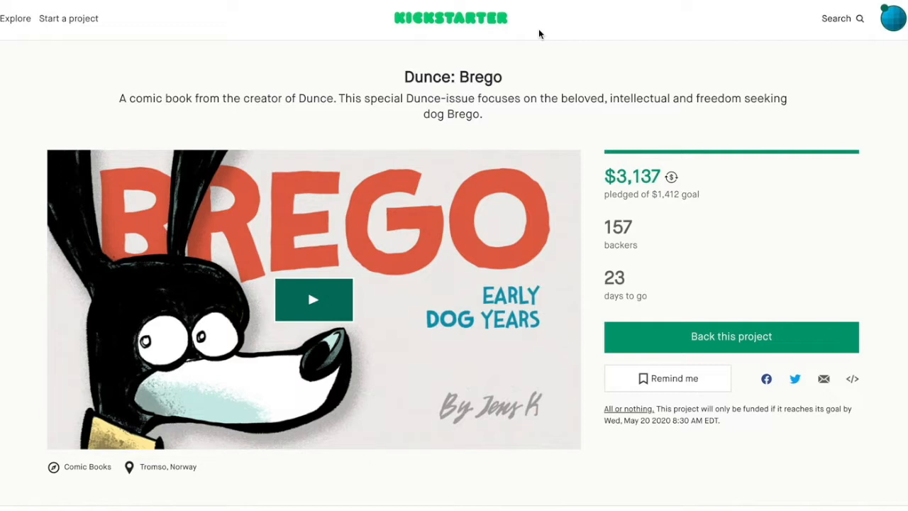
{"action": "mouse_move", "coordinate": [553, 12]}
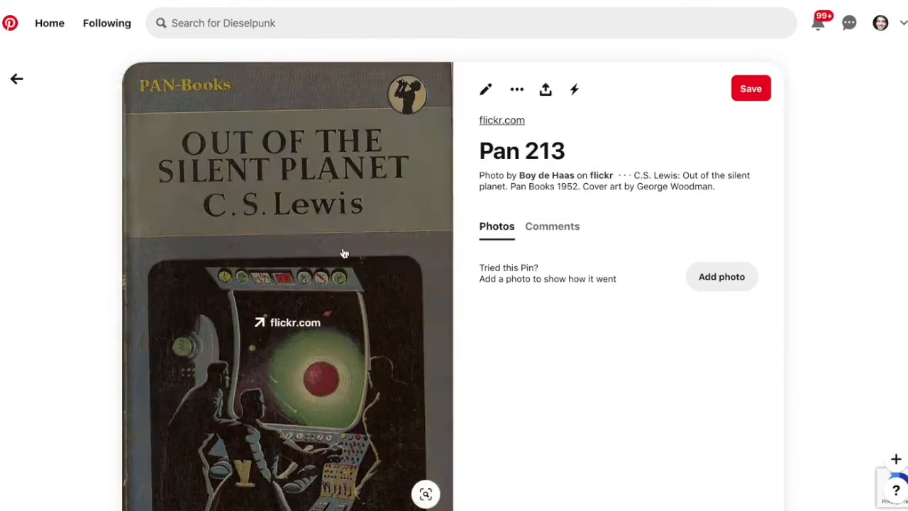
{"action": "scroll", "scroll_direction": "down", "scroll_amount": 3}
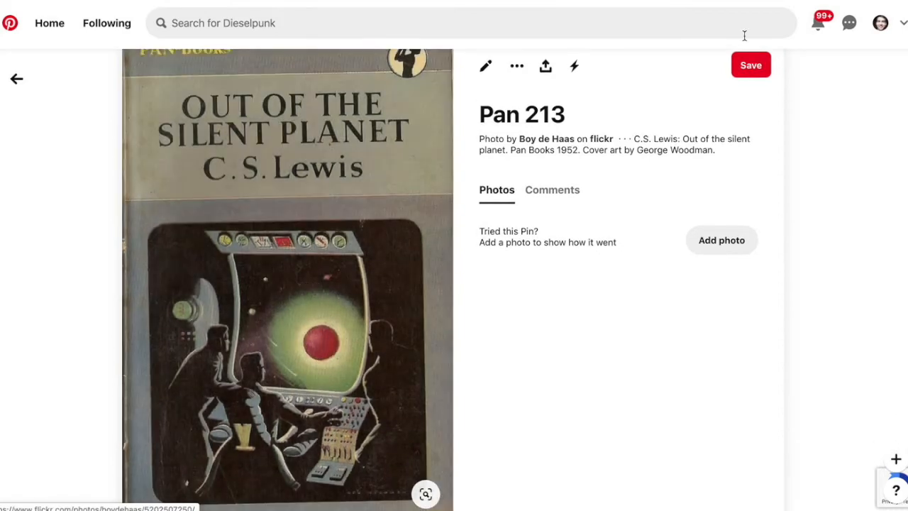
{"action": "mouse_move", "coordinate": [358, 296]}
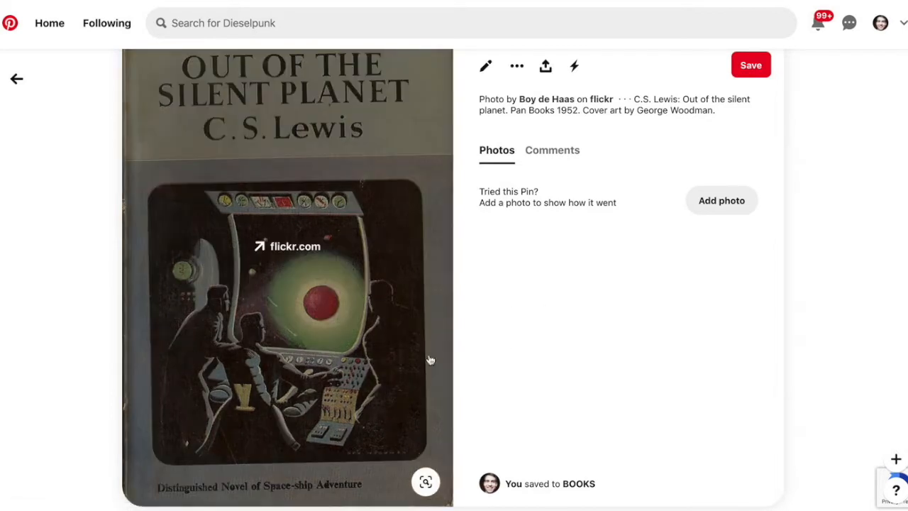
{"action": "mouse_move", "coordinate": [271, 287]}
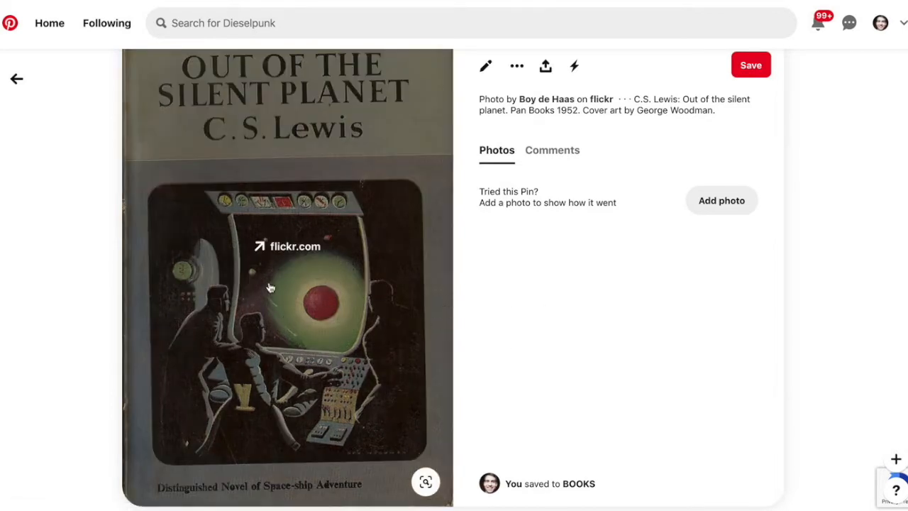
{"action": "mouse_move", "coordinate": [296, 328]}
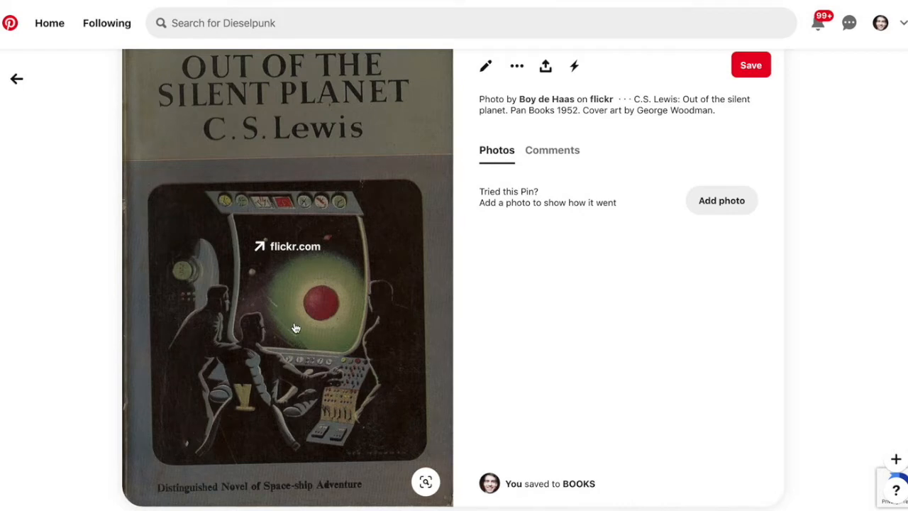
{"action": "mouse_move", "coordinate": [312, 262]}
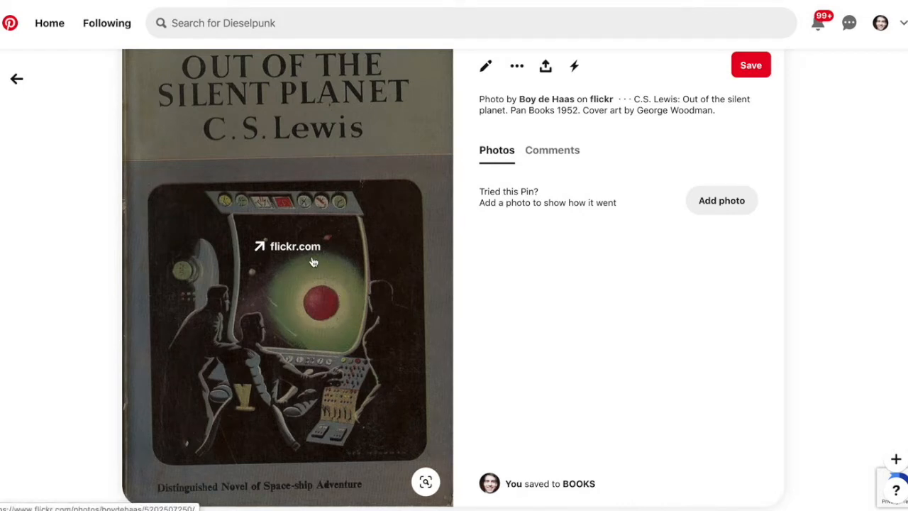
{"action": "mouse_move", "coordinate": [333, 305]}
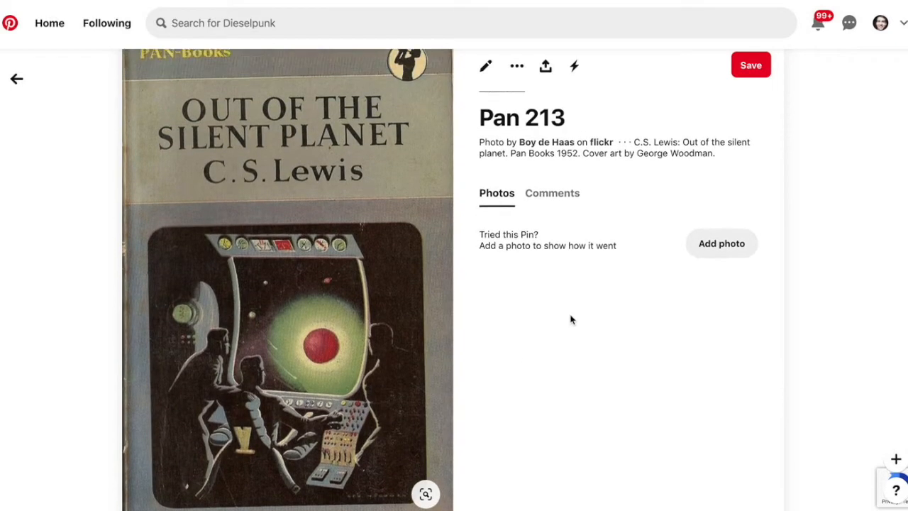
{"action": "scroll", "scroll_direction": "down", "scroll_amount": 3}
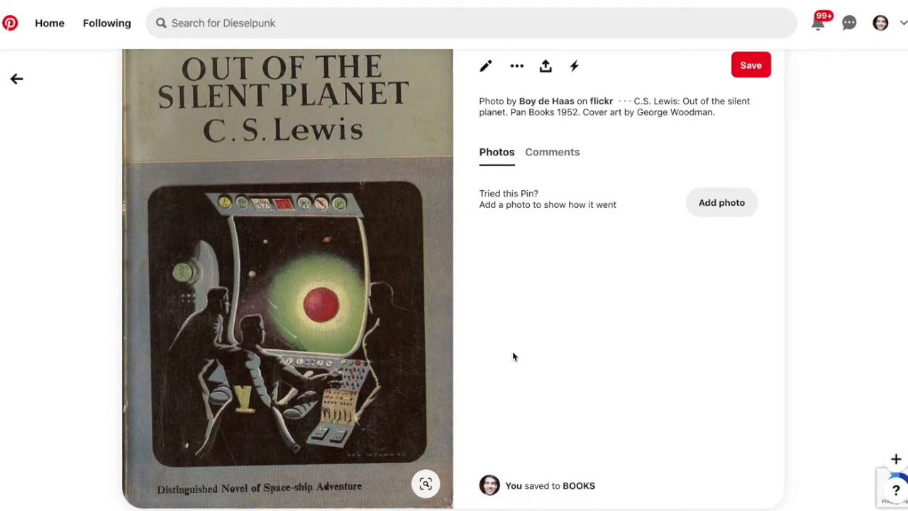
{"action": "mouse_move", "coordinate": [702, 322]}
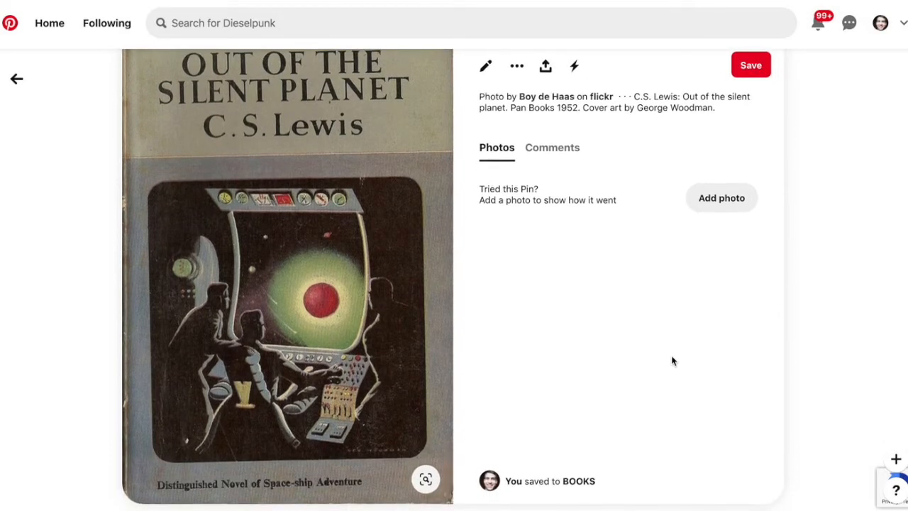
{"action": "scroll", "scroll_direction": "down", "scroll_amount": 3}
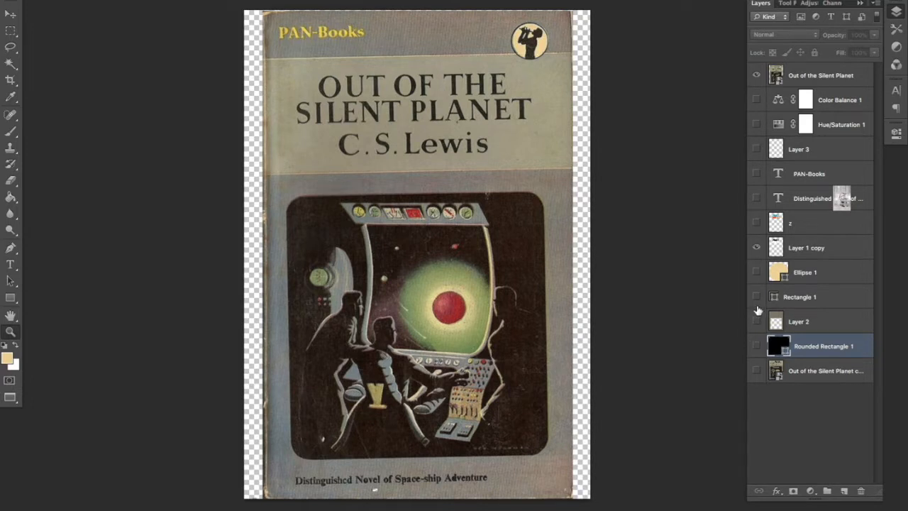
{"action": "mouse_move", "coordinate": [559, 227]}
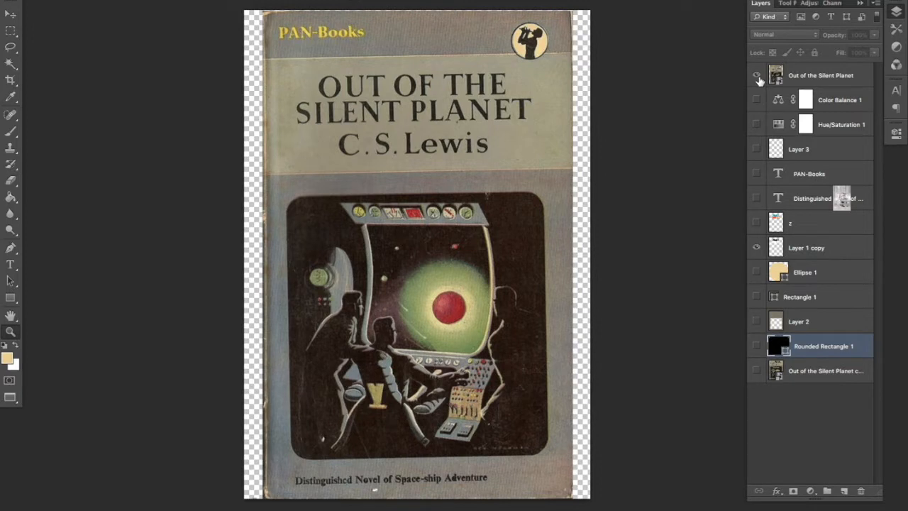
{"action": "mouse_move", "coordinate": [753, 76]}
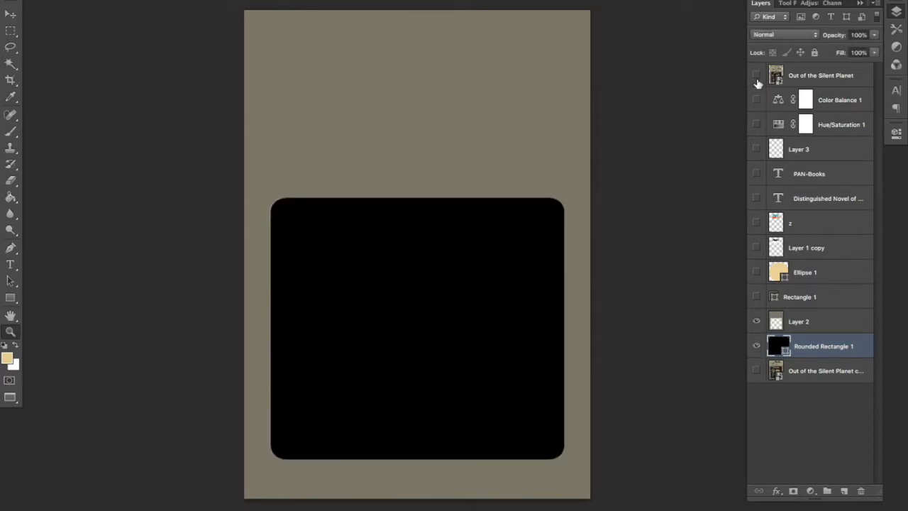
{"action": "mouse_move", "coordinate": [754, 80]}
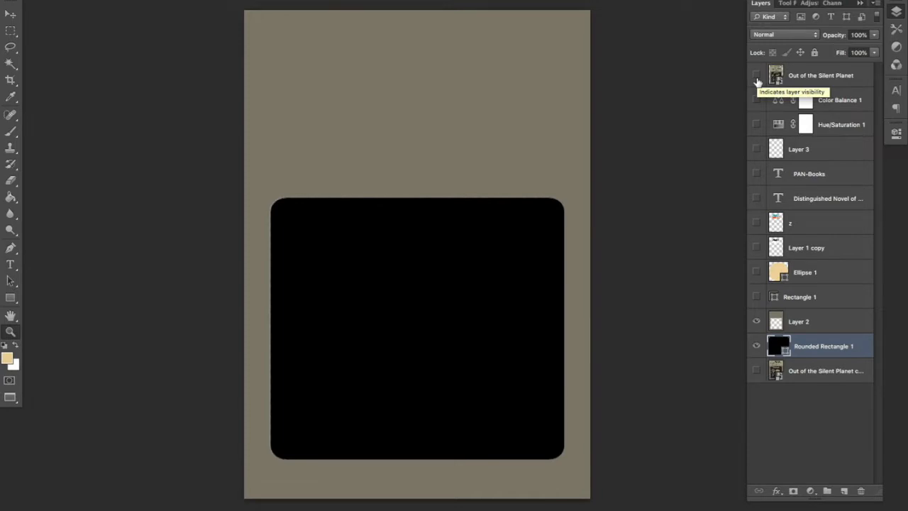
Toggle the original cover photo layer on and off to compare, ending hidden
{"action": "left_click", "coordinate": [753, 76]}
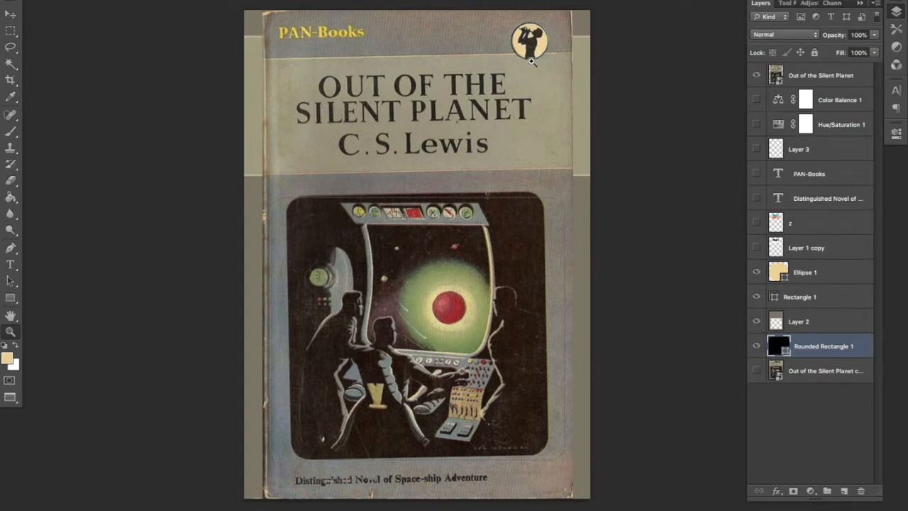
{"action": "mouse_move", "coordinate": [525, 12]}
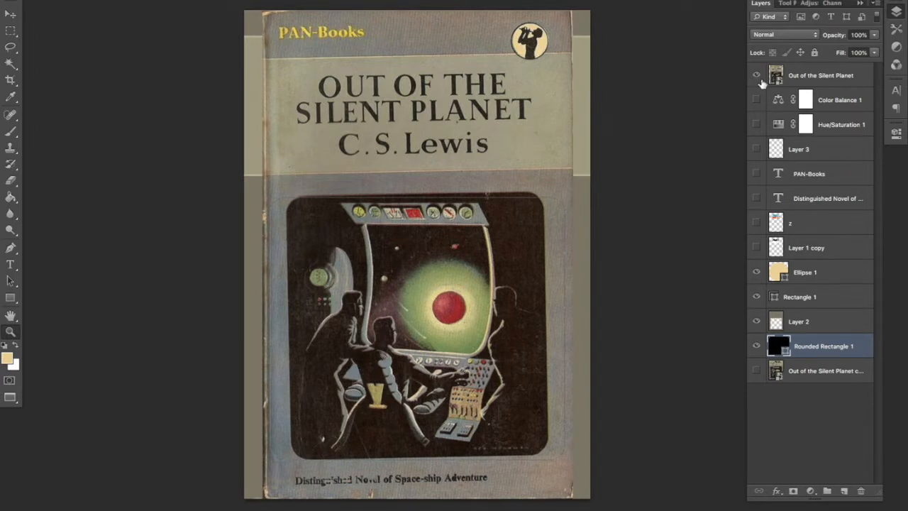
{"action": "mouse_move", "coordinate": [755, 76]}
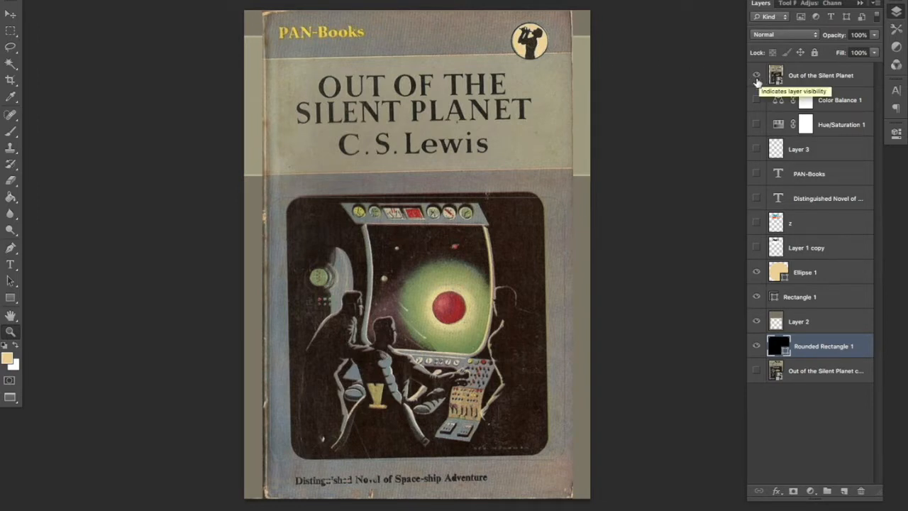
{"action": "left_click", "coordinate": [754, 75]}
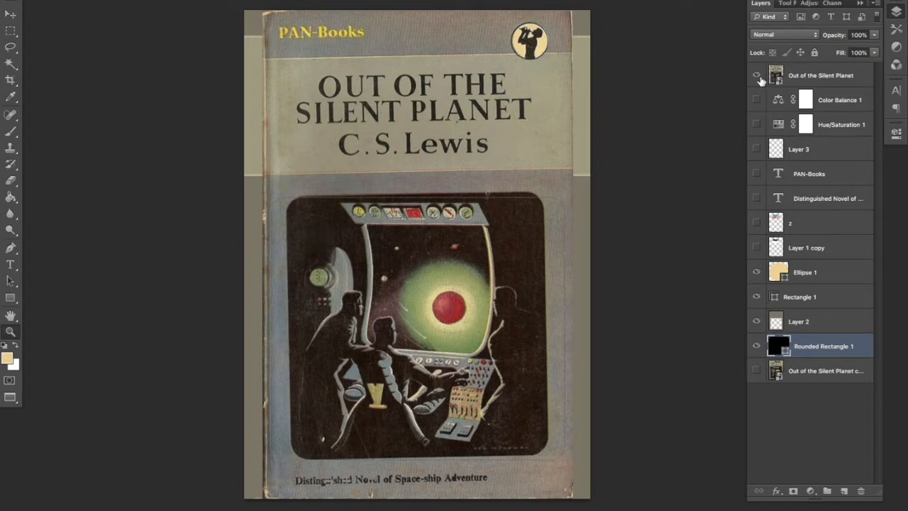
{"action": "left_click", "coordinate": [756, 75]}
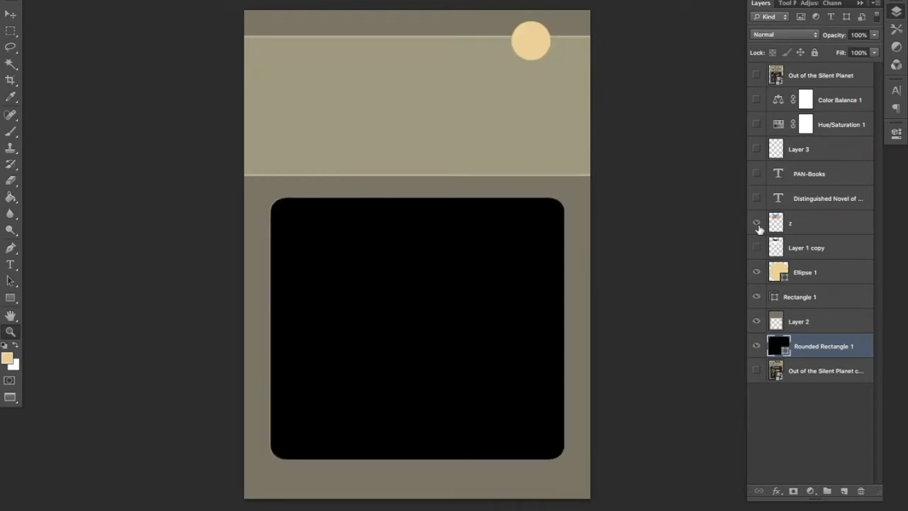
Toggle the DUNCE: BREGO title lettering layer and hide the original cover photo
{"action": "left_click", "coordinate": [756, 223]}
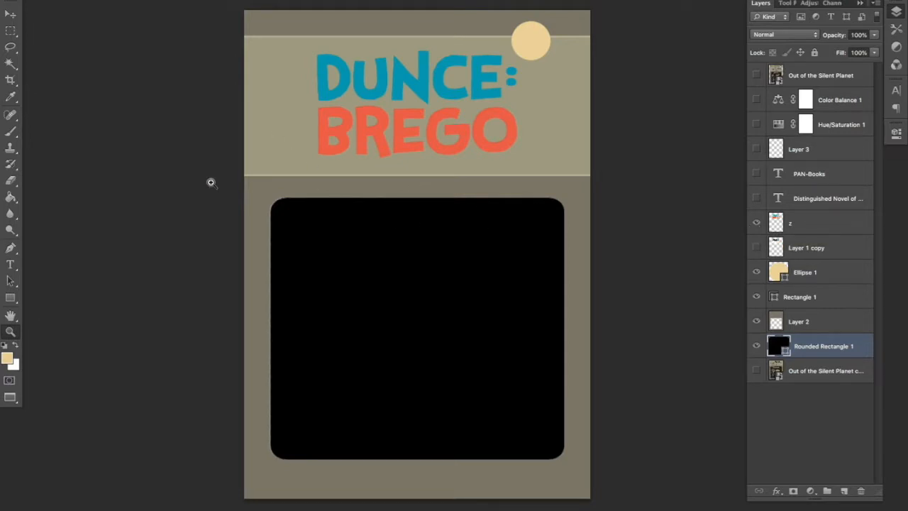
{"action": "left_click", "coordinate": [756, 223]}
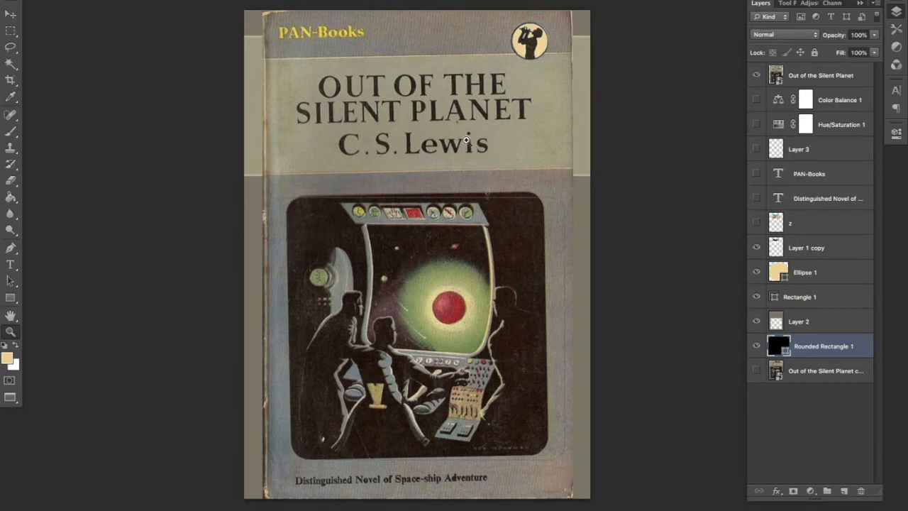
{"action": "mouse_move", "coordinate": [634, 129]}
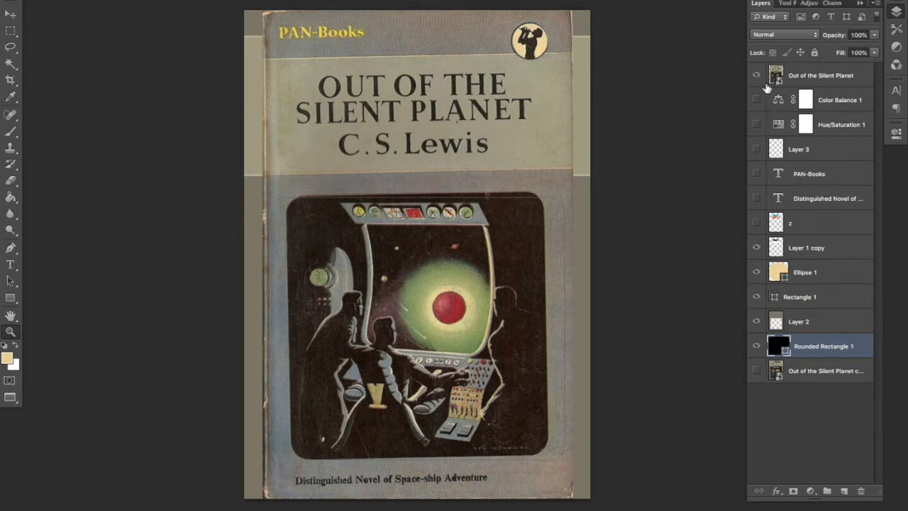
{"action": "left_click", "coordinate": [753, 75]}
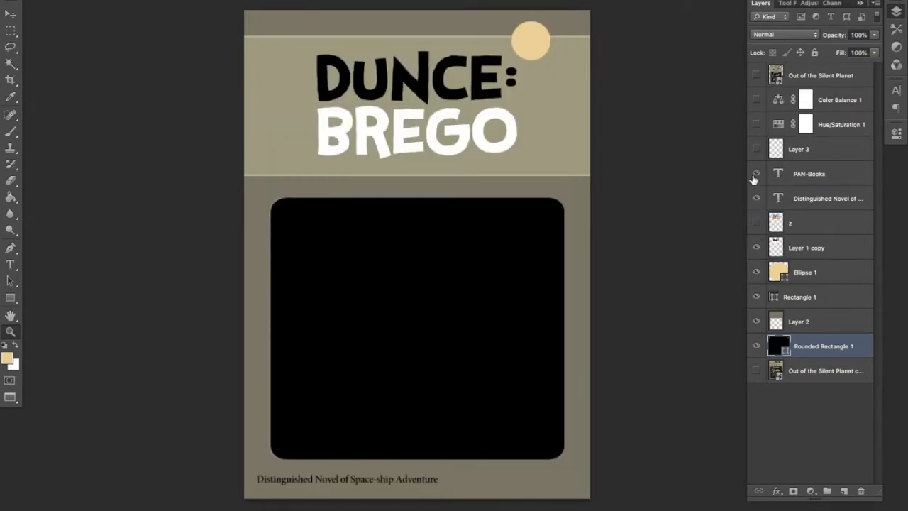
Show the PAN-Books label, compare the tagline with the original photo, and zoom out
{"action": "left_click", "coordinate": [755, 173]}
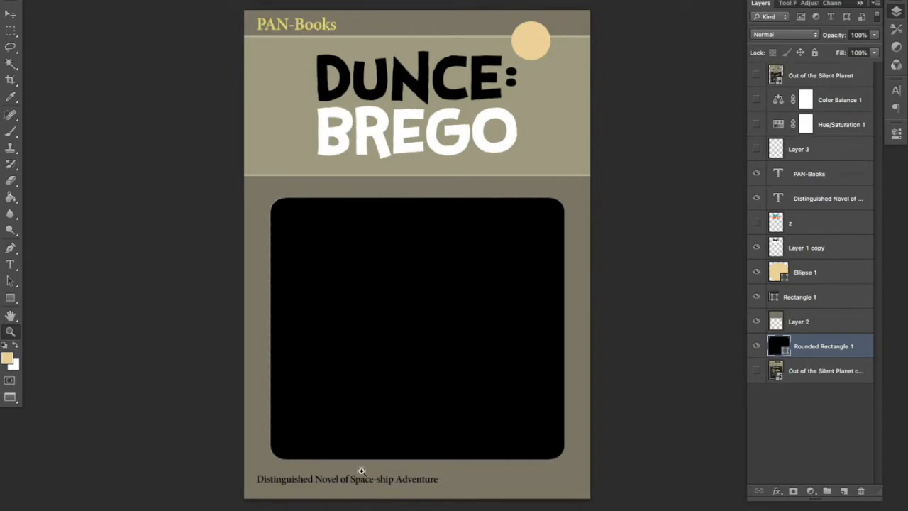
{"action": "mouse_move", "coordinate": [342, 506]}
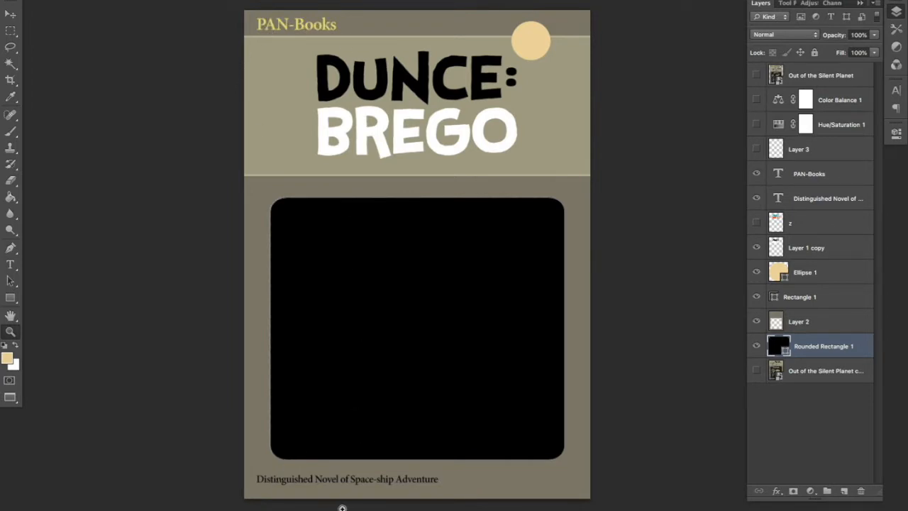
{"action": "mouse_move", "coordinate": [315, 461]}
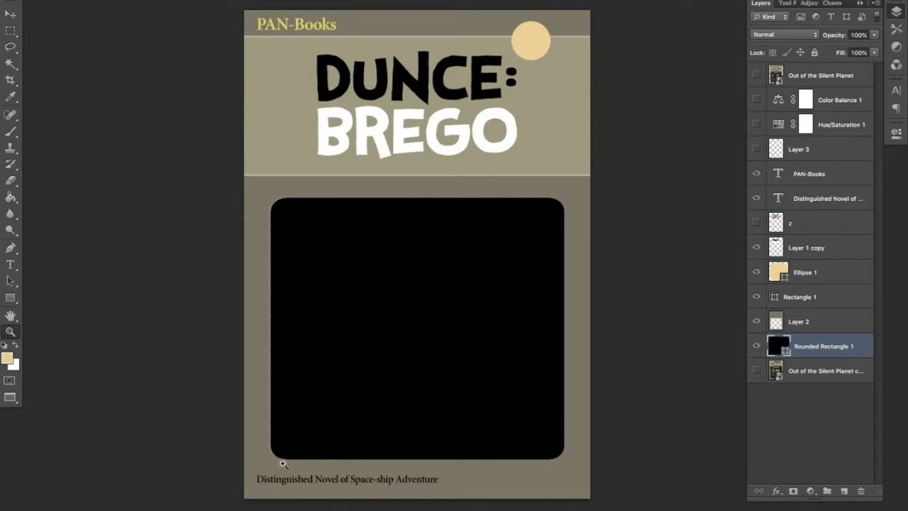
{"action": "mouse_move", "coordinate": [295, 498]}
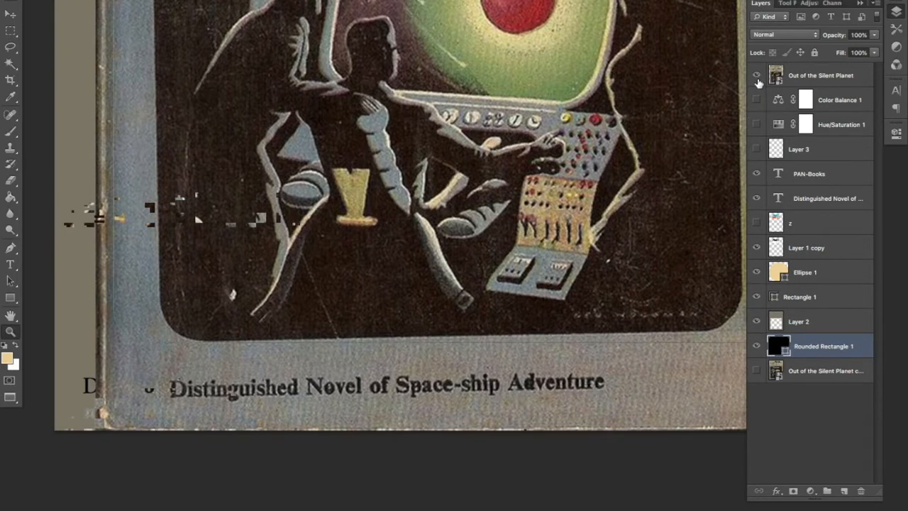
{"action": "left_click", "coordinate": [756, 81]}
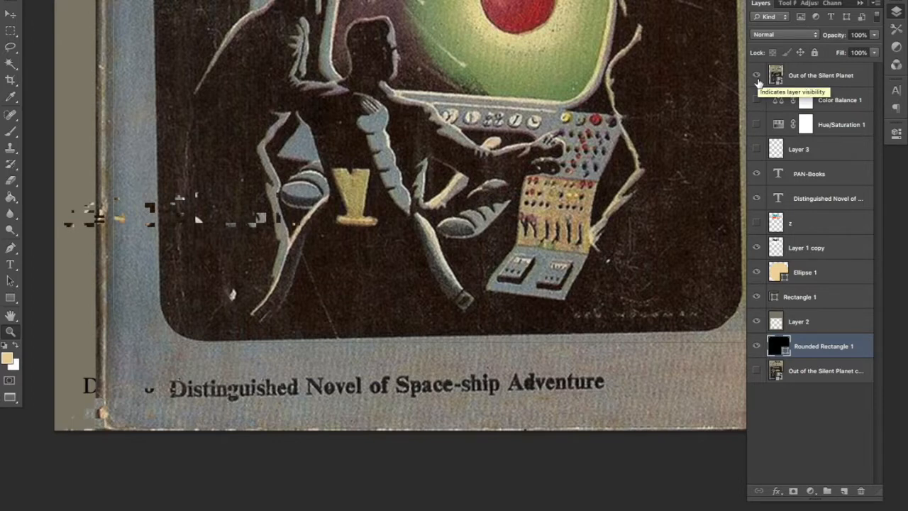
{"action": "left_click", "coordinate": [754, 75]}
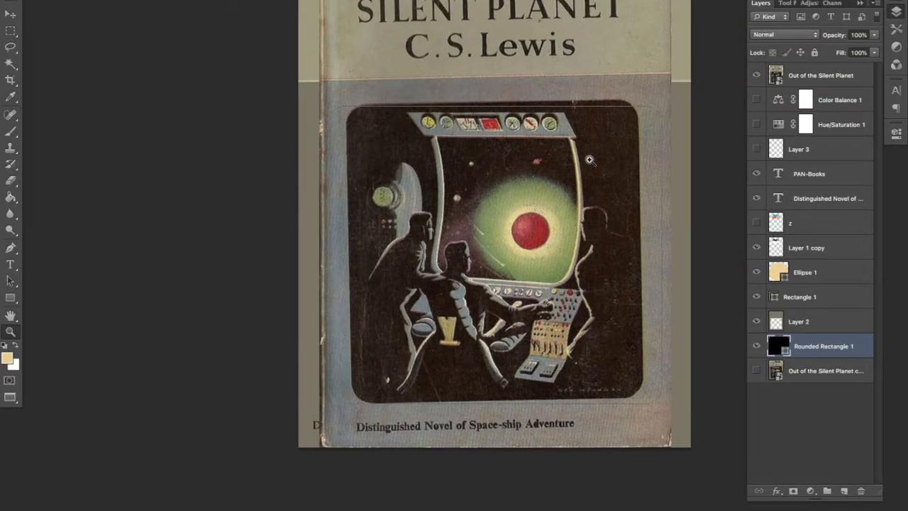
{"action": "mouse_move", "coordinate": [714, 78]}
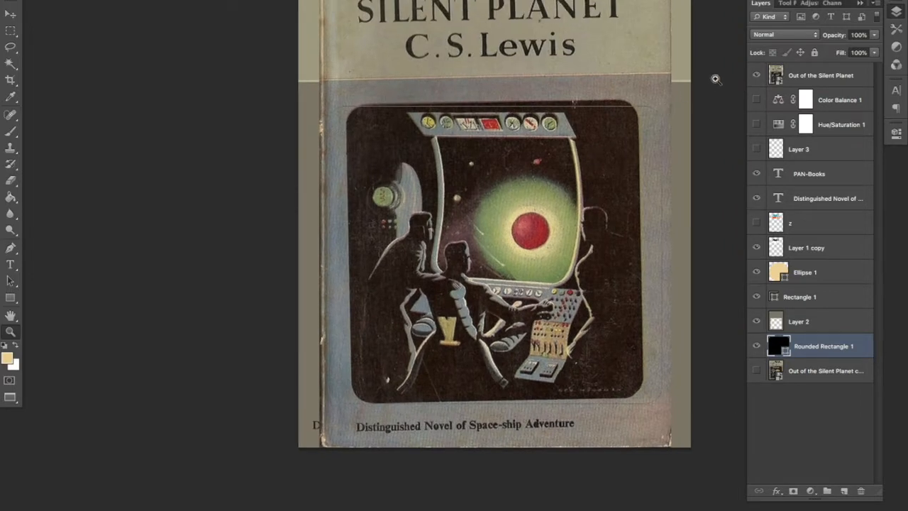
{"action": "left_click", "coordinate": [820, 75]}
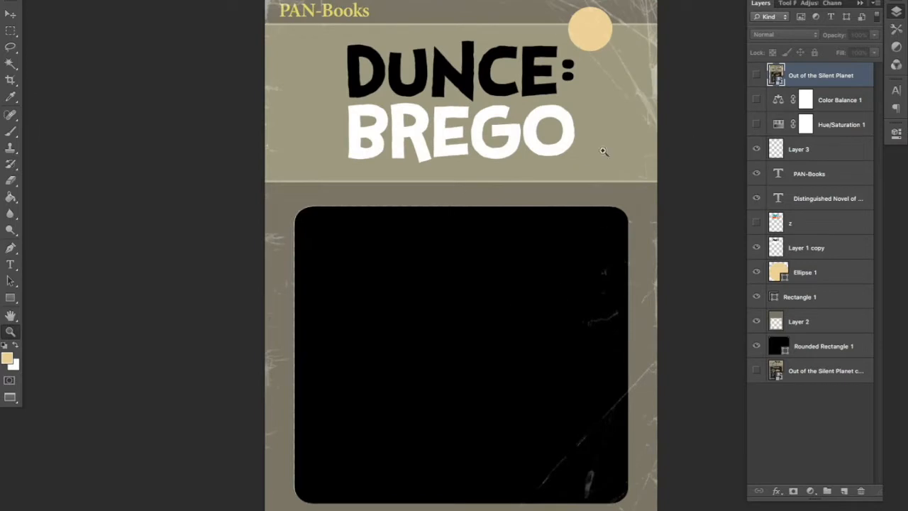
{"action": "mouse_move", "coordinate": [627, 108]}
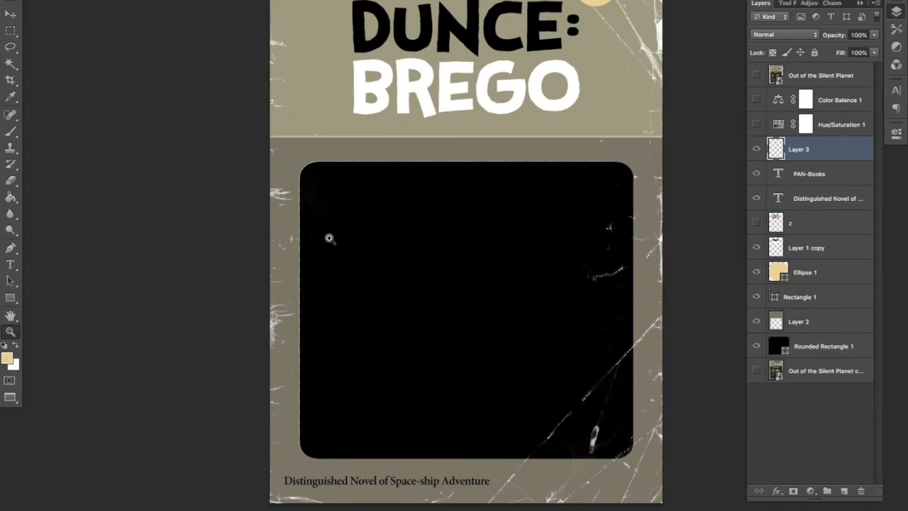
{"action": "mouse_move", "coordinate": [787, 124]}
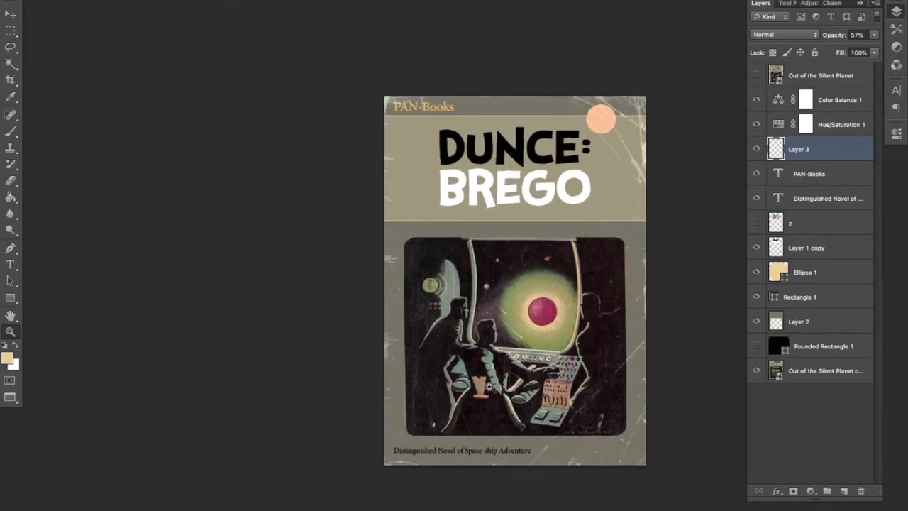
{"action": "mouse_move", "coordinate": [545, 256]}
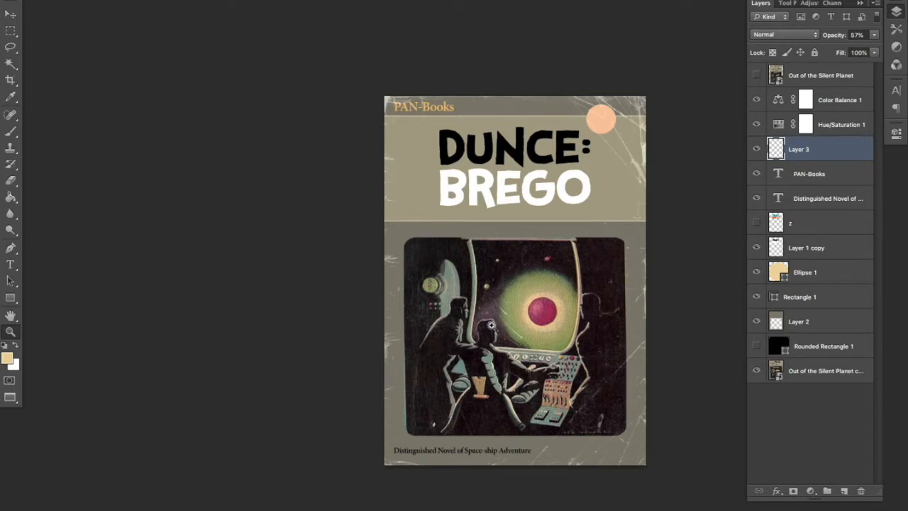
{"action": "mouse_move", "coordinate": [624, 312]}
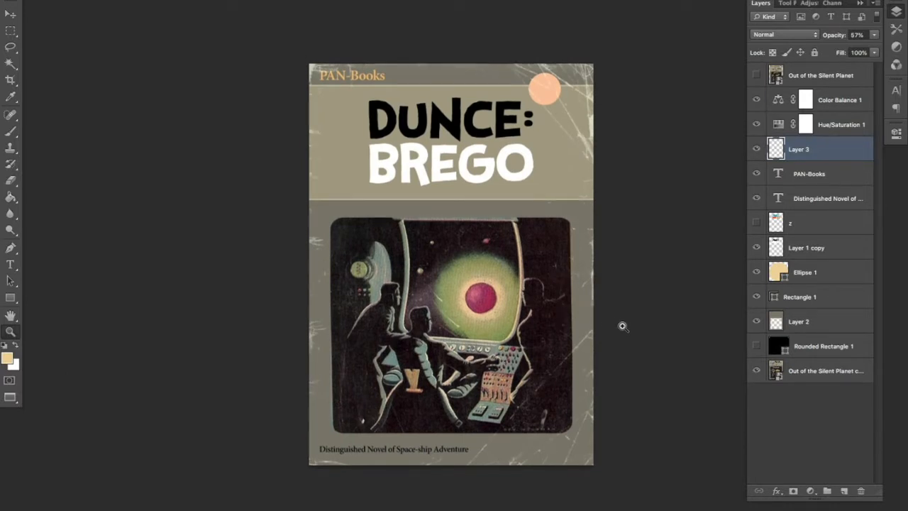
{"action": "mouse_move", "coordinate": [674, 195]}
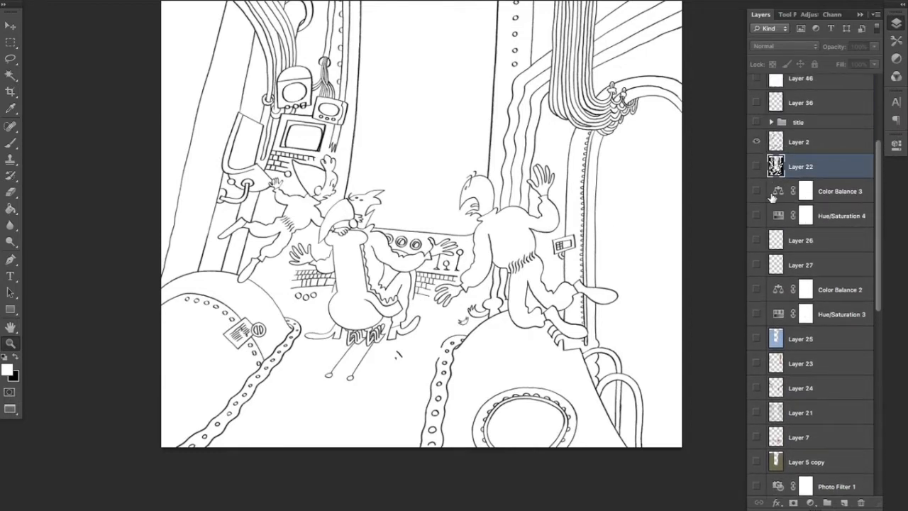
Toggle the Layer 4 floating creatures drawing on and off, leaving it hidden
{"action": "scroll", "scroll_direction": "down", "scroll_amount": 3}
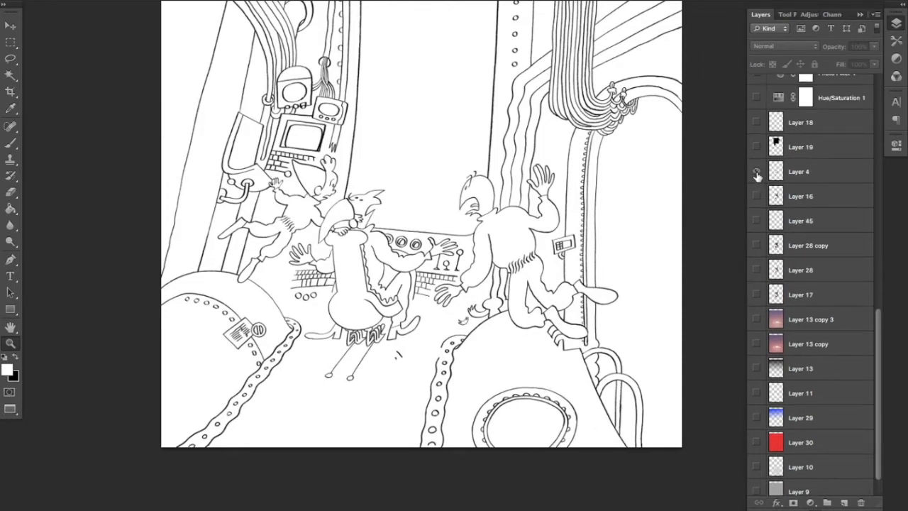
{"action": "left_click", "coordinate": [756, 171]}
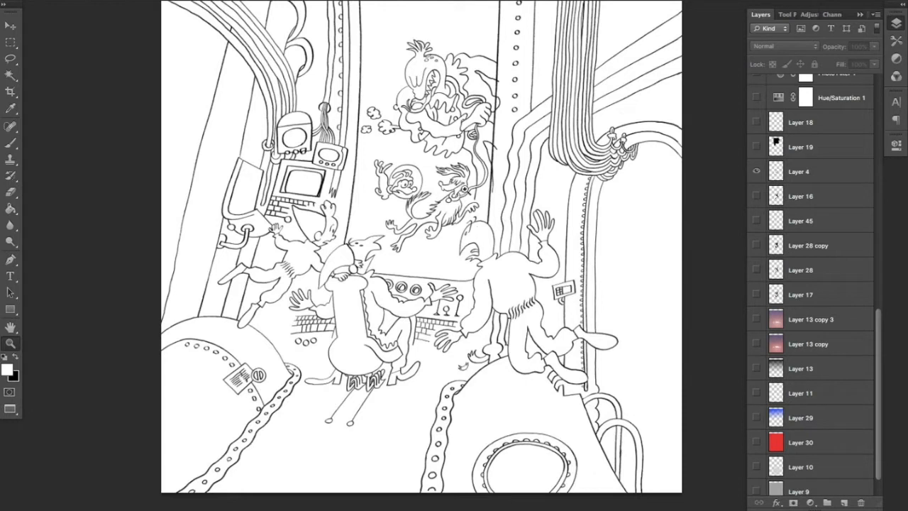
{"action": "mouse_move", "coordinate": [512, 150]}
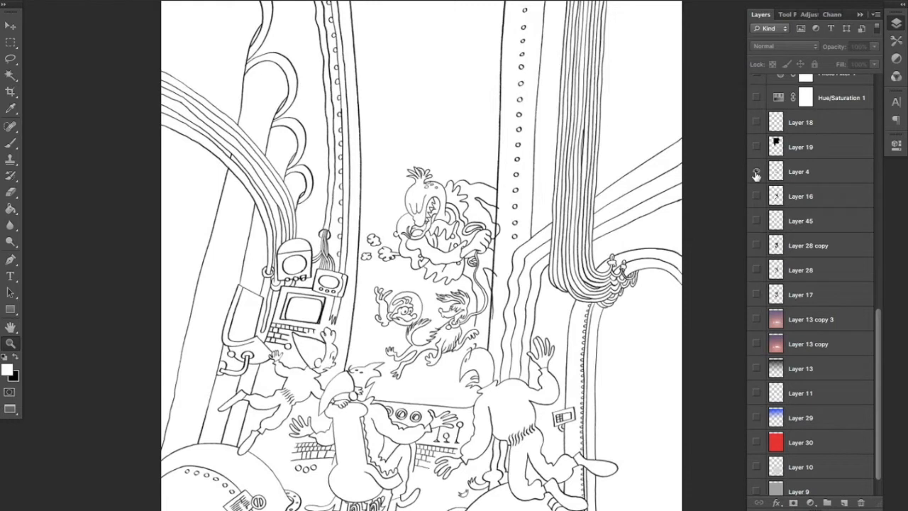
{"action": "mouse_move", "coordinate": [755, 173]}
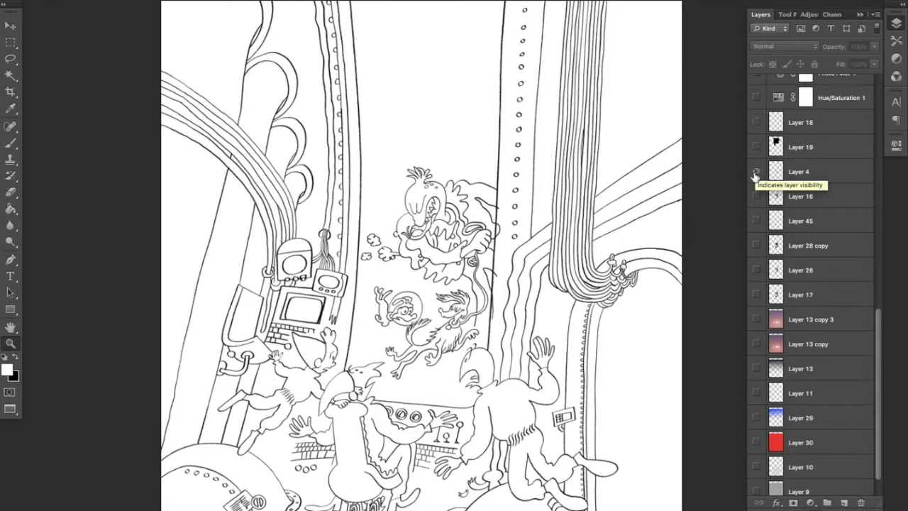
{"action": "left_click", "coordinate": [755, 171]}
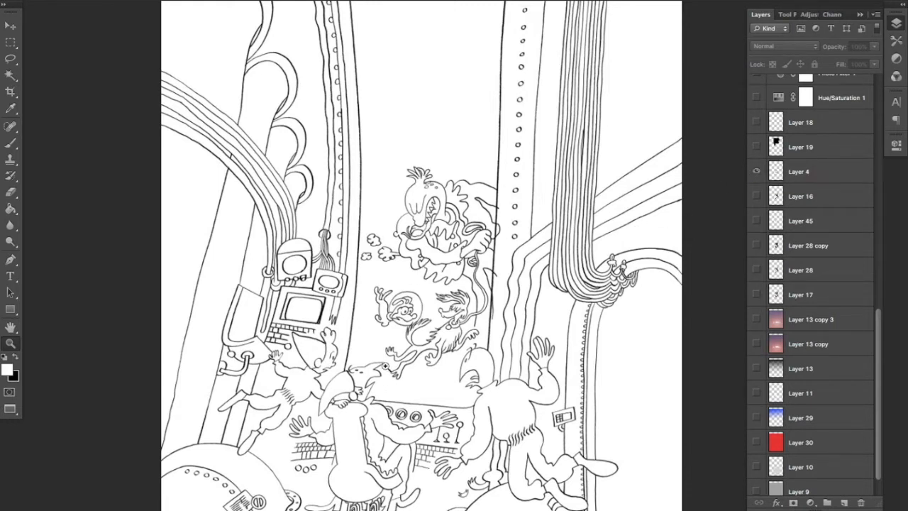
{"action": "left_click", "coordinate": [755, 171]}
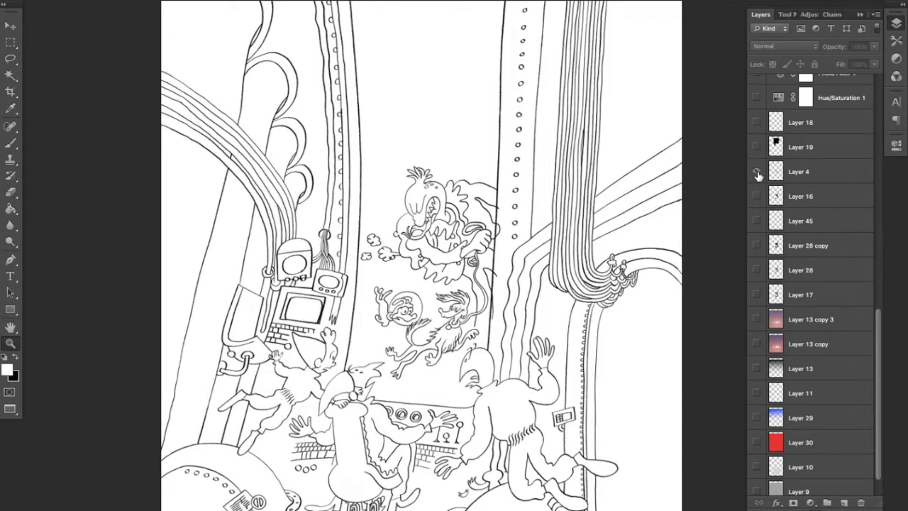
{"action": "mouse_move", "coordinate": [757, 173]}
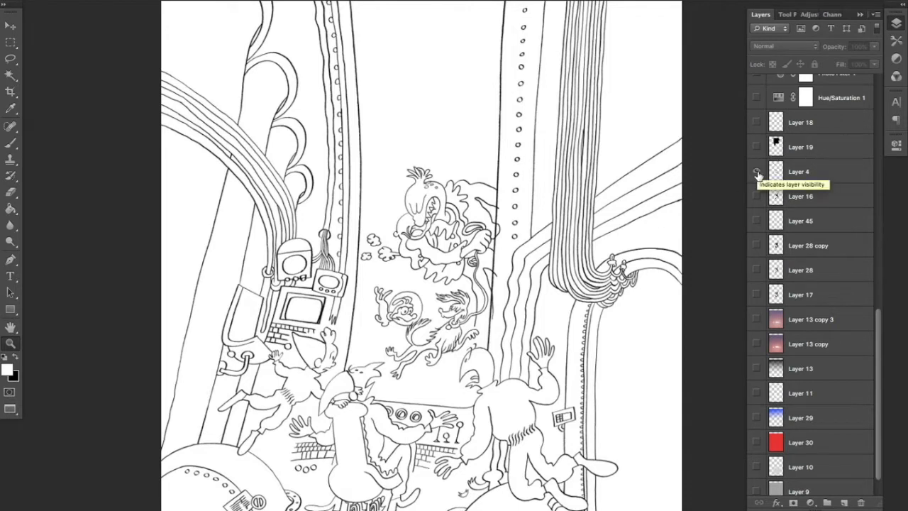
{"action": "left_click", "coordinate": [755, 172]}
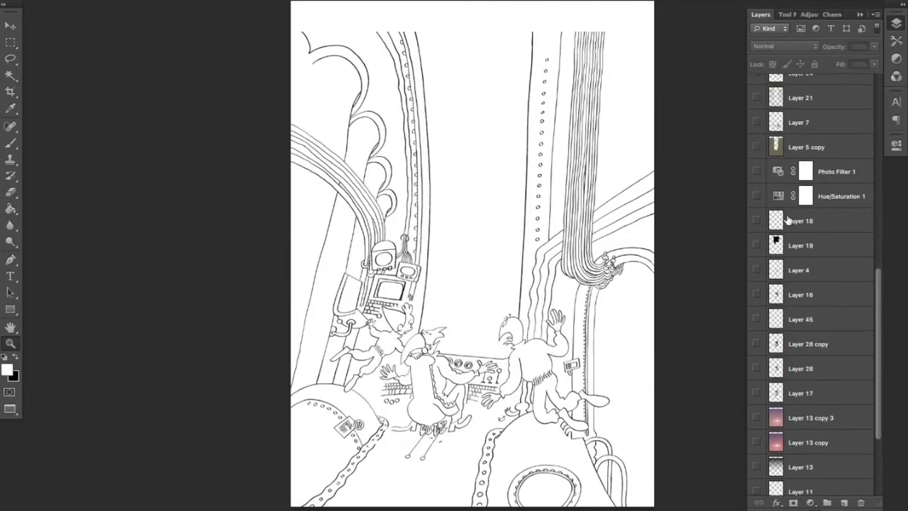
{"action": "scroll", "scroll_direction": "down", "scroll_amount": 3}
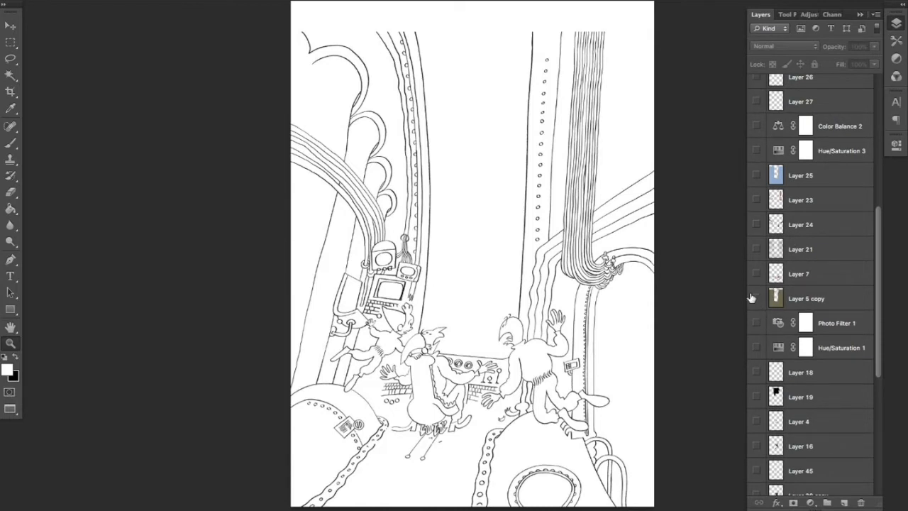
{"action": "mouse_move", "coordinate": [803, 294]}
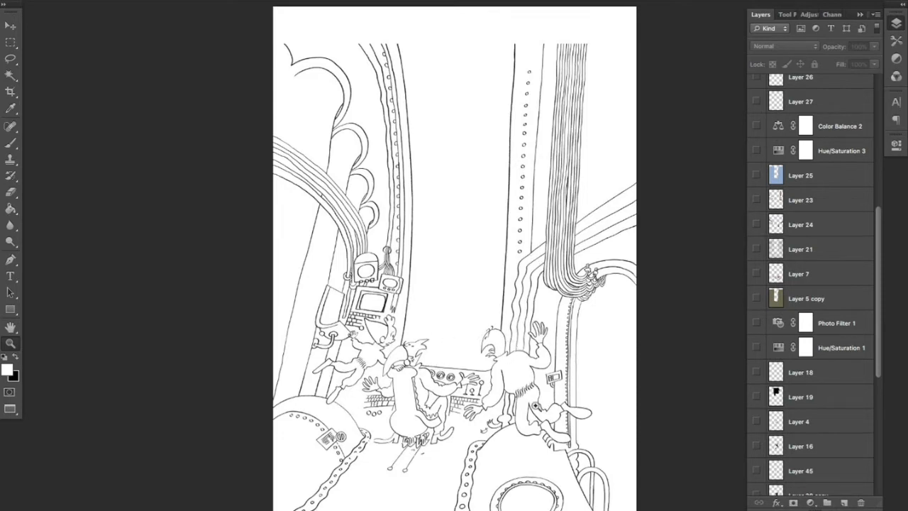
{"action": "mouse_move", "coordinate": [628, 229]}
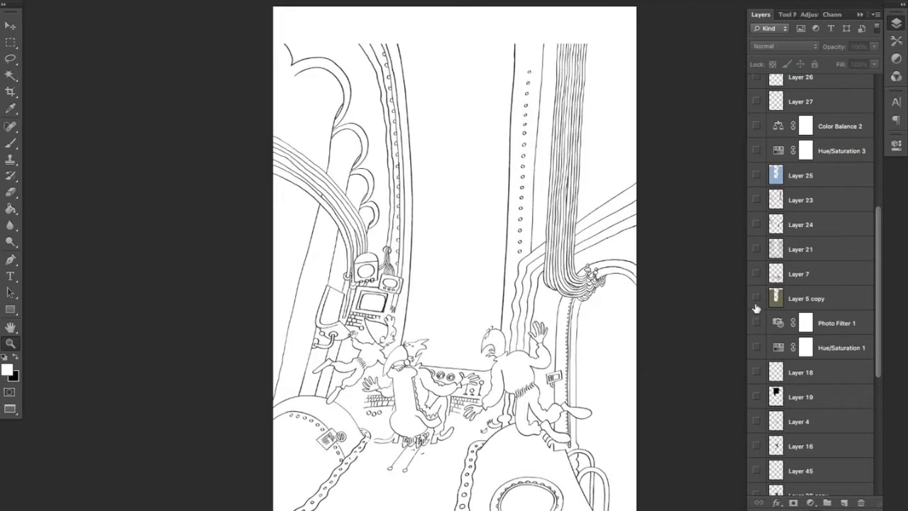
{"action": "mouse_move", "coordinate": [732, 310]}
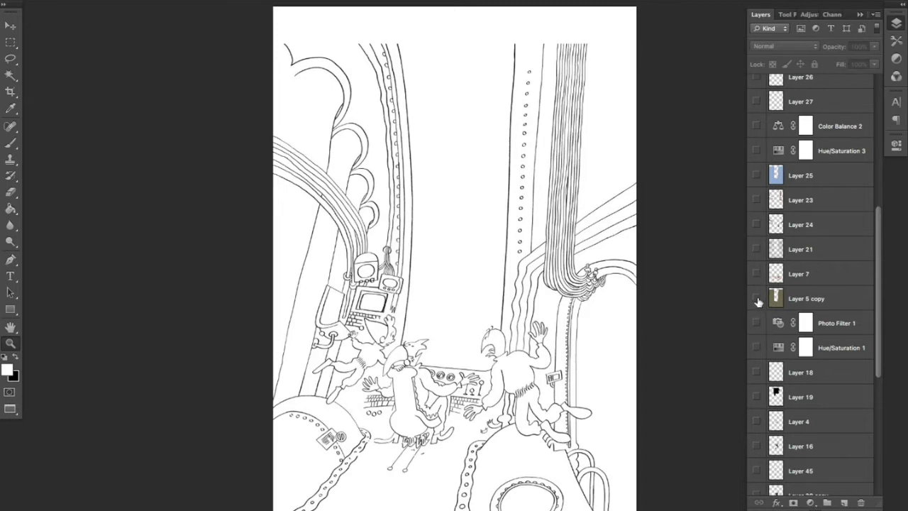
{"action": "mouse_move", "coordinate": [757, 300]}
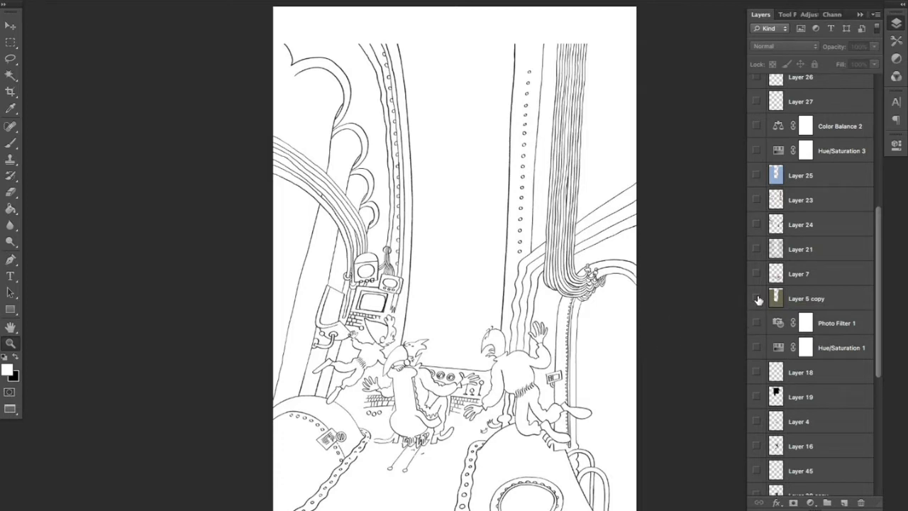
{"action": "mouse_move", "coordinate": [756, 298]}
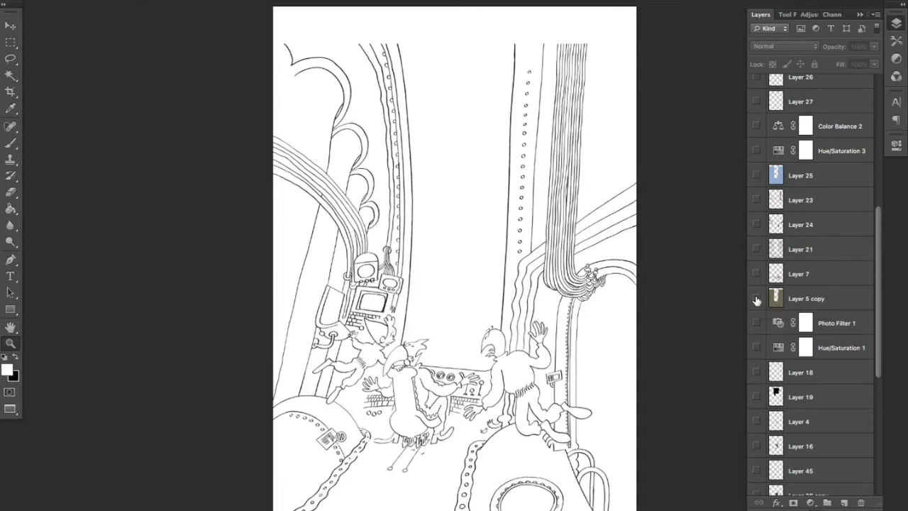
Turn on the olive-brown base colour layer across the spaceship interior
{"action": "left_click", "coordinate": [756, 298]}
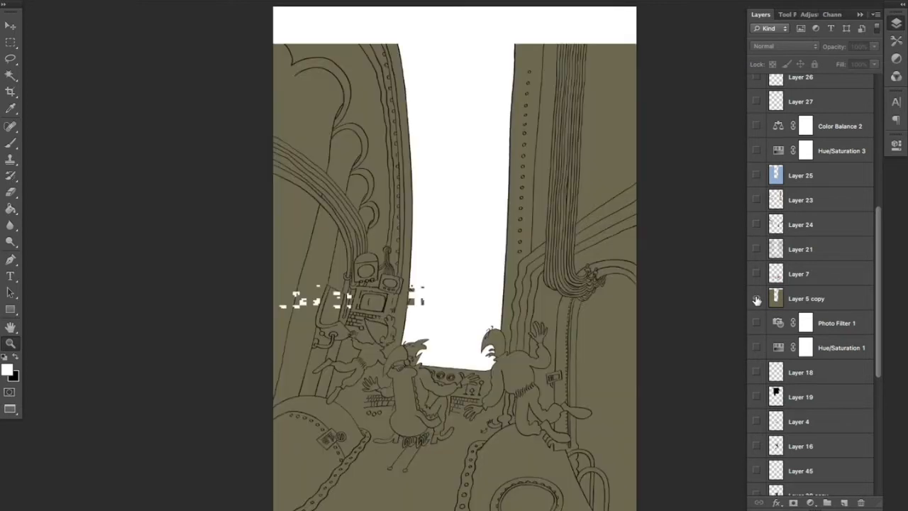
{"action": "left_click", "coordinate": [755, 298]}
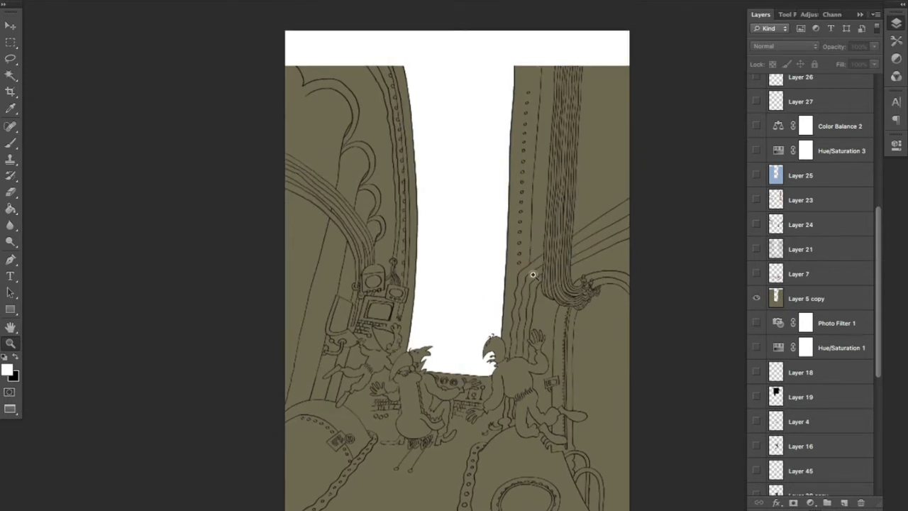
{"action": "mouse_move", "coordinate": [641, 301]}
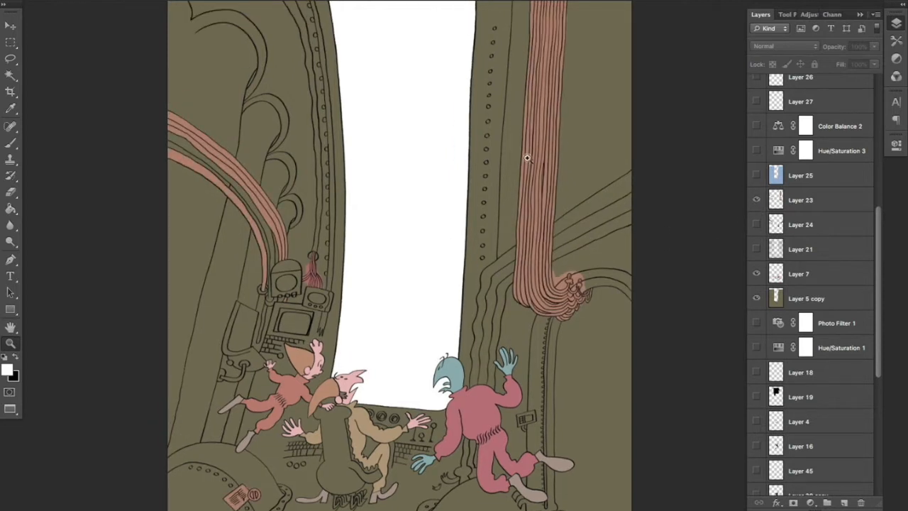
{"action": "mouse_move", "coordinate": [581, 305]}
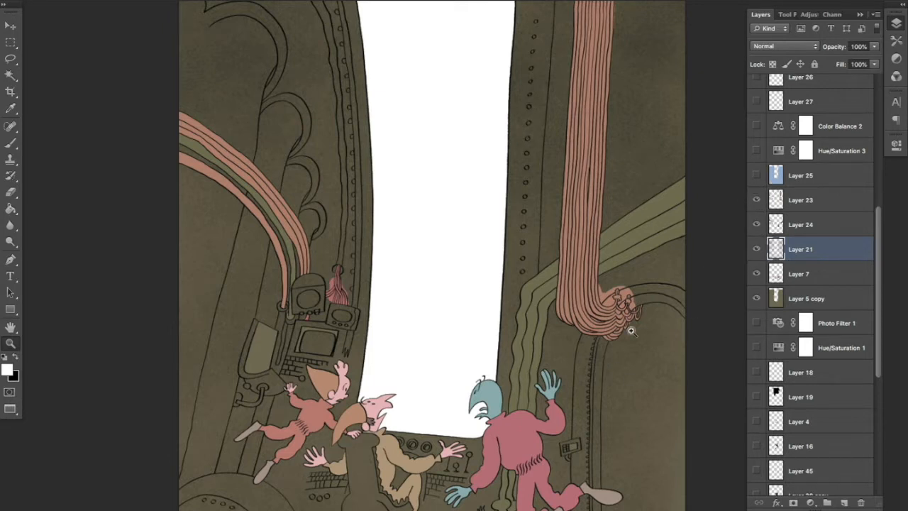
Select the blue shading layer and show its darkening overlay on the scene
{"action": "left_click", "coordinate": [756, 175]}
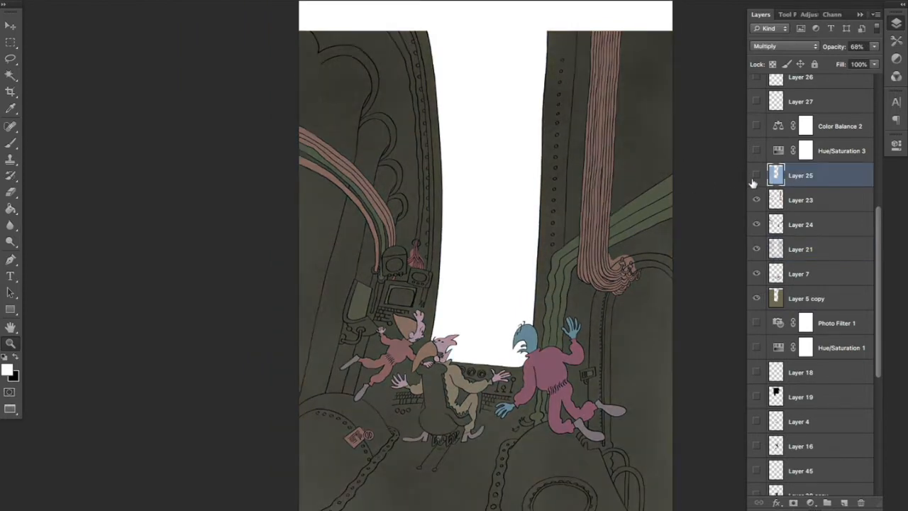
{"action": "left_click", "coordinate": [753, 175]}
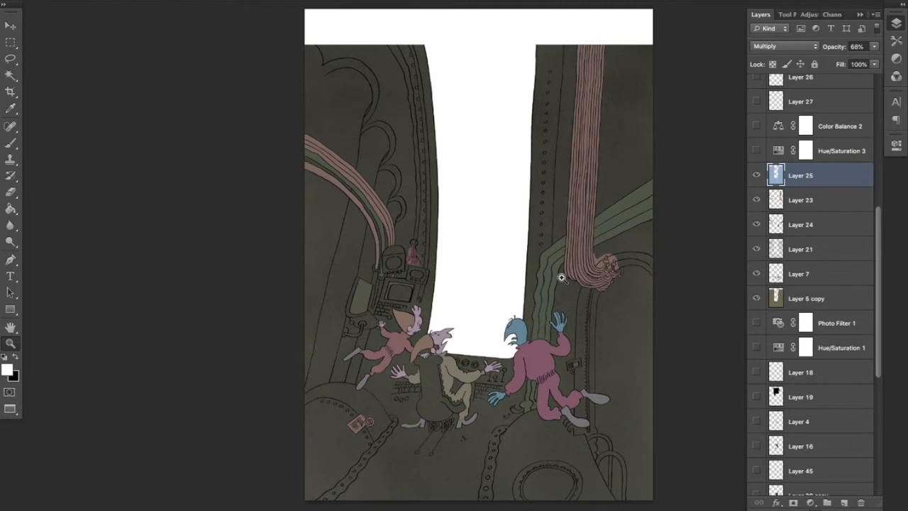
{"action": "mouse_move", "coordinate": [609, 189]}
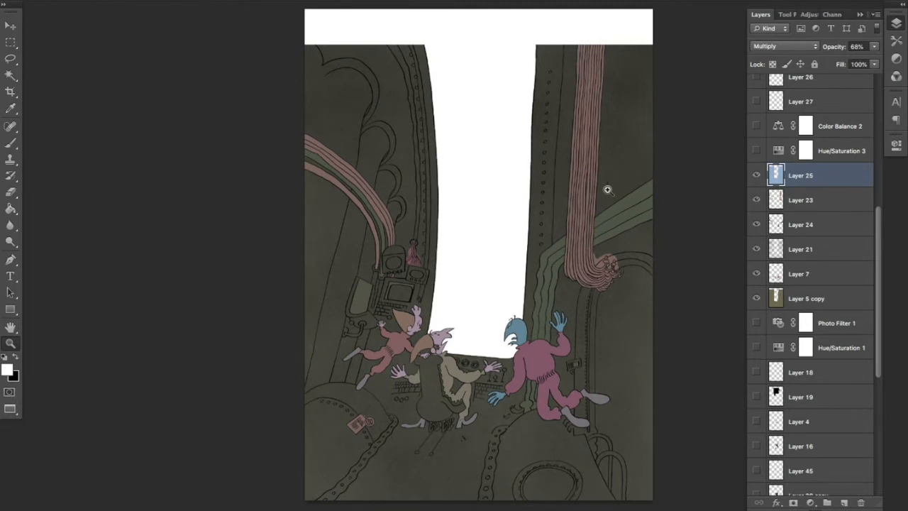
{"action": "mouse_move", "coordinate": [663, 253]}
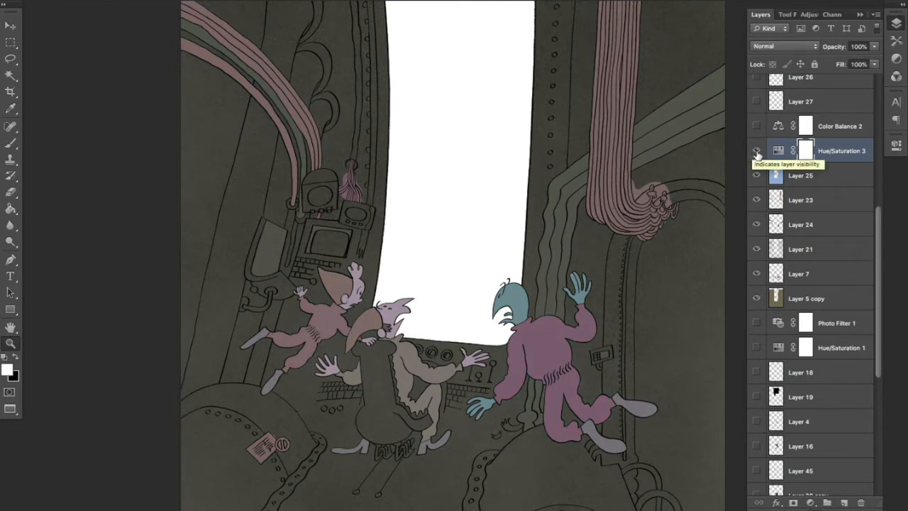
{"action": "left_click", "coordinate": [756, 125]}
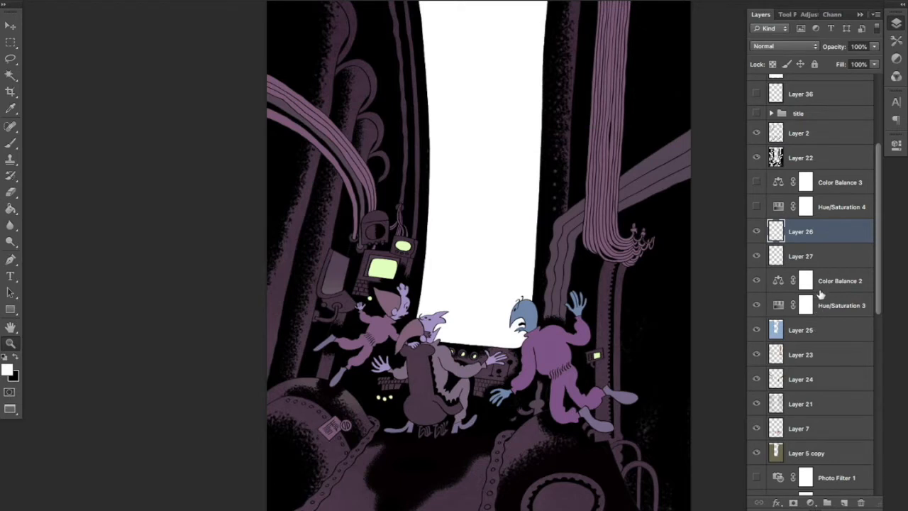
{"action": "mouse_move", "coordinate": [762, 241]}
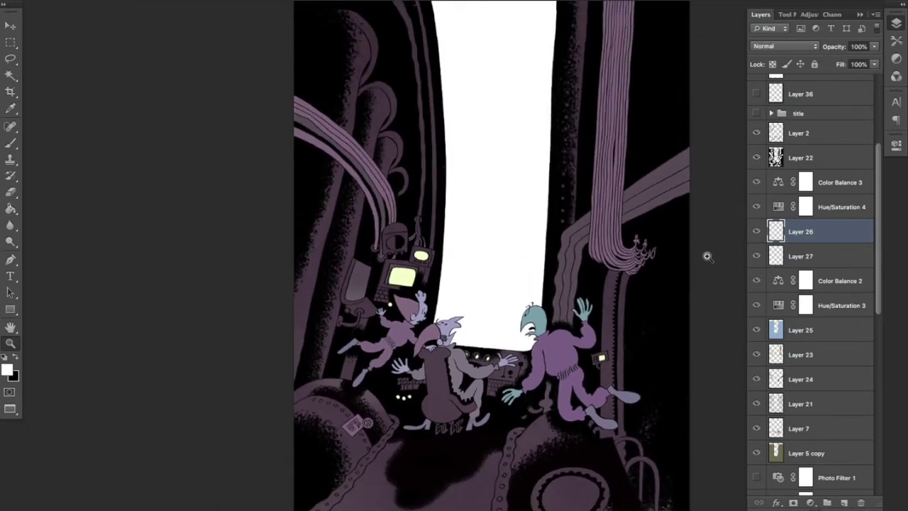
Scroll down the Layers panel toward Layer 13 copy 3 and the sky layers
{"action": "scroll", "scroll_direction": "down", "scroll_amount": 3}
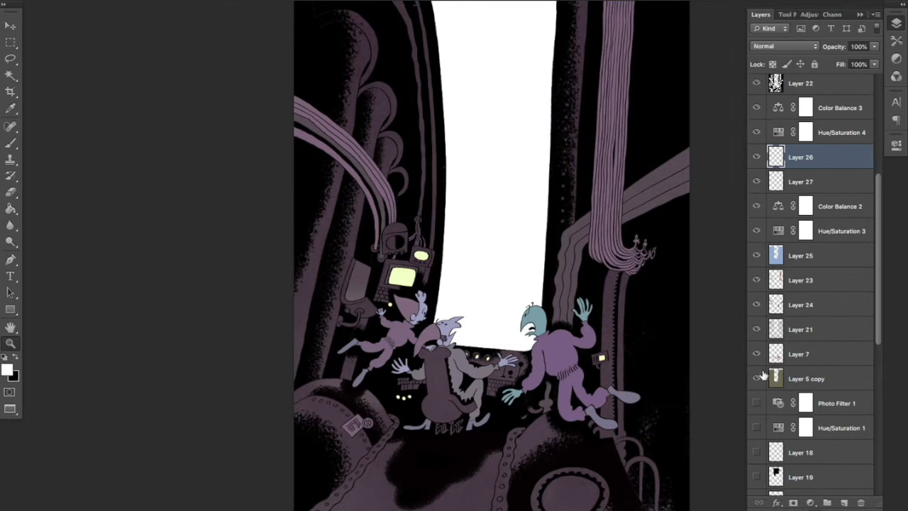
{"action": "scroll", "scroll_direction": "down", "scroll_amount": 3}
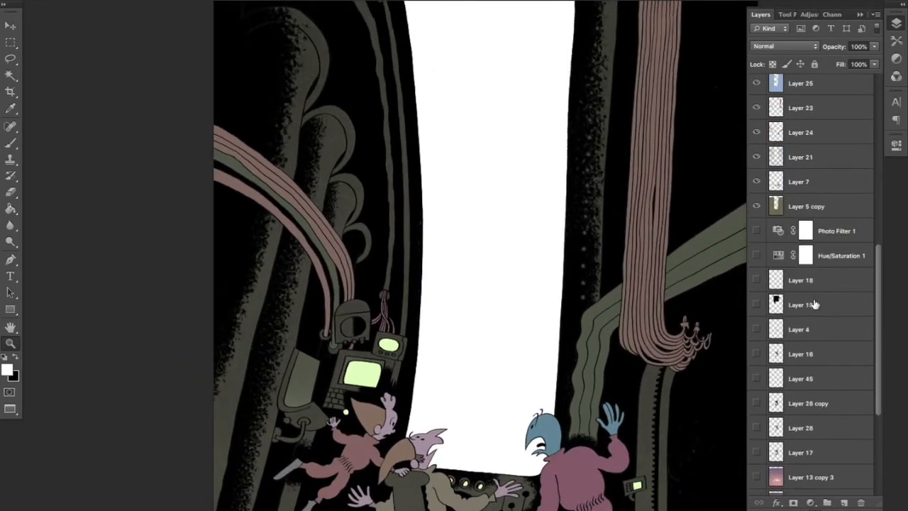
{"action": "scroll", "scroll_direction": "down", "scroll_amount": 3}
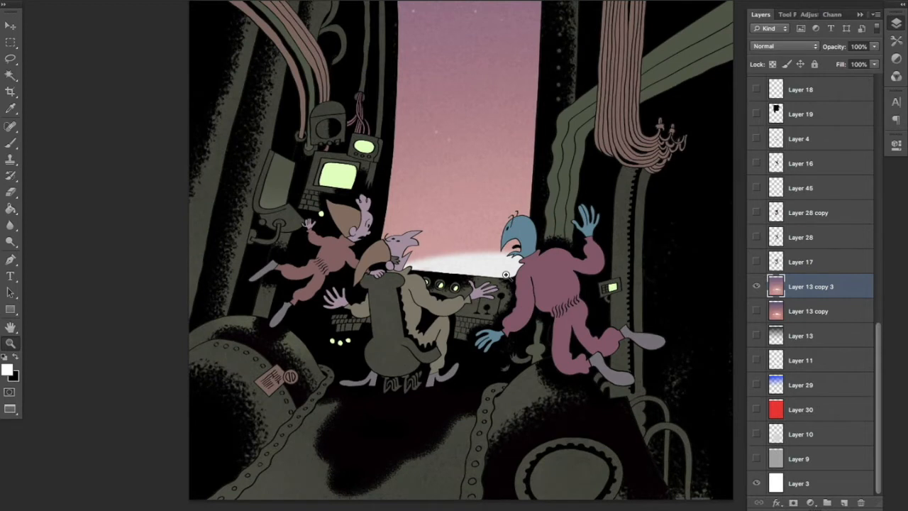
{"action": "mouse_move", "coordinate": [486, 278]}
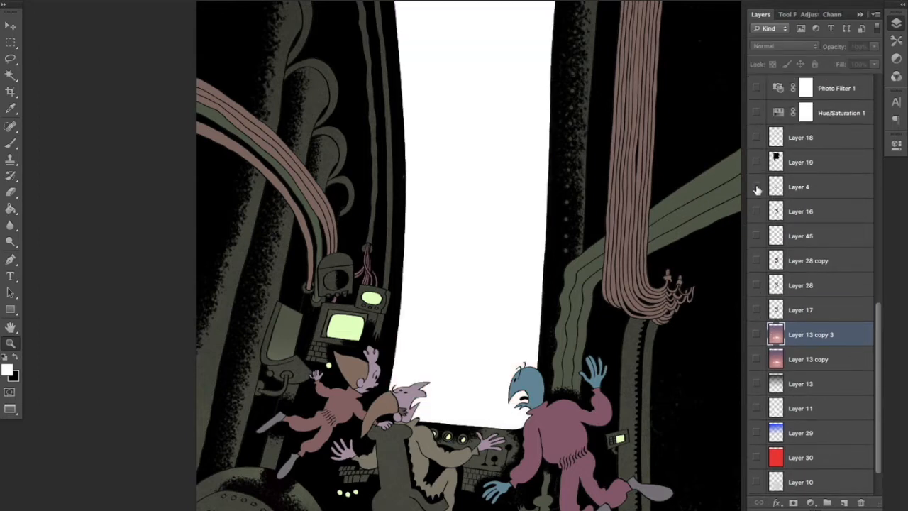
Show the floating aliens' line art and black fill, then toggle a lower layer
{"action": "left_click", "coordinate": [757, 186]}
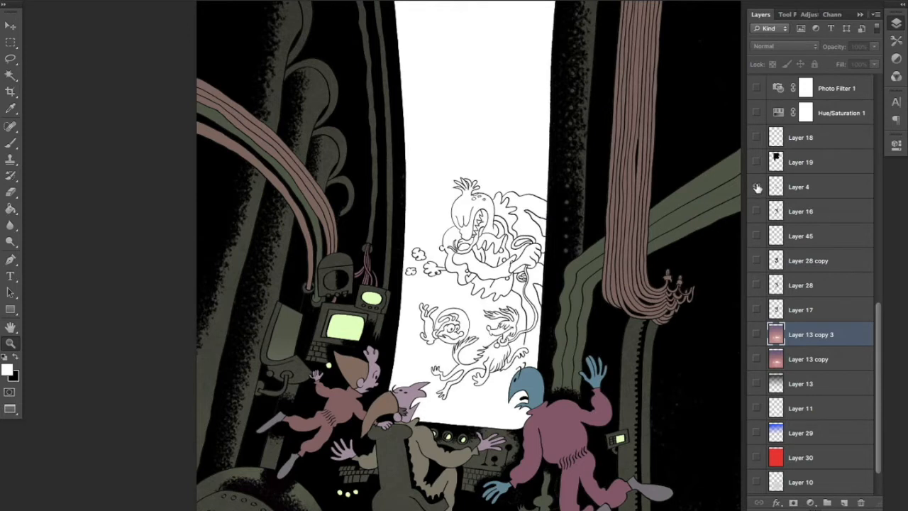
{"action": "left_click", "coordinate": [757, 186]}
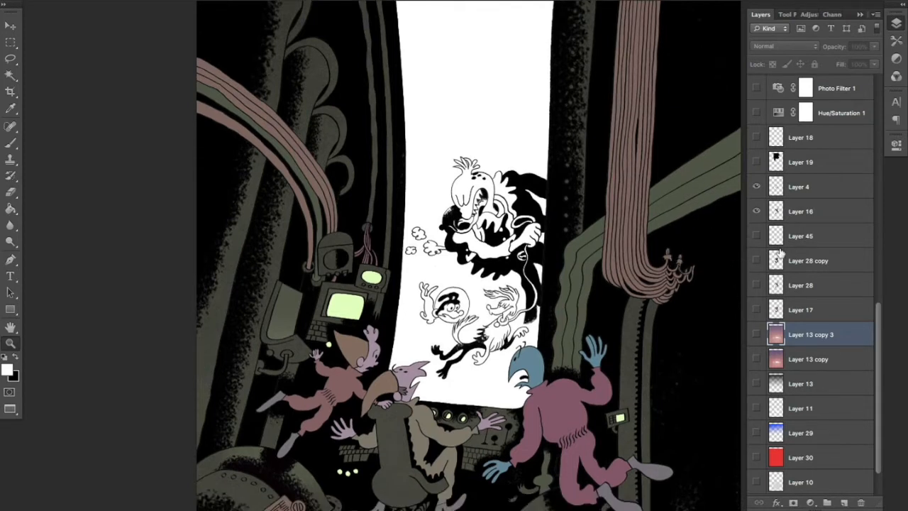
{"action": "left_click", "coordinate": [756, 260]}
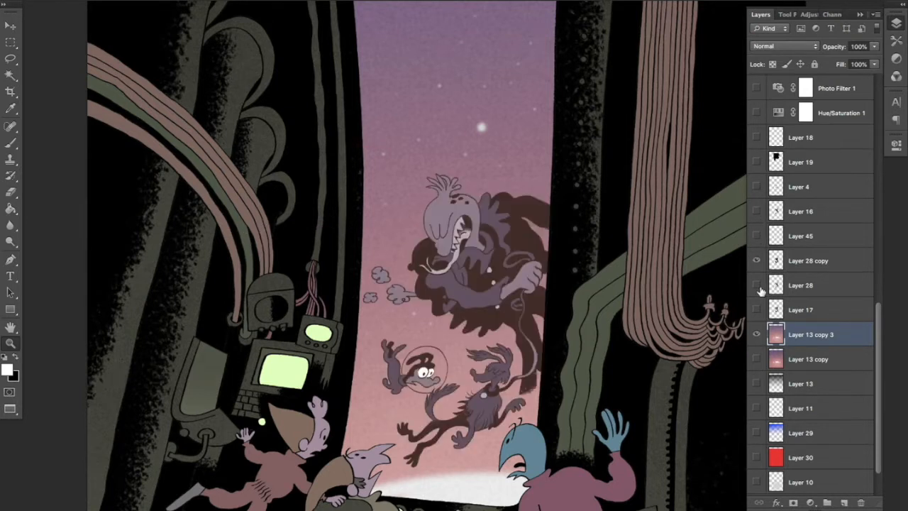
Select Layer 28 copy, show the spaceship layers, and enable Hue/Saturation 1 for paler lavender aliens
{"action": "left_click", "coordinate": [822, 261]}
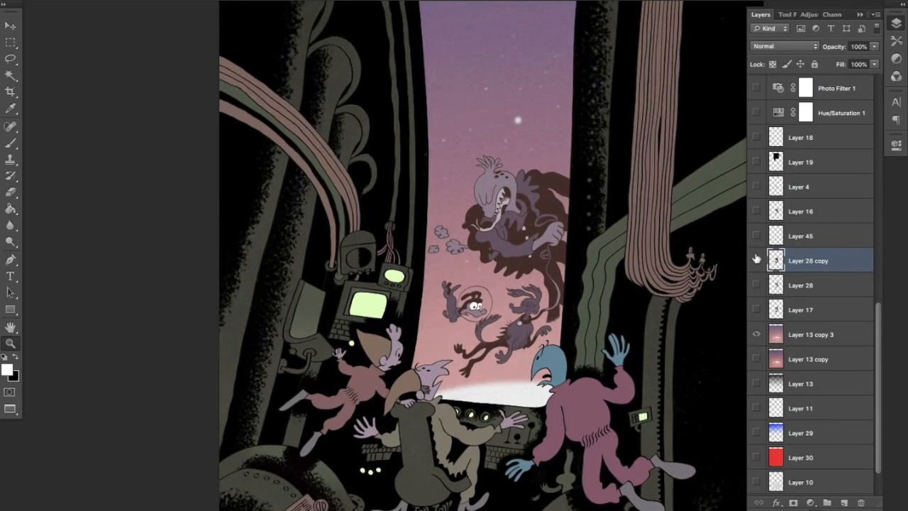
{"action": "left_click", "coordinate": [756, 260]}
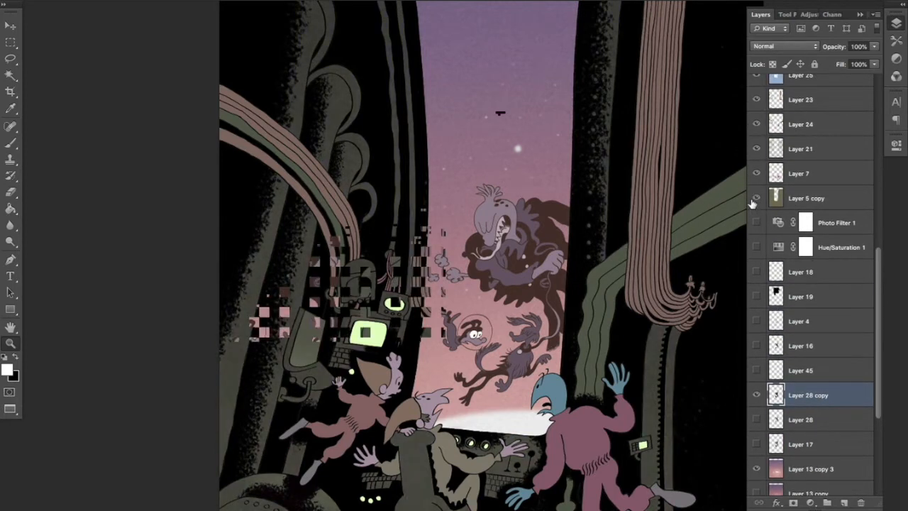
{"action": "left_click", "coordinate": [837, 221]}
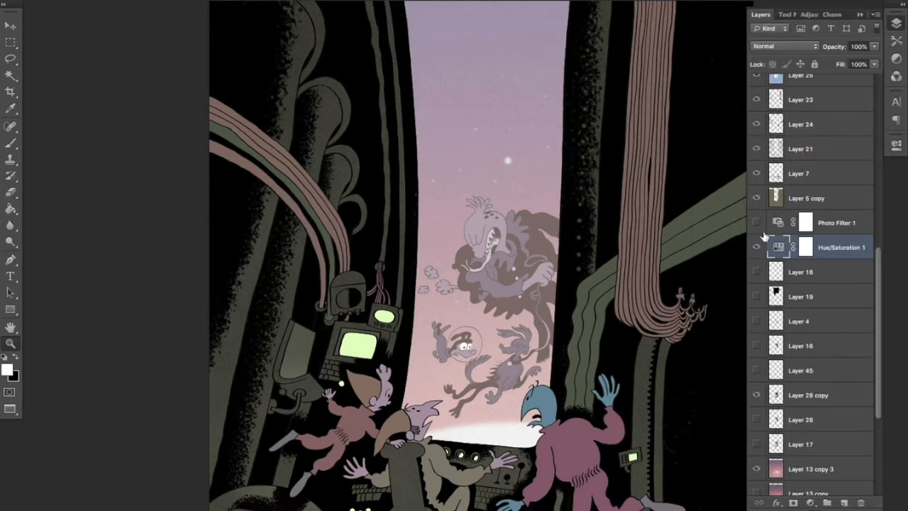
Enable Photo Filter 1 with the Cooling Filter (82) preset to turn the sky blue
{"action": "left_click", "coordinate": [755, 222]}
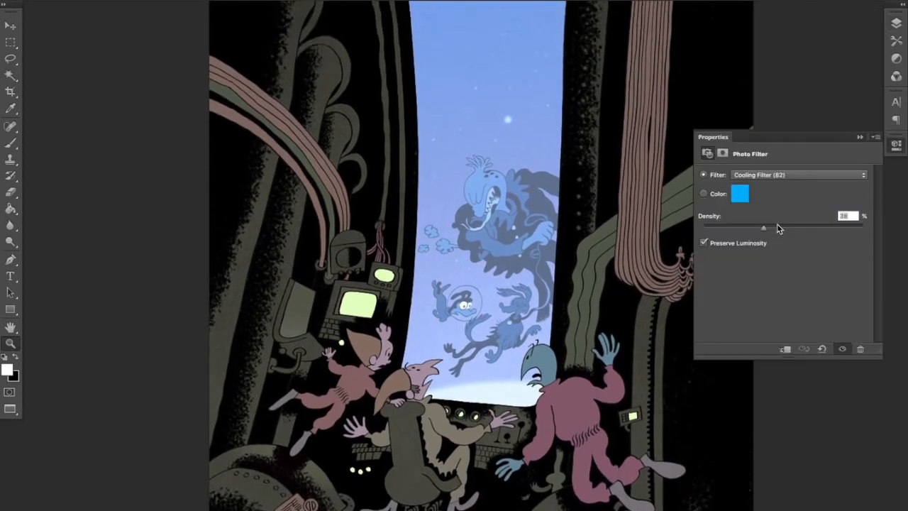
{"action": "left_click", "coordinate": [799, 174]}
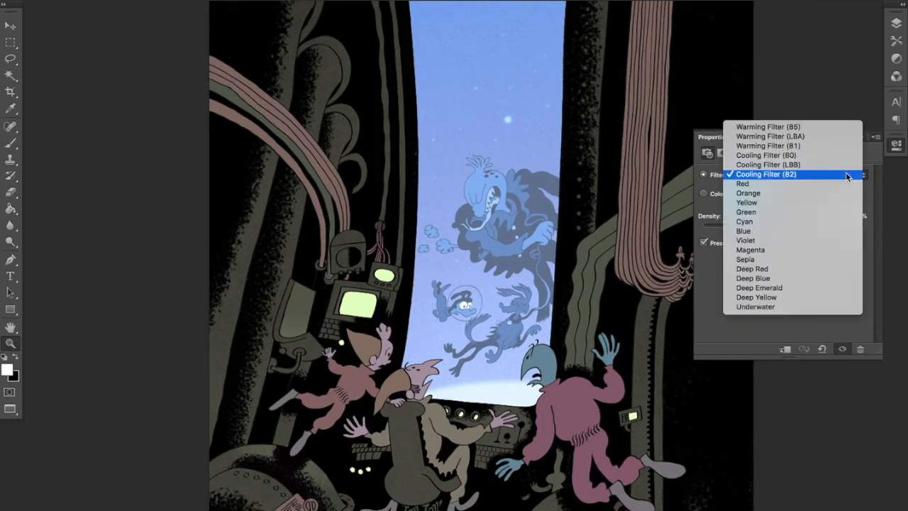
{"action": "left_click", "coordinate": [765, 174]}
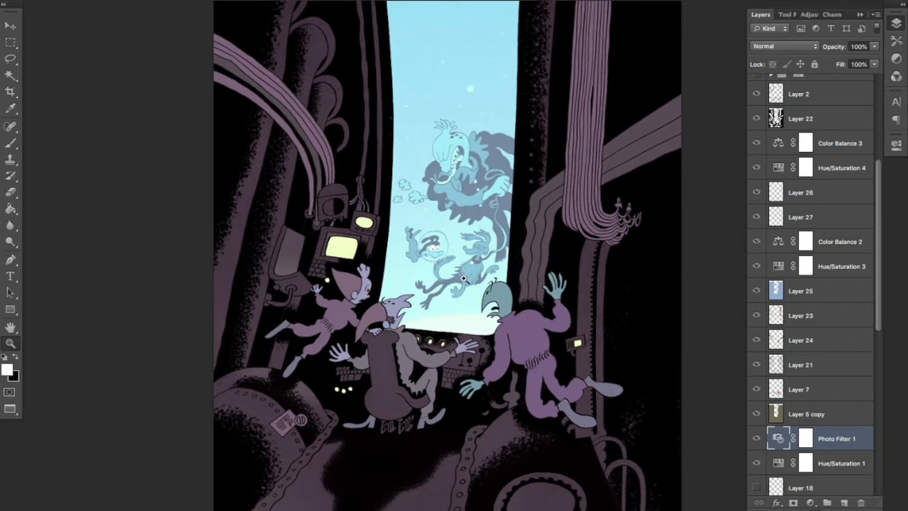
{"action": "mouse_move", "coordinate": [402, 157]}
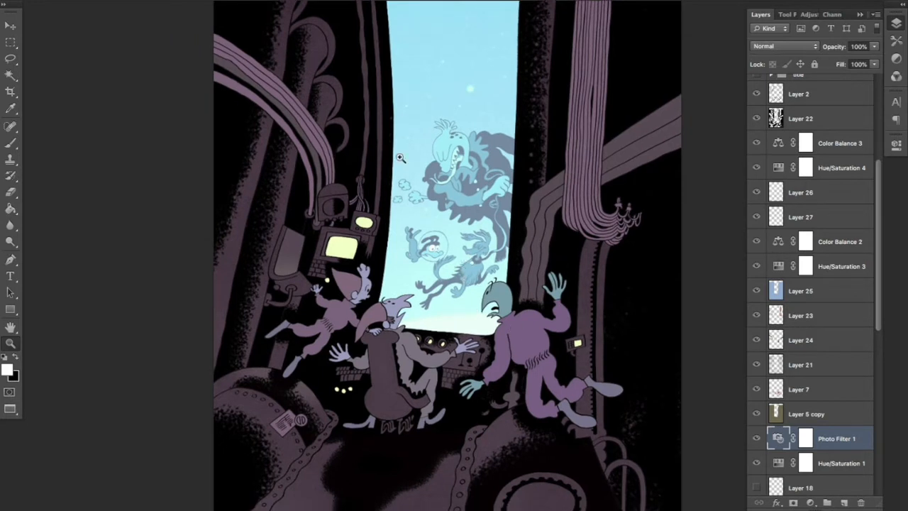
{"action": "mouse_move", "coordinate": [554, 183]}
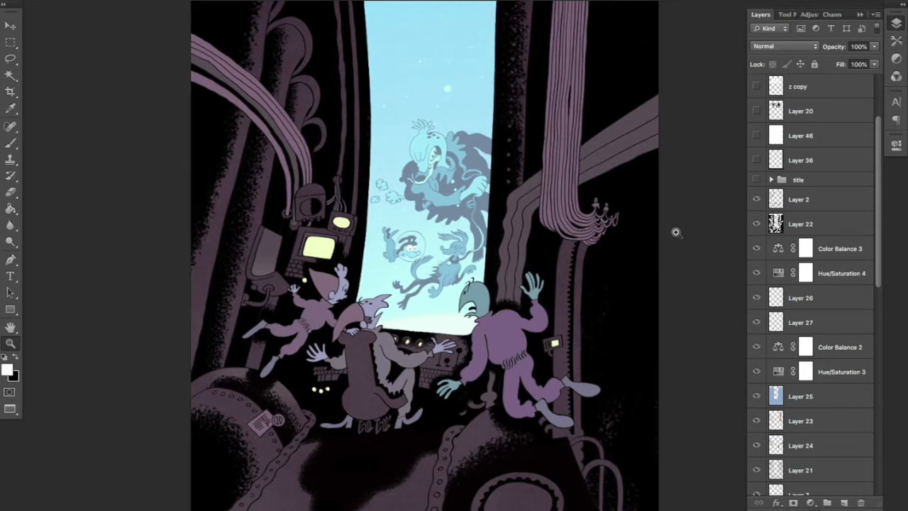
{"action": "mouse_move", "coordinate": [754, 346]}
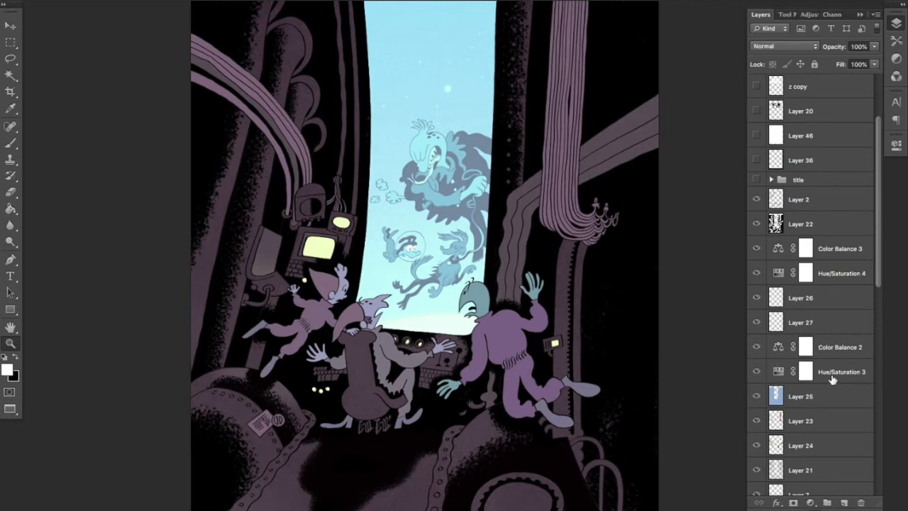
{"action": "mouse_move", "coordinate": [811, 303]}
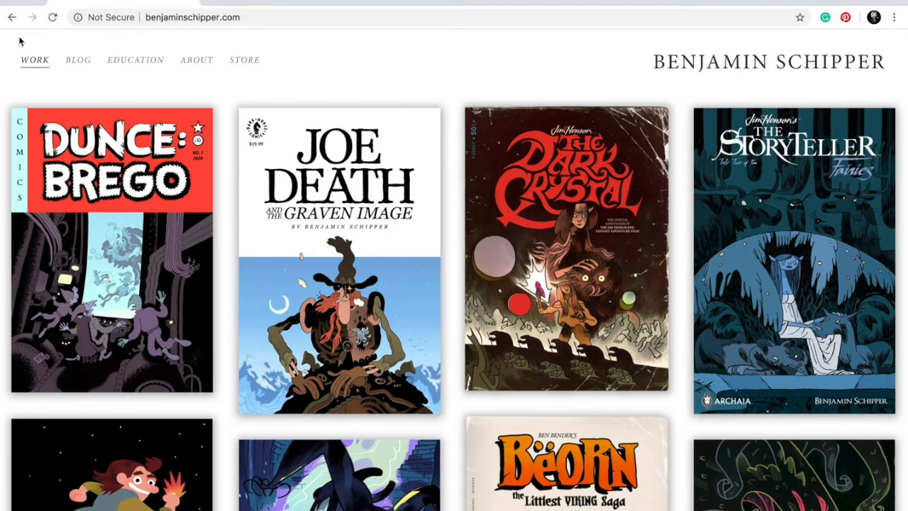
Go to squarespace.com and open the site's Pages in the admin sidebar
{"action": "left_click", "coordinate": [199, 17]}
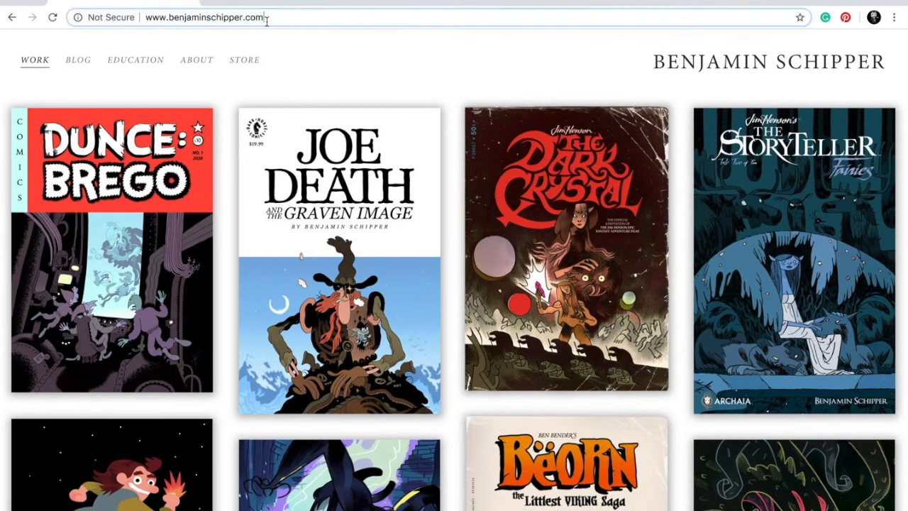
{"action": "type", "text": "squarespace.com"}
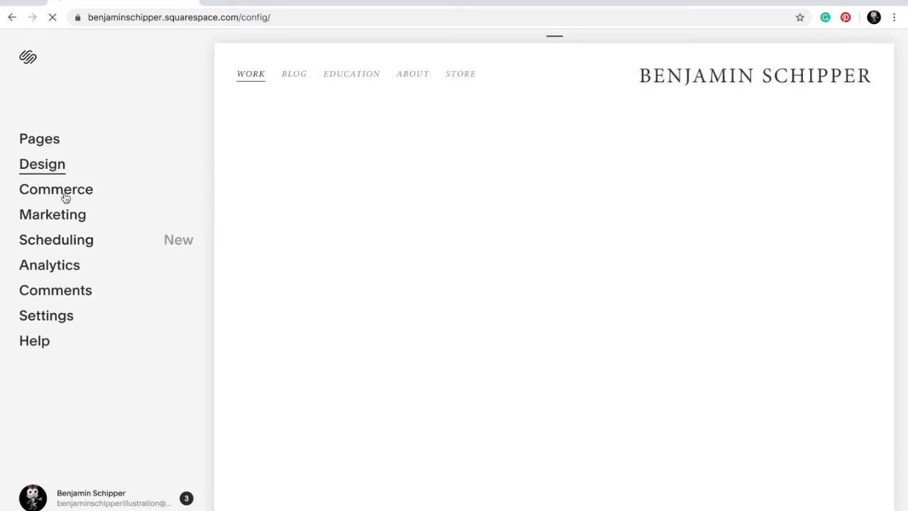
{"action": "left_click", "coordinate": [40, 138]}
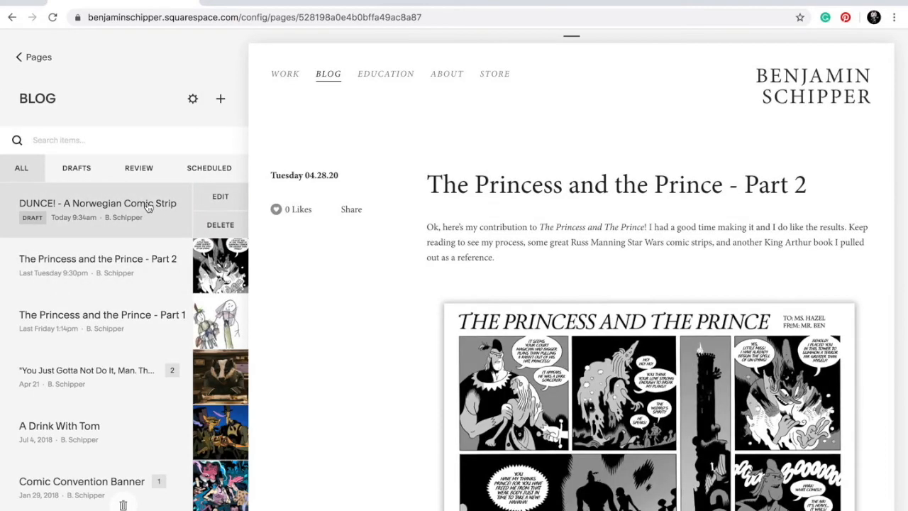
Open the 'DUNCE! - A Norwegian Comic Strip' draft from the Blog pages list
{"action": "left_click", "coordinate": [97, 204]}
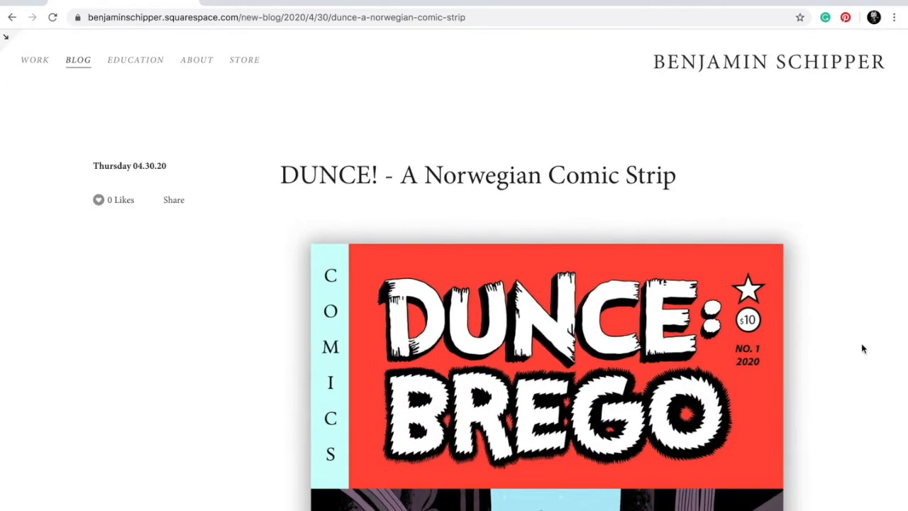
Scroll past the pencil tracings and purple spaceship illustration to the Weird Science covers
{"action": "scroll", "scroll_direction": "down", "scroll_amount": 3}
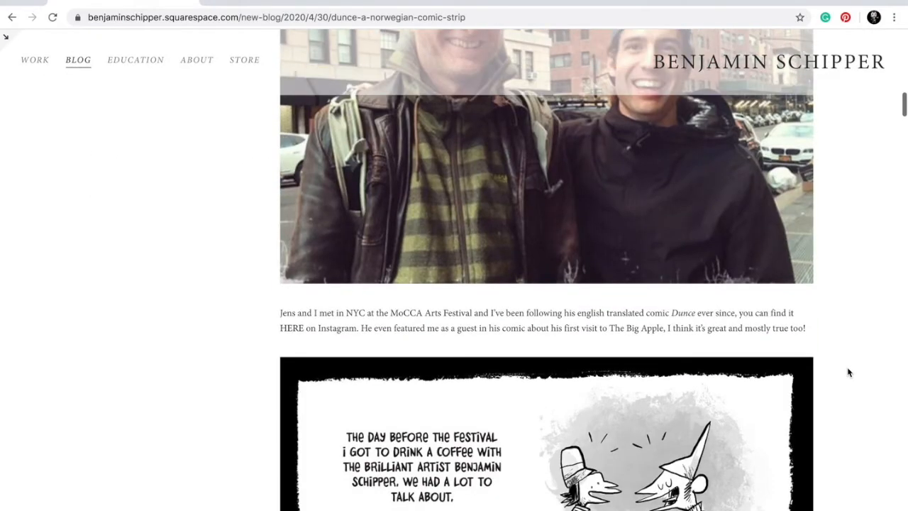
{"action": "scroll", "scroll_direction": "down", "scroll_amount": 3}
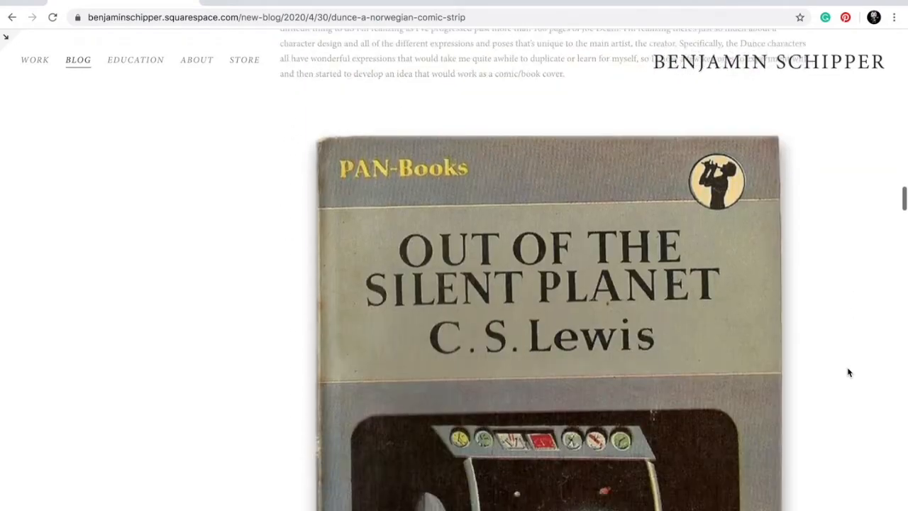
{"action": "scroll", "scroll_direction": "down", "scroll_amount": 3}
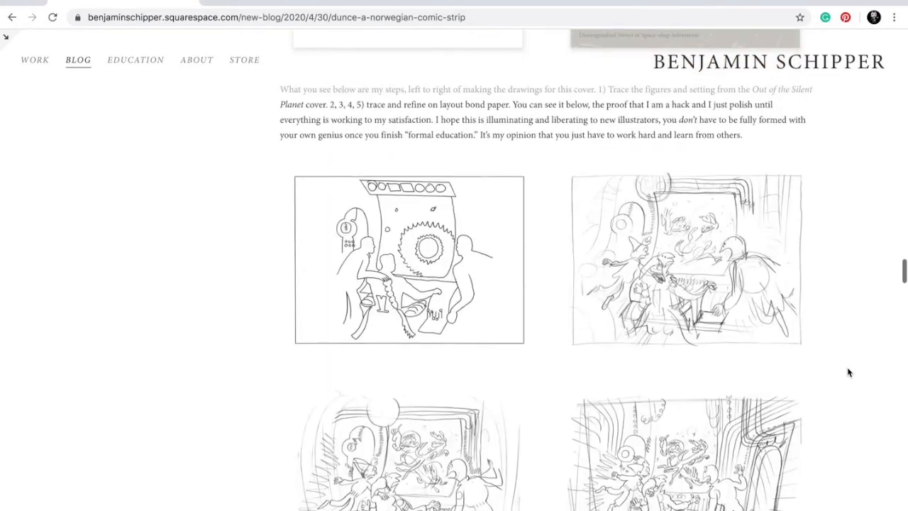
{"action": "scroll", "scroll_direction": "down", "scroll_amount": 3}
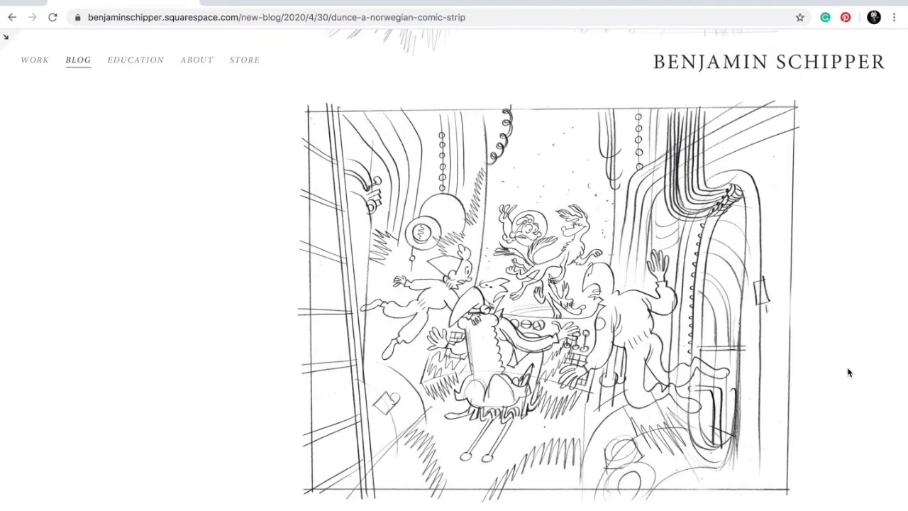
{"action": "scroll", "scroll_direction": "down", "scroll_amount": 3}
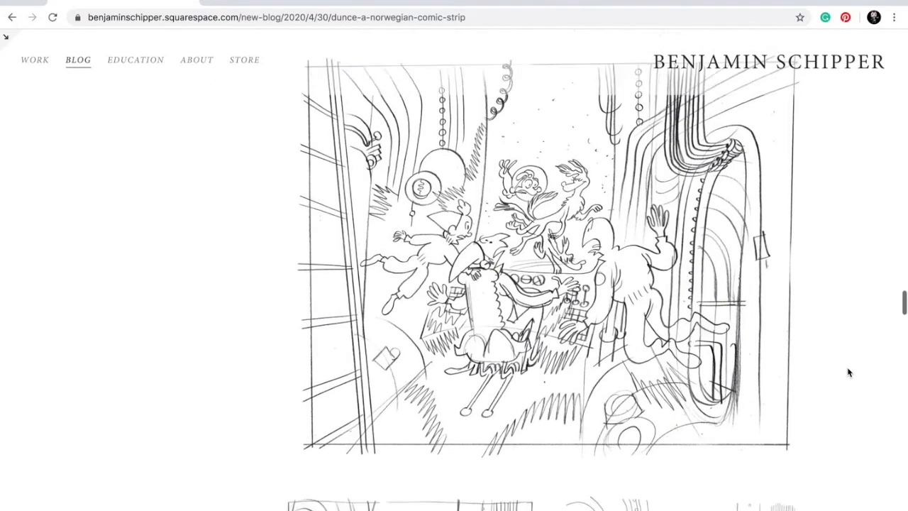
{"action": "scroll", "scroll_direction": "down", "scroll_amount": 3}
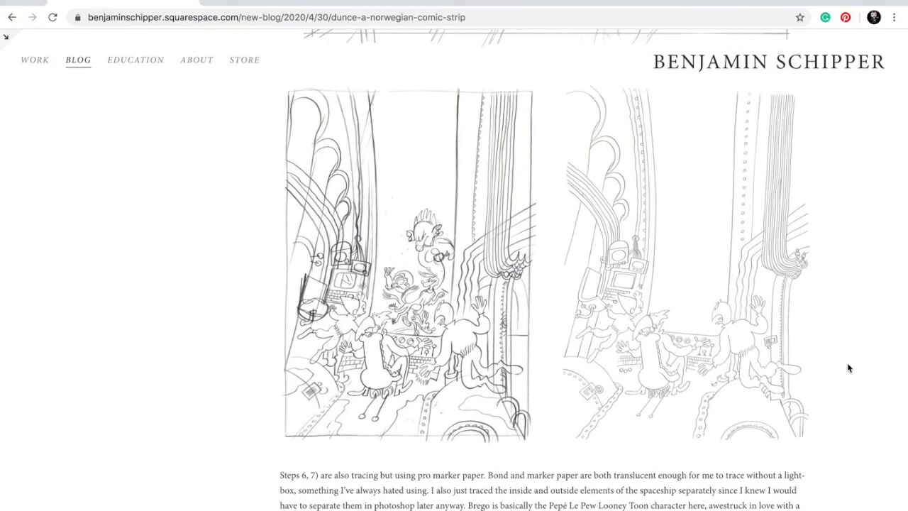
{"action": "scroll", "scroll_direction": "down", "scroll_amount": 3}
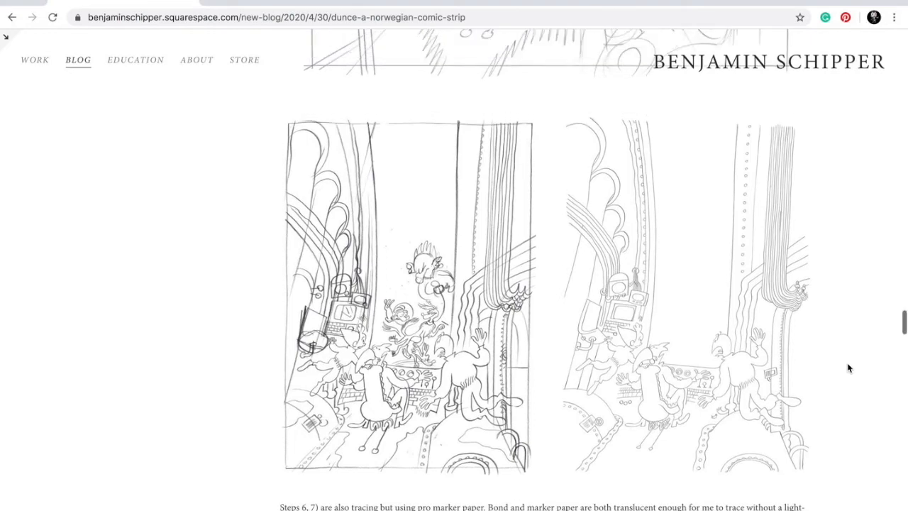
{"action": "scroll", "scroll_direction": "down", "scroll_amount": 3}
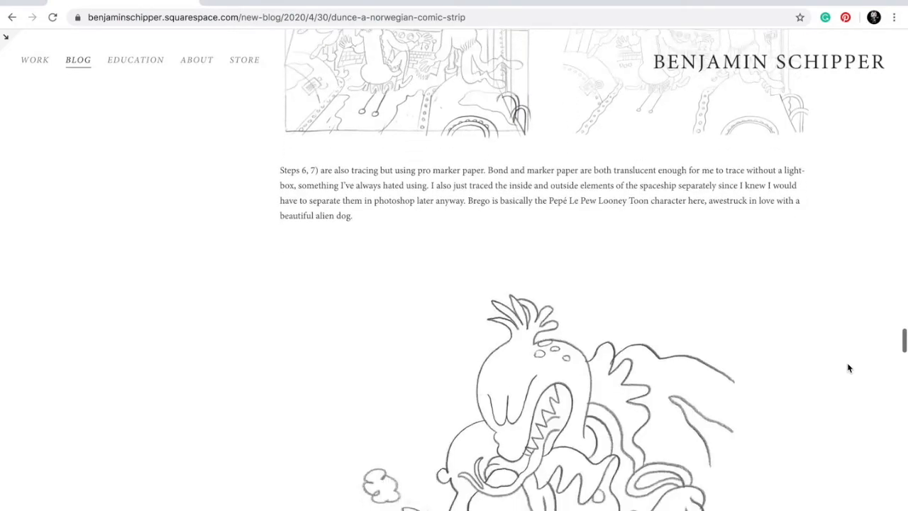
{"action": "scroll", "scroll_direction": "down", "scroll_amount": 3}
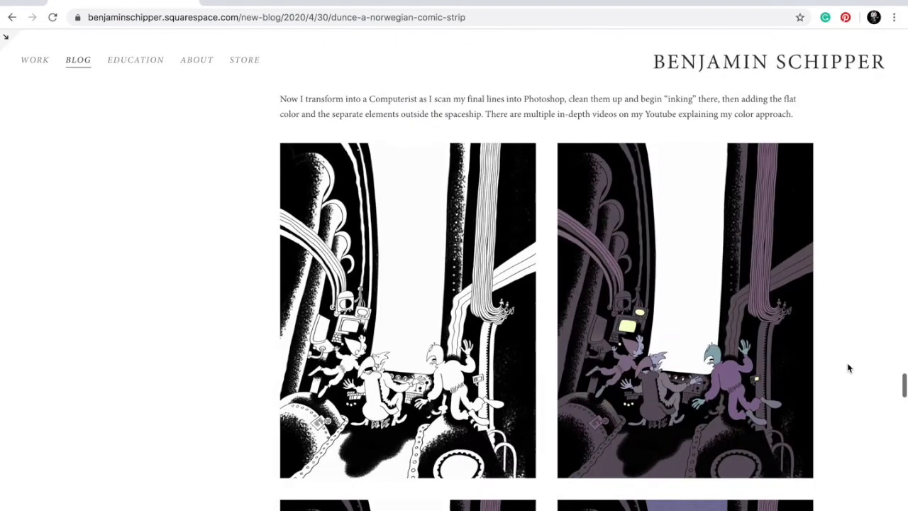
{"action": "scroll", "scroll_direction": "down", "scroll_amount": 3}
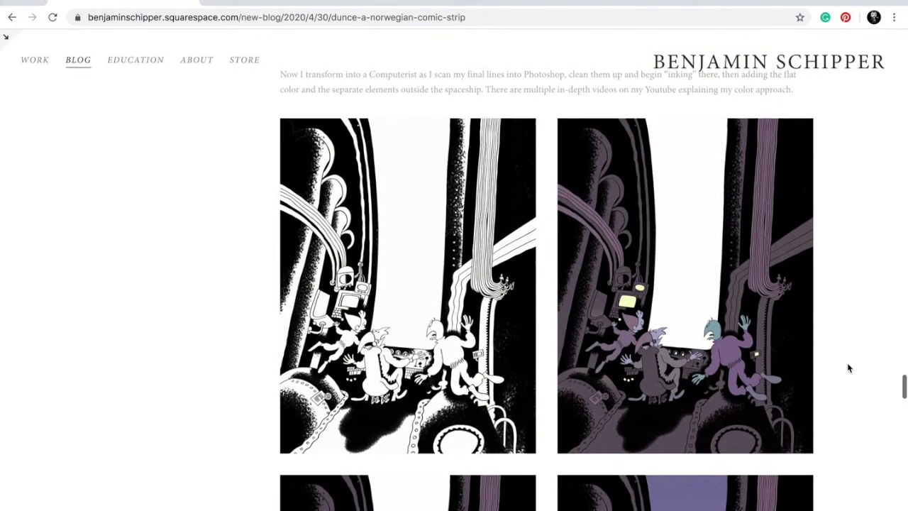
{"action": "scroll", "scroll_direction": "down", "scroll_amount": 3}
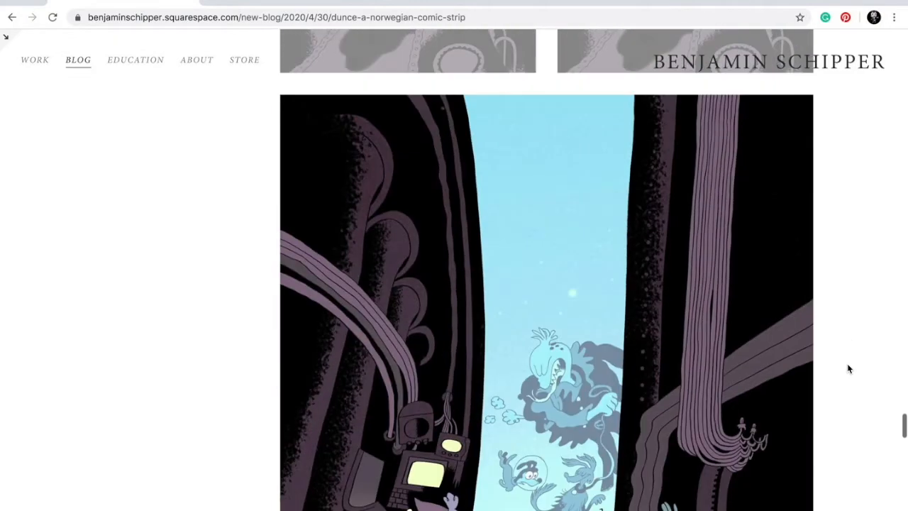
{"action": "scroll", "scroll_direction": "down", "scroll_amount": 3}
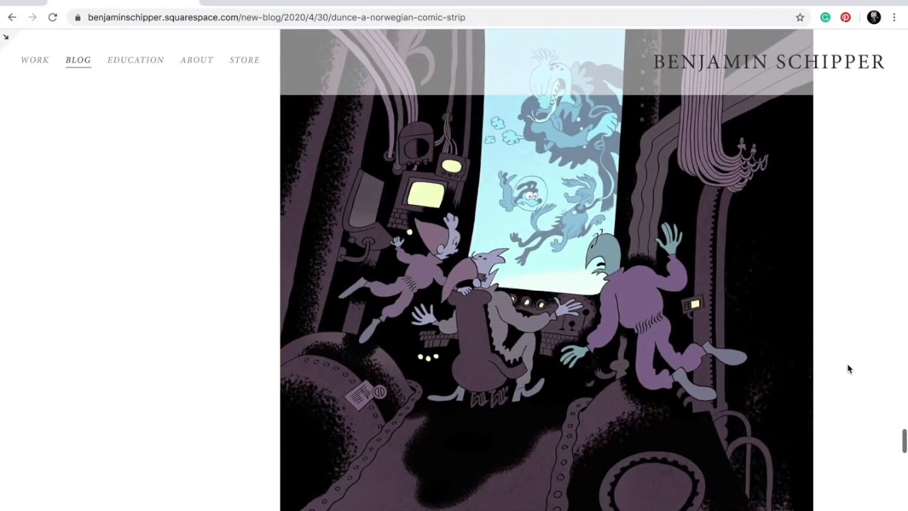
{"action": "scroll", "scroll_direction": "down", "scroll_amount": 3}
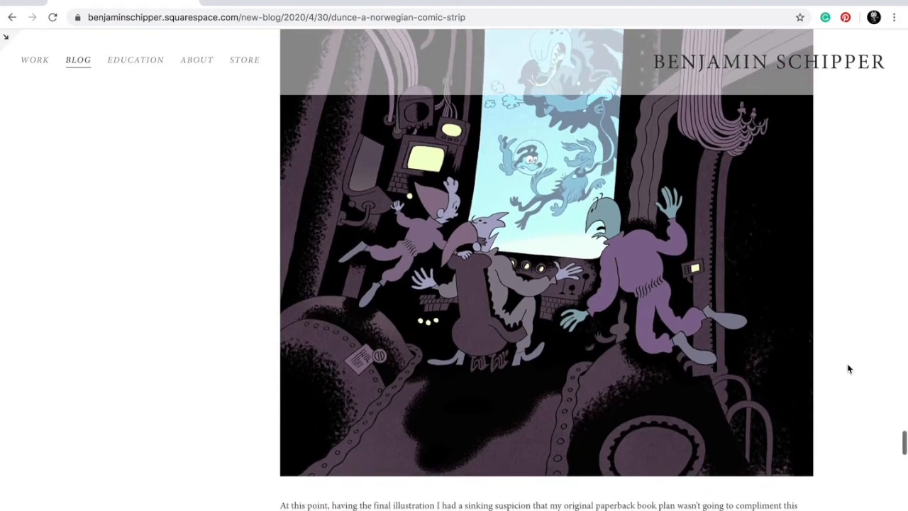
{"action": "scroll", "scroll_direction": "down", "scroll_amount": 3}
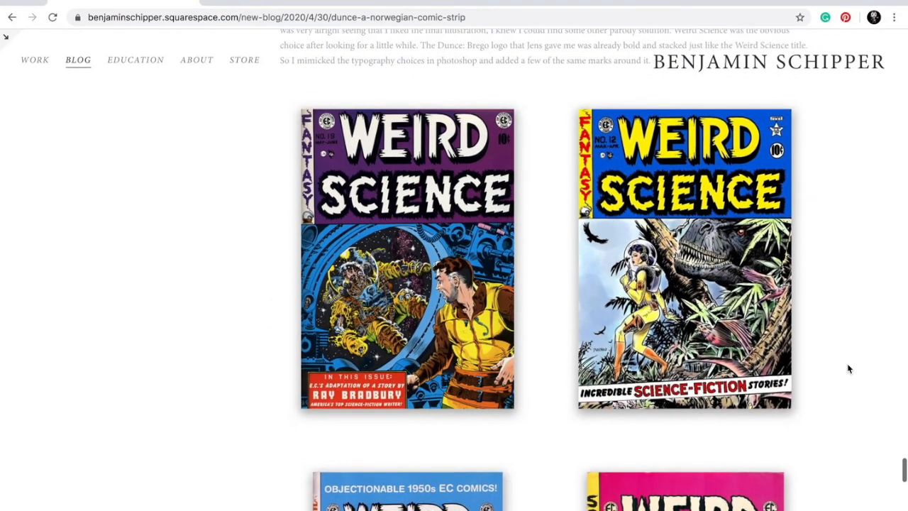
Scroll the post to the 'Out of the Silent Planet' PAN Books paperback cover
{"action": "scroll", "scroll_direction": "down", "scroll_amount": 3}
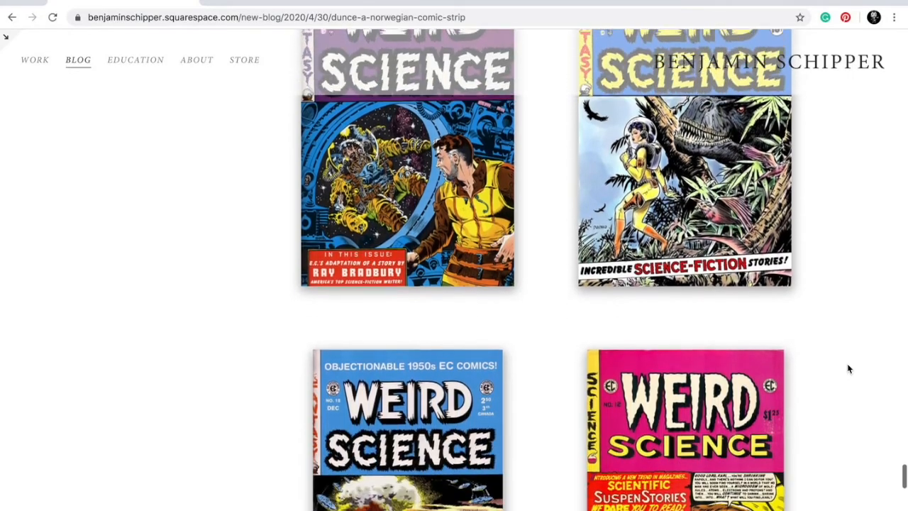
{"action": "scroll", "scroll_direction": "down", "scroll_amount": 3}
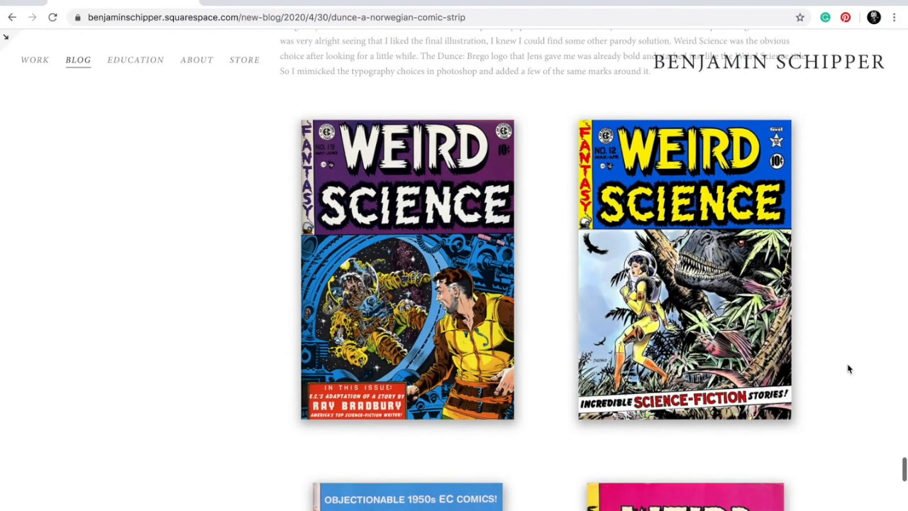
{"action": "scroll", "scroll_direction": "down", "scroll_amount": 3}
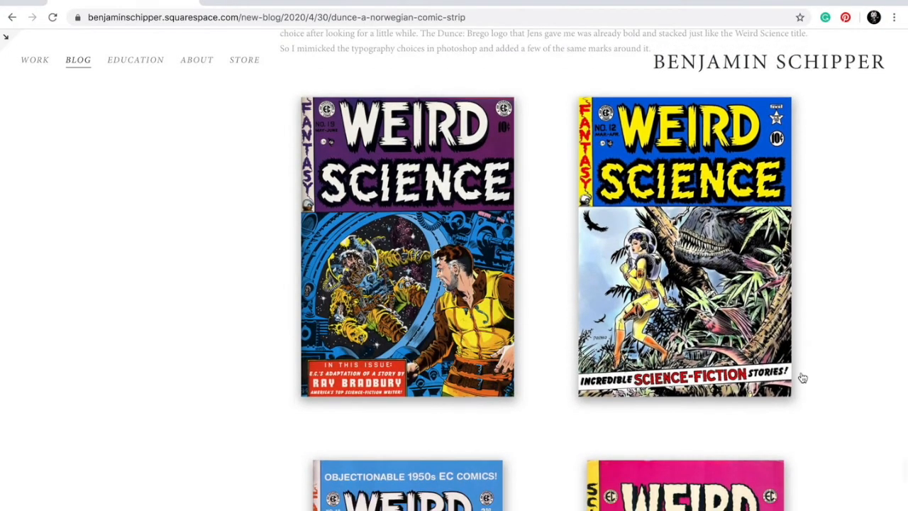
{"action": "scroll", "scroll_direction": "down", "scroll_amount": 3}
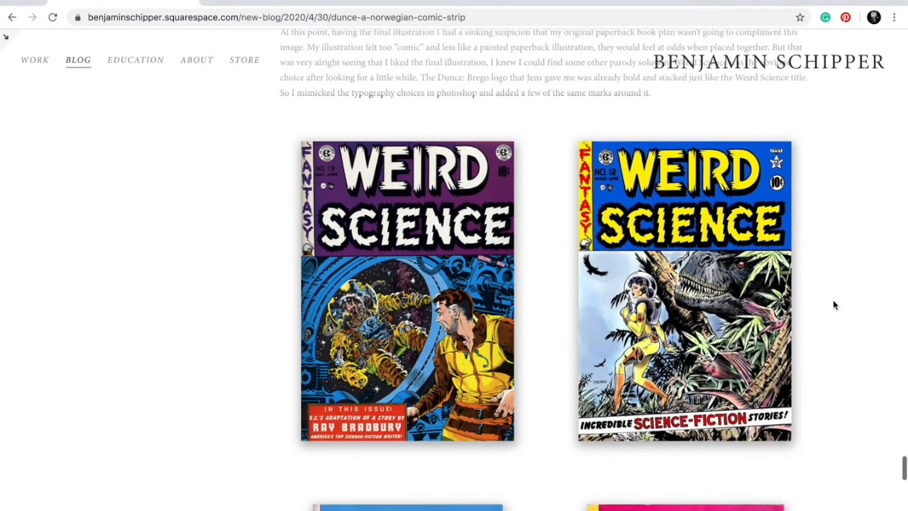
{"action": "scroll", "scroll_direction": "down", "scroll_amount": 3}
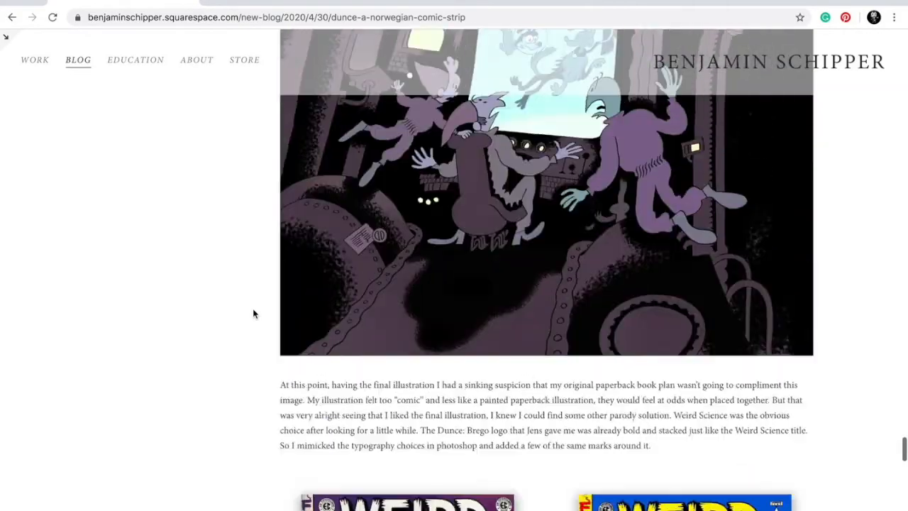
{"action": "scroll", "scroll_direction": "down", "scroll_amount": 3}
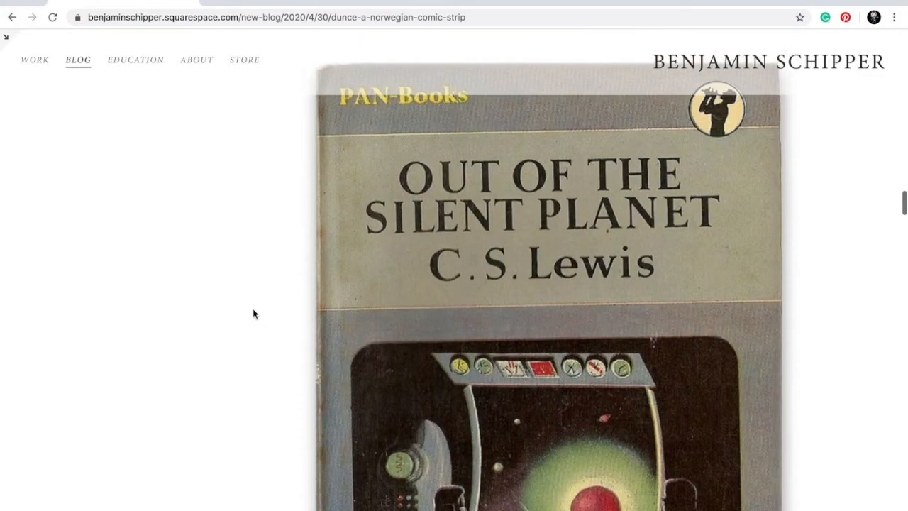
Scroll to the two Weird Science reference covers just above the Dunce: Brego cover
{"action": "scroll", "scroll_direction": "down", "scroll_amount": 3}
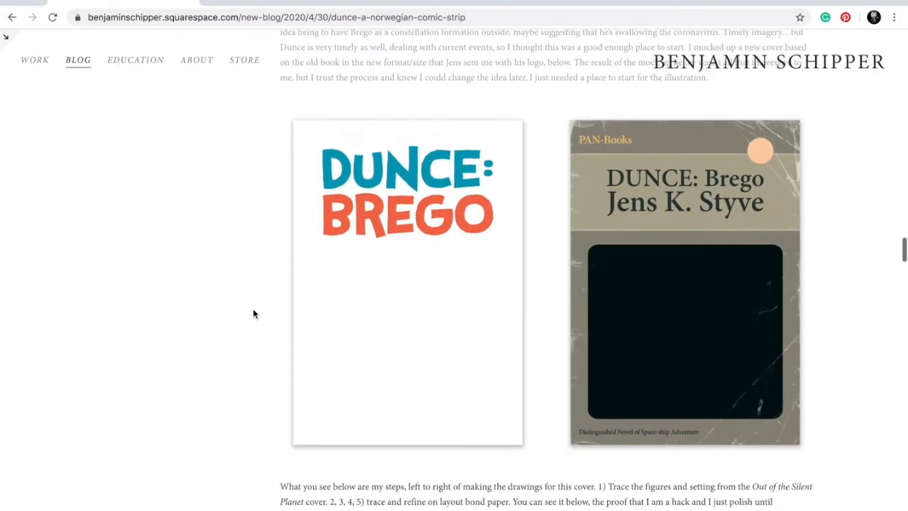
{"action": "mouse_move", "coordinate": [727, 310]}
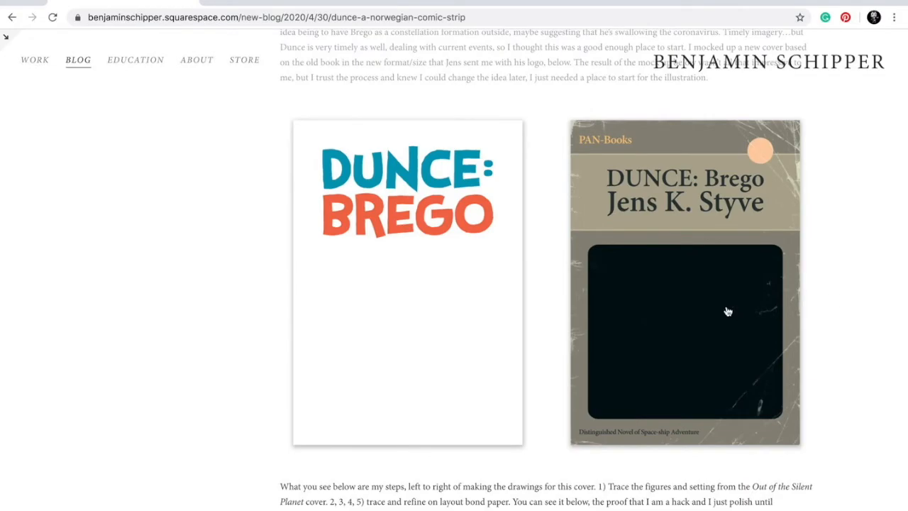
{"action": "scroll", "scroll_direction": "down", "scroll_amount": 3}
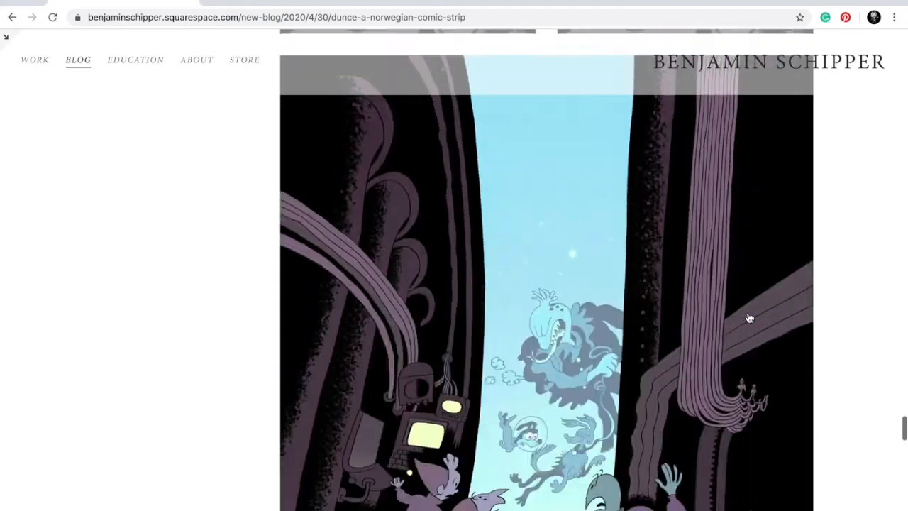
{"action": "scroll", "scroll_direction": "down", "scroll_amount": 3}
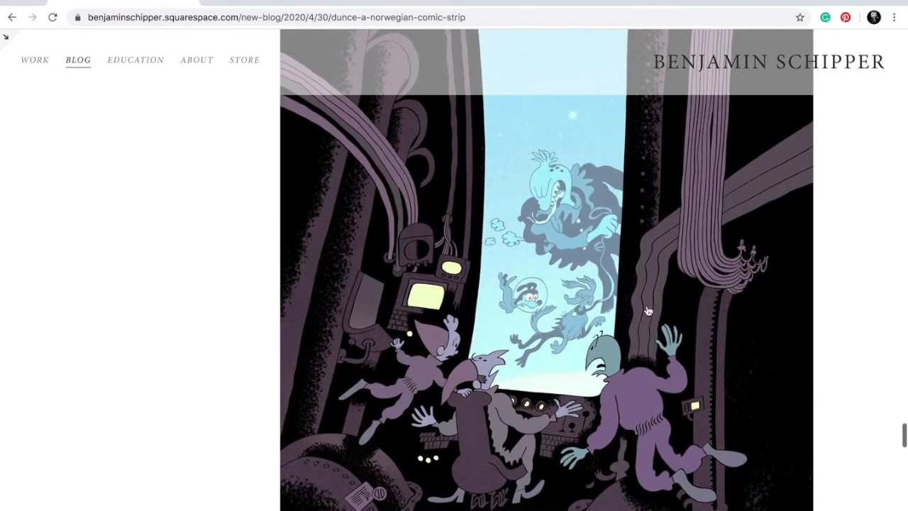
{"action": "scroll", "scroll_direction": "down", "scroll_amount": 3}
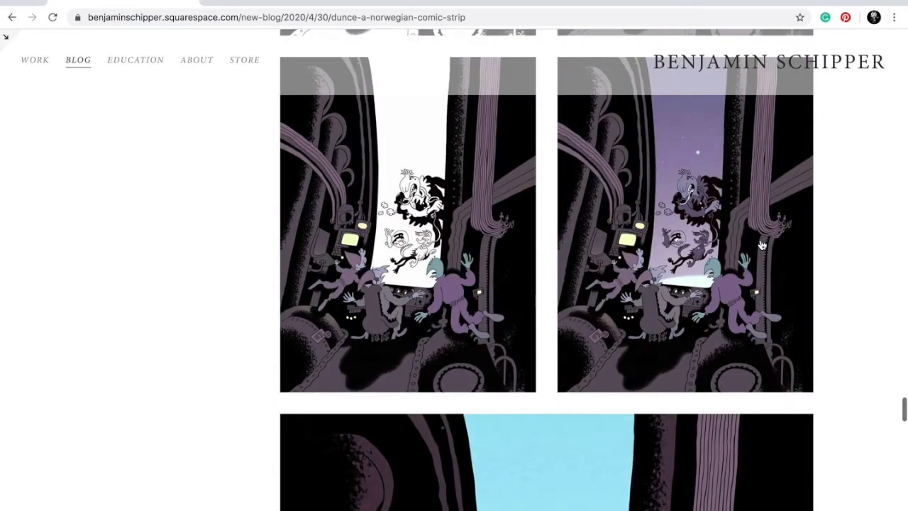
{"action": "scroll", "scroll_direction": "down", "scroll_amount": 3}
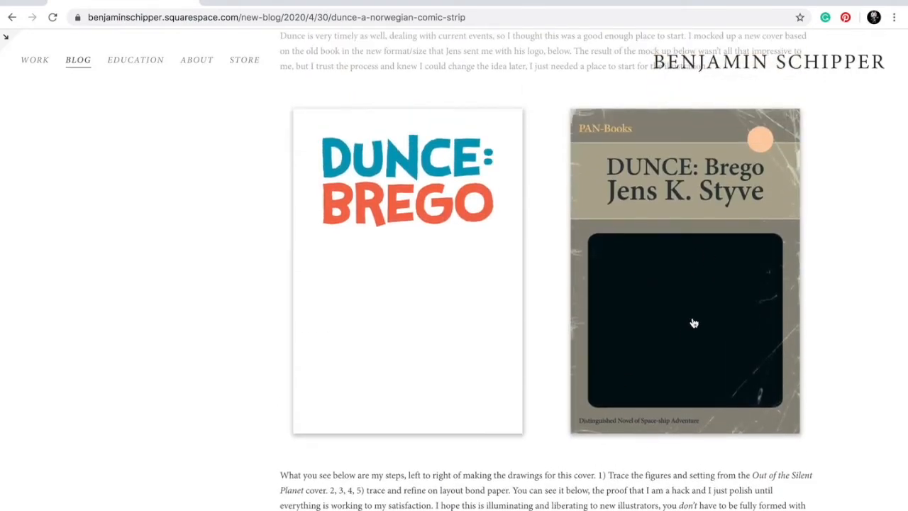
{"action": "mouse_move", "coordinate": [439, 229]}
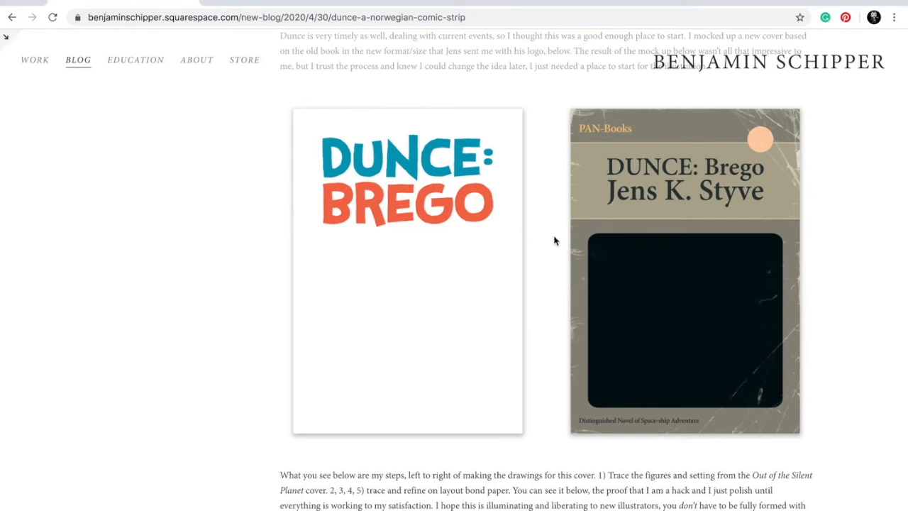
{"action": "mouse_move", "coordinate": [759, 243]}
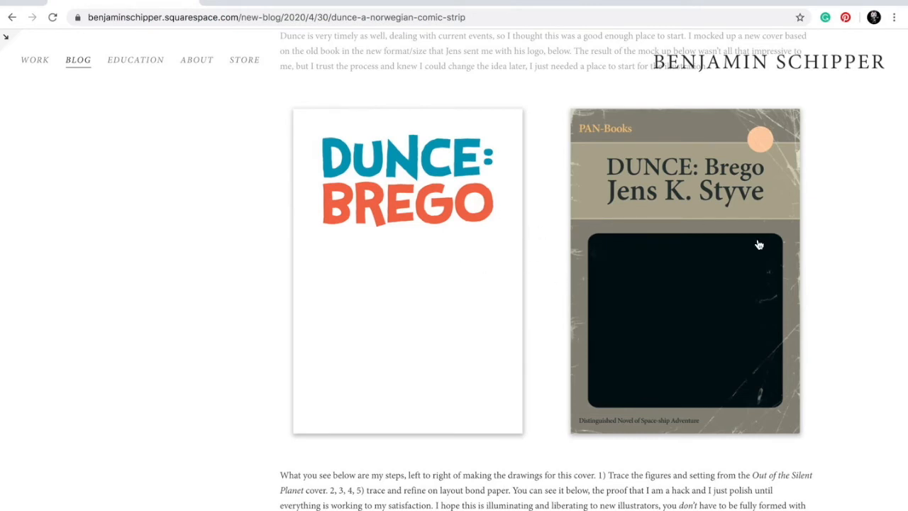
{"action": "mouse_move", "coordinate": [686, 251]}
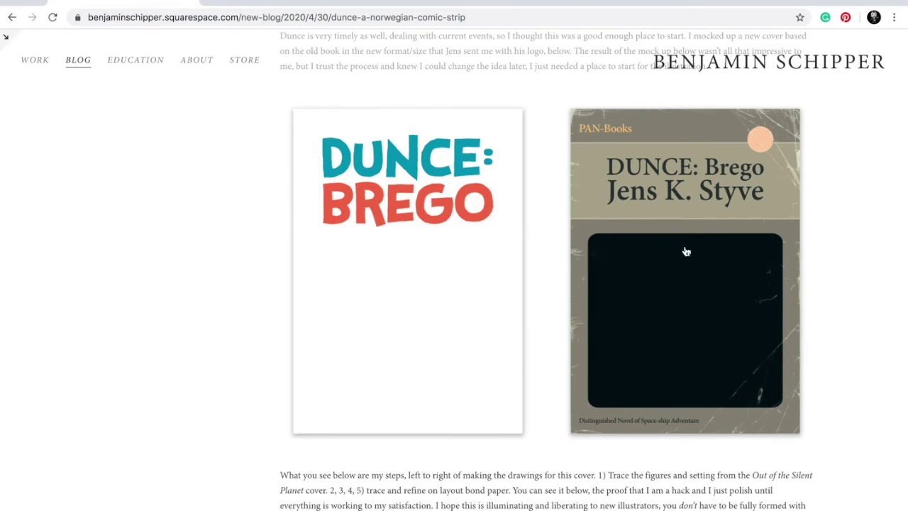
{"action": "mouse_move", "coordinate": [813, 277]}
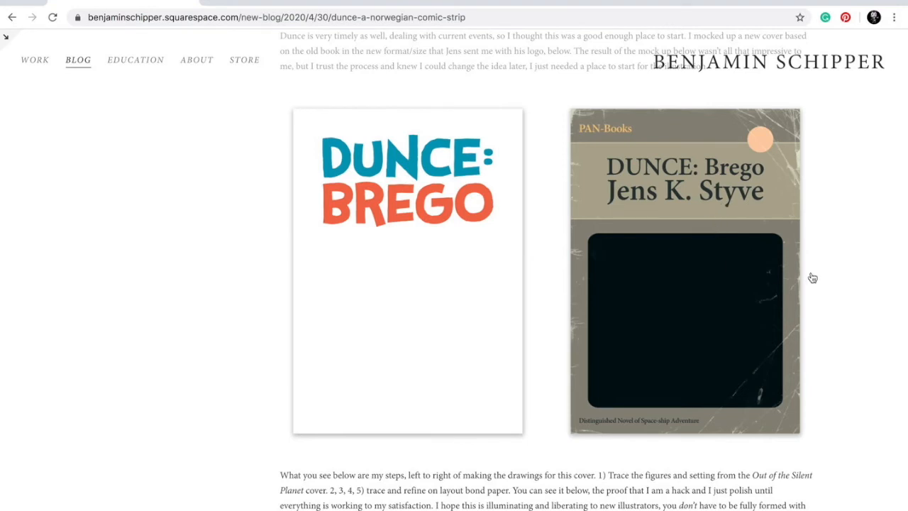
{"action": "mouse_move", "coordinate": [830, 339]}
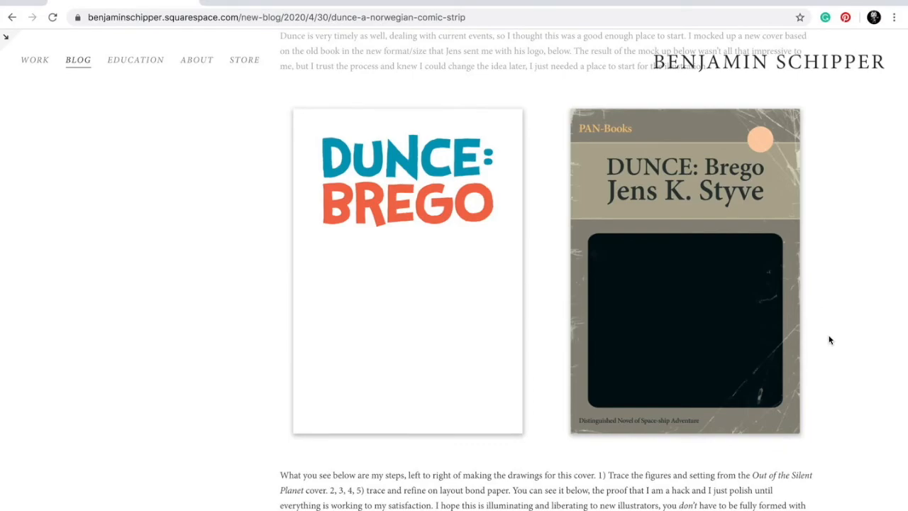
{"action": "scroll", "scroll_direction": "down", "scroll_amount": 3}
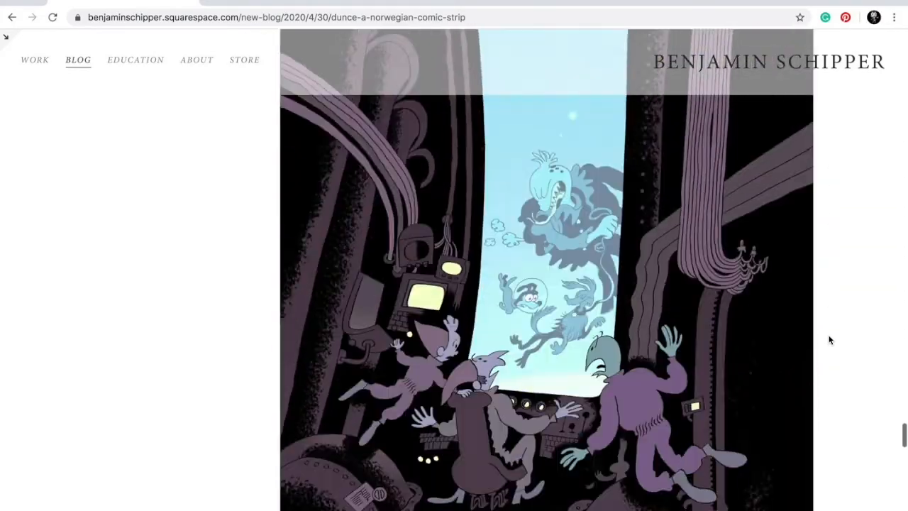
{"action": "scroll", "scroll_direction": "down", "scroll_amount": 3}
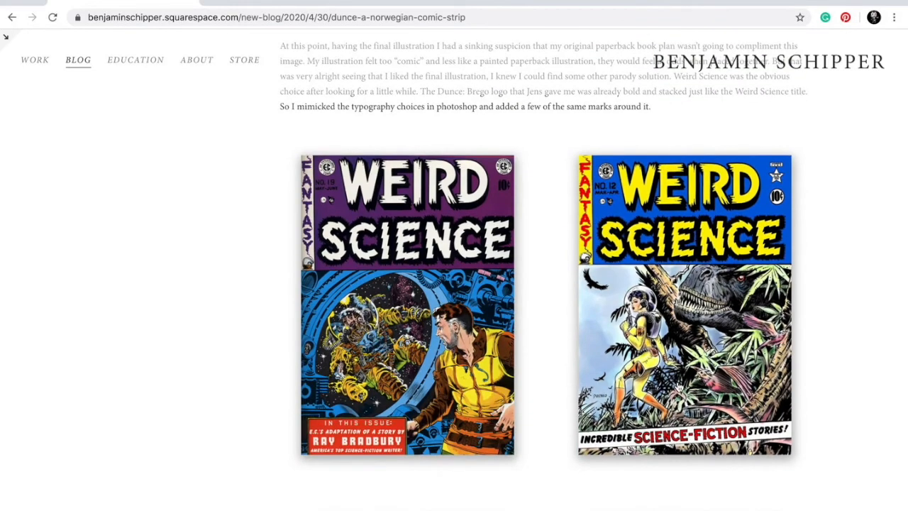
{"action": "scroll", "scroll_direction": "down", "scroll_amount": 3}
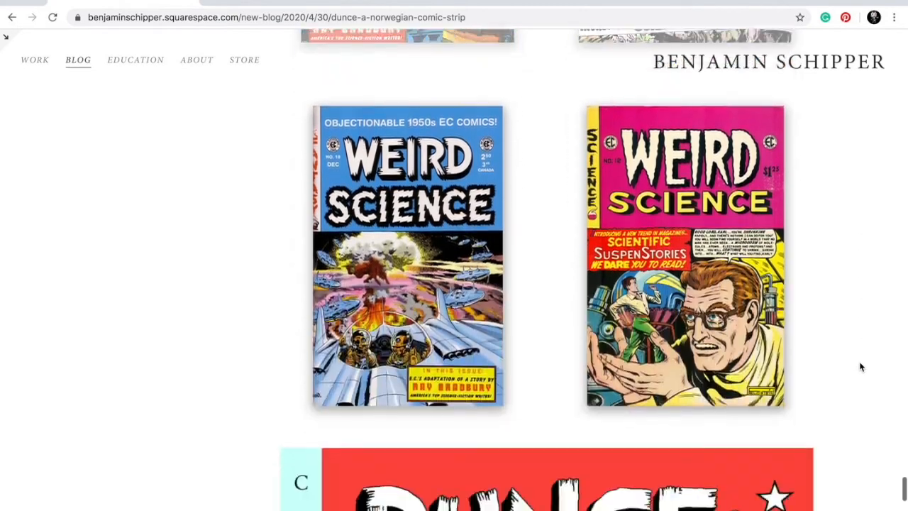
{"action": "scroll", "scroll_direction": "down", "scroll_amount": 3}
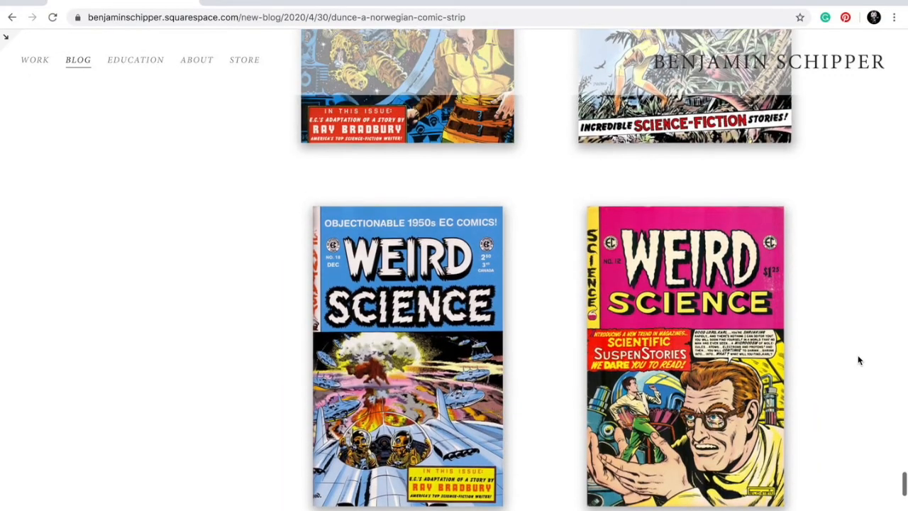
{"action": "scroll", "scroll_direction": "down", "scroll_amount": 3}
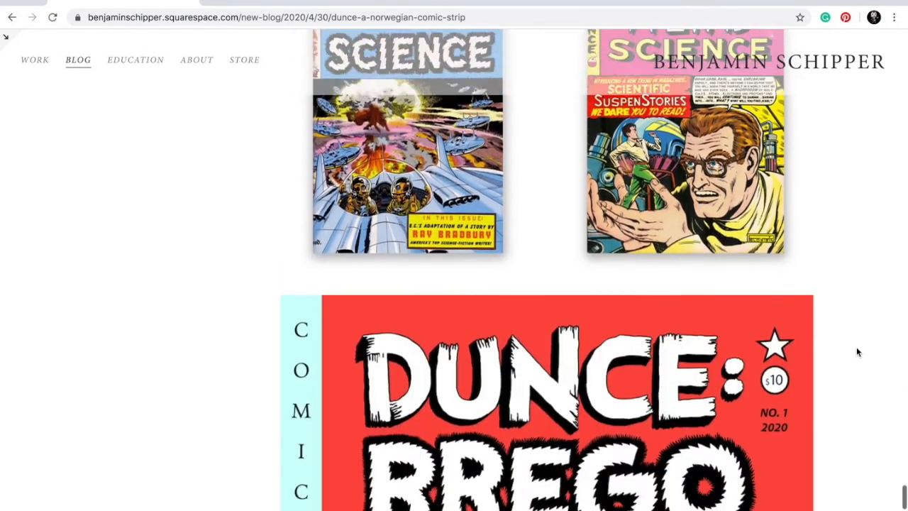
{"action": "scroll", "scroll_direction": "down", "scroll_amount": 3}
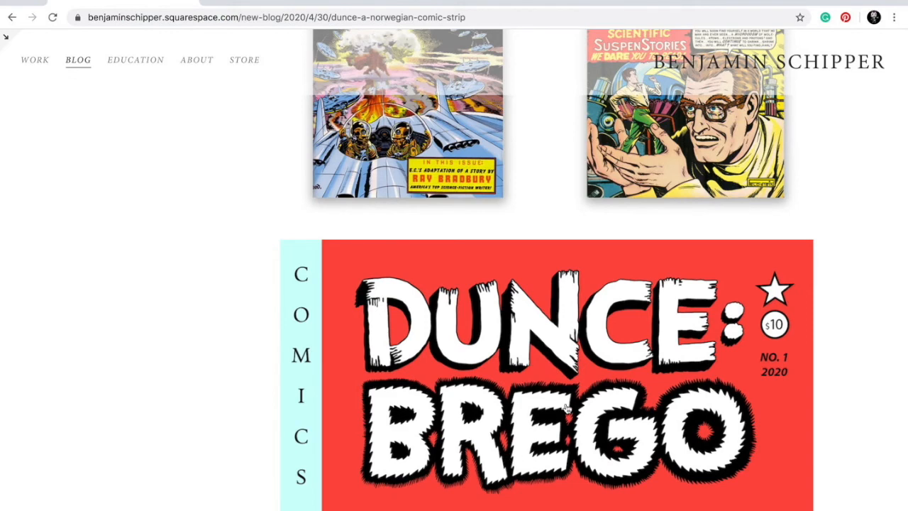
{"action": "scroll", "scroll_direction": "up", "scroll_amount": 3}
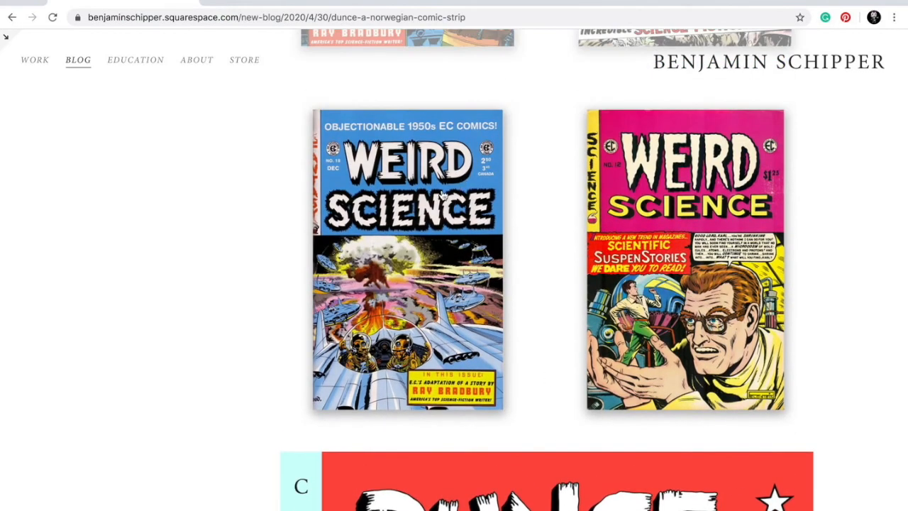
{"action": "mouse_move", "coordinate": [416, 224]}
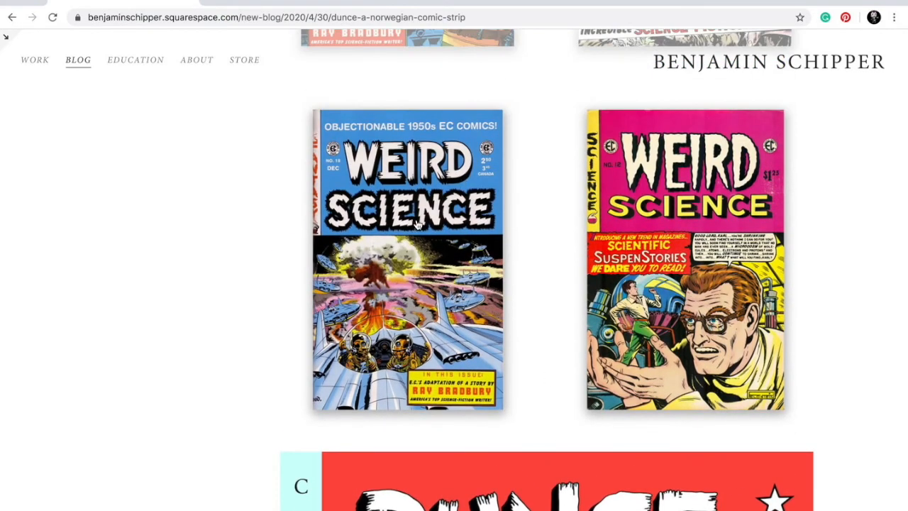
{"action": "scroll", "scroll_direction": "down", "scroll_amount": 3}
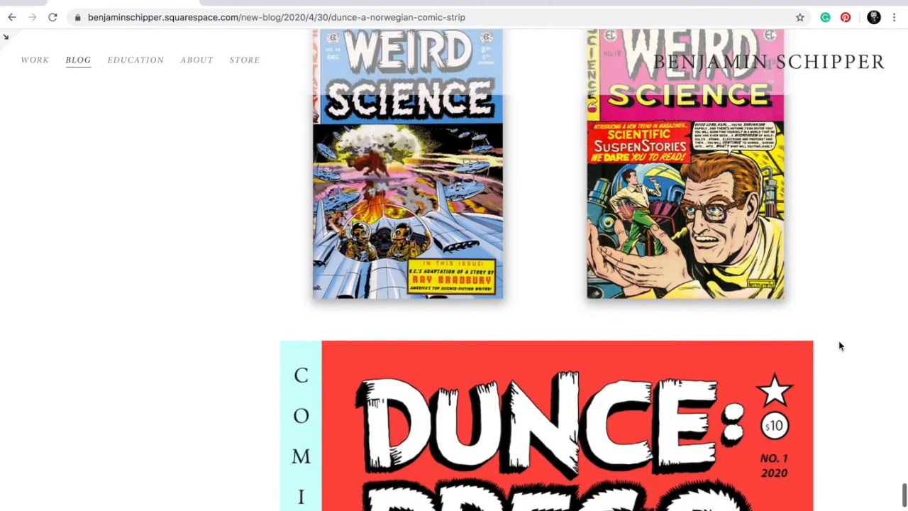
{"action": "scroll", "scroll_direction": "down", "scroll_amount": 3}
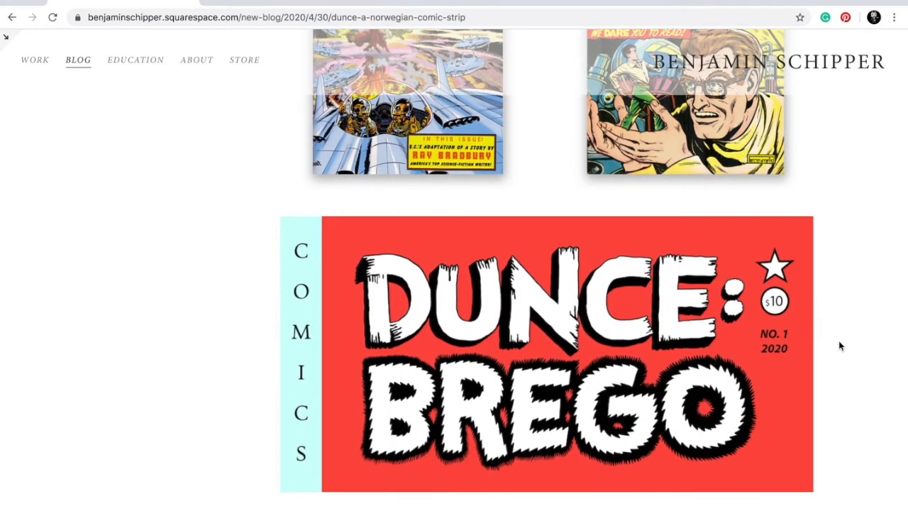
{"action": "scroll", "scroll_direction": "down", "scroll_amount": 3}
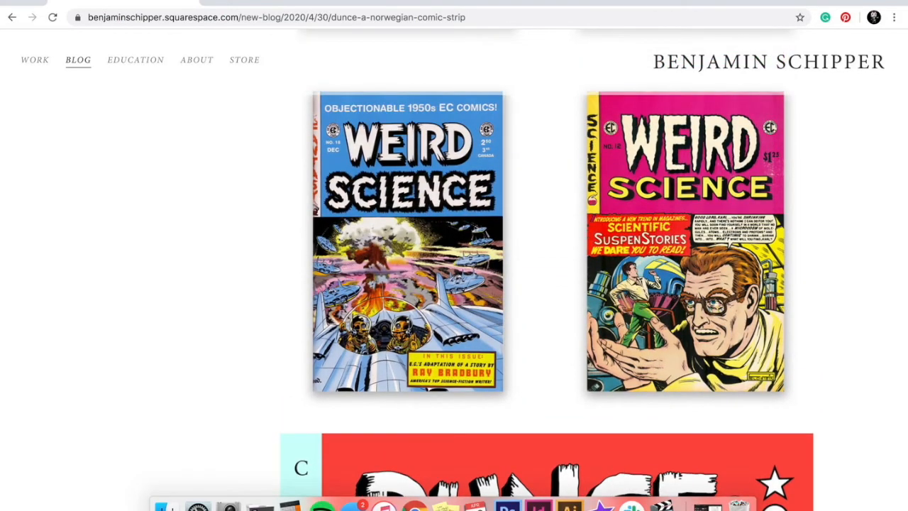
{"action": "mouse_move", "coordinate": [507, 507]}
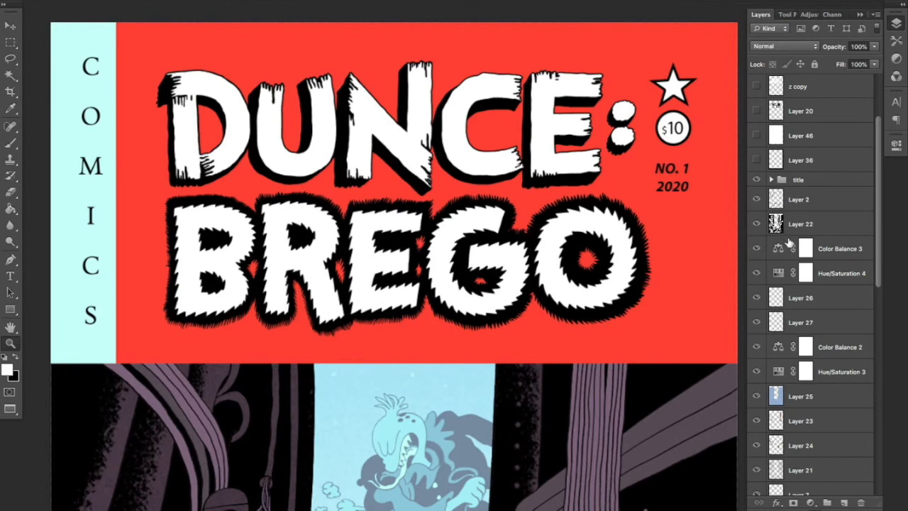
Expand the title group, hide the traced outline layers, and select z copy
{"action": "left_click", "coordinate": [772, 178]}
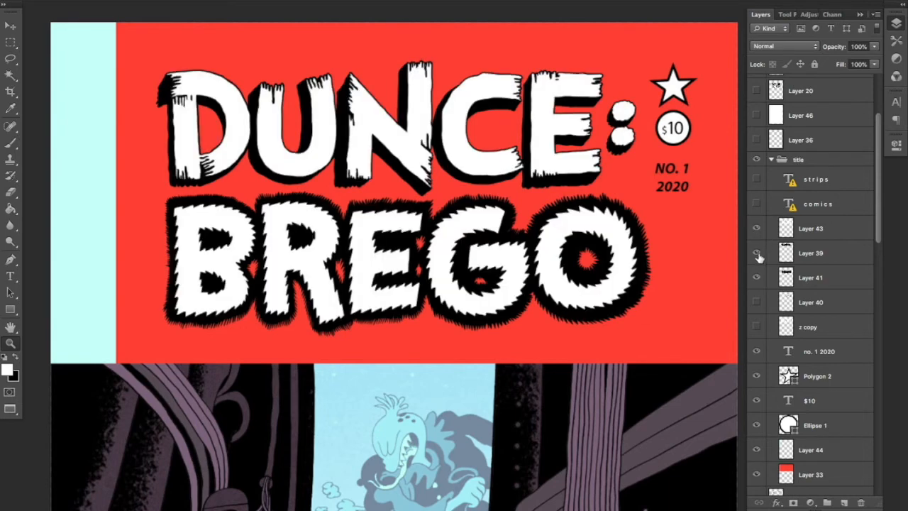
{"action": "left_click", "coordinate": [756, 253]}
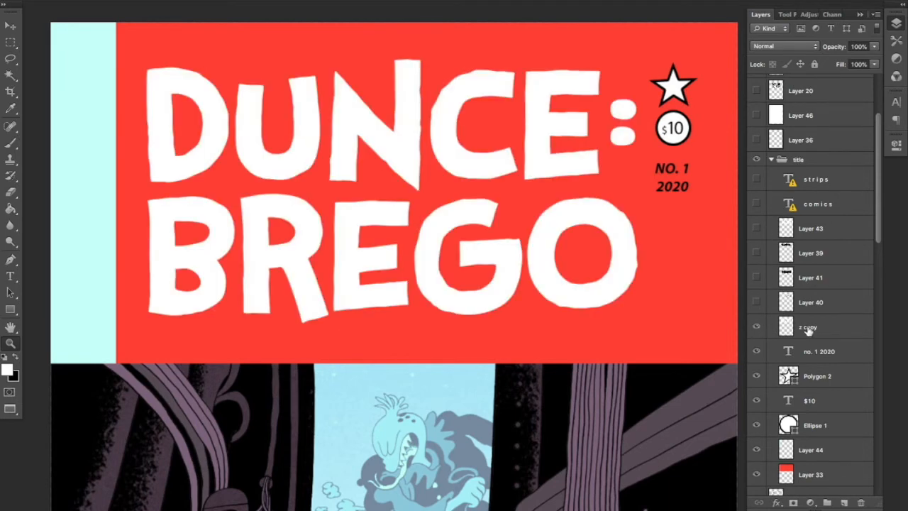
{"action": "left_click", "coordinate": [819, 326]}
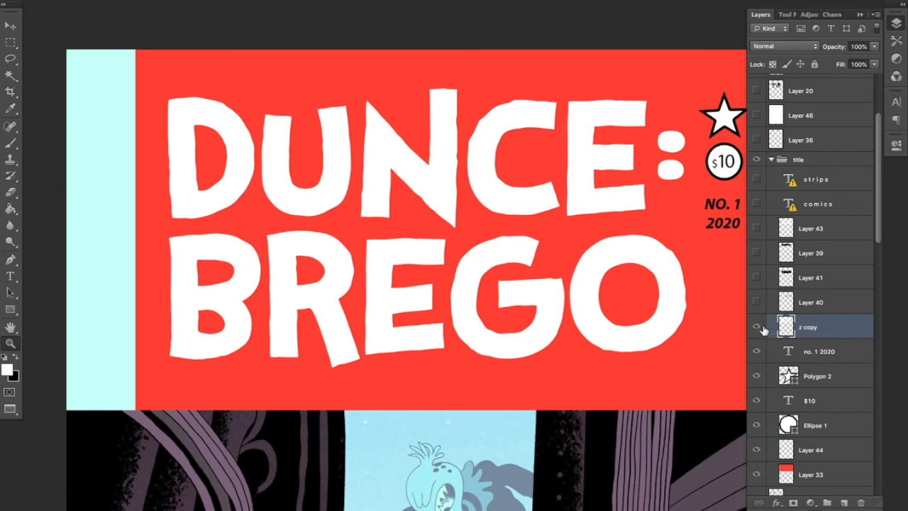
{"action": "left_click", "coordinate": [756, 325]}
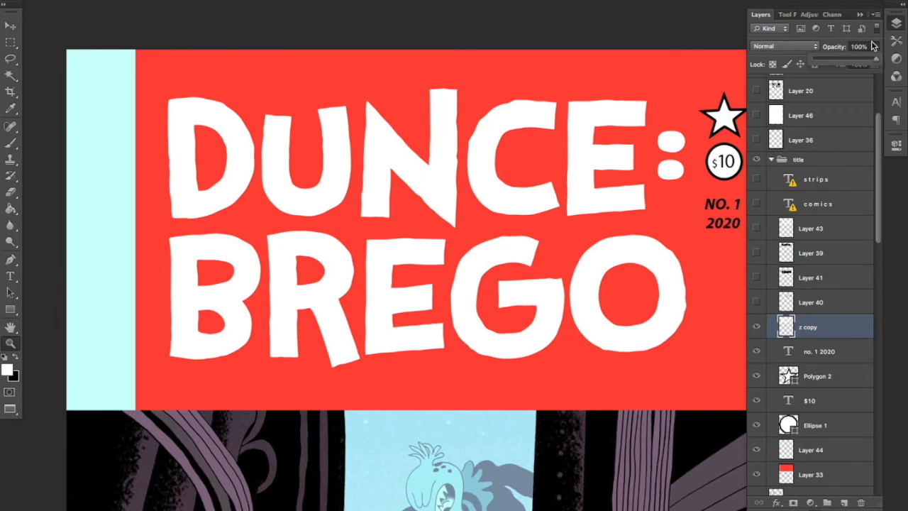
Fade z copy to 30% opacity and turn on the hand-traced Layer 43 lettering
{"action": "left_click_drag", "start_coordinate": [874, 56], "coordinate": [833, 56]}
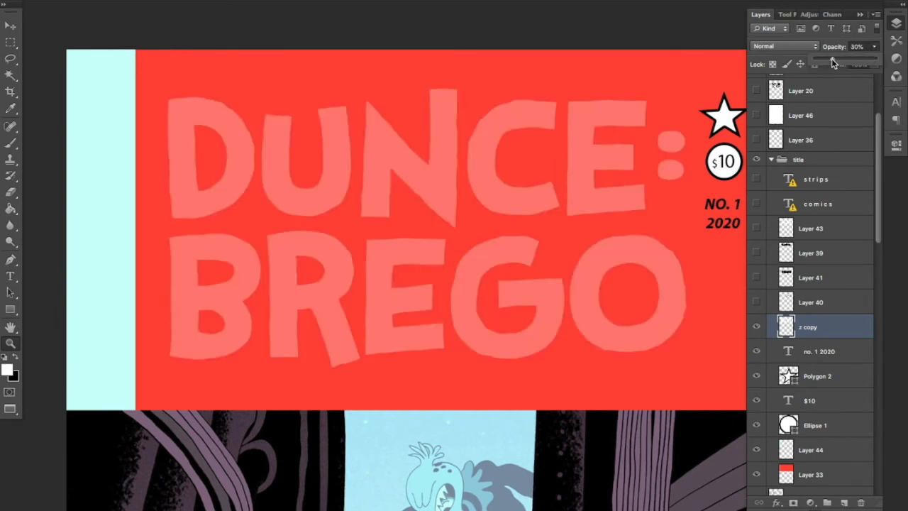
{"action": "left_click", "coordinate": [816, 228]}
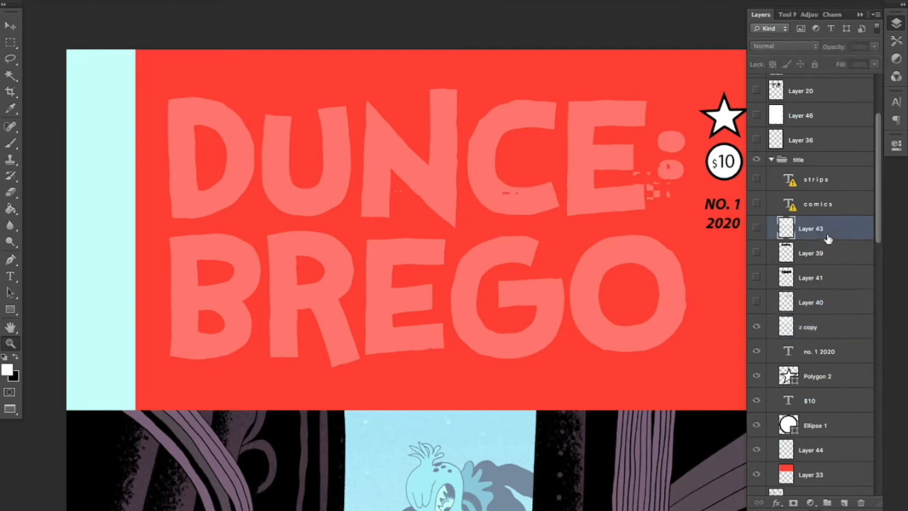
{"action": "left_click", "coordinate": [756, 227]}
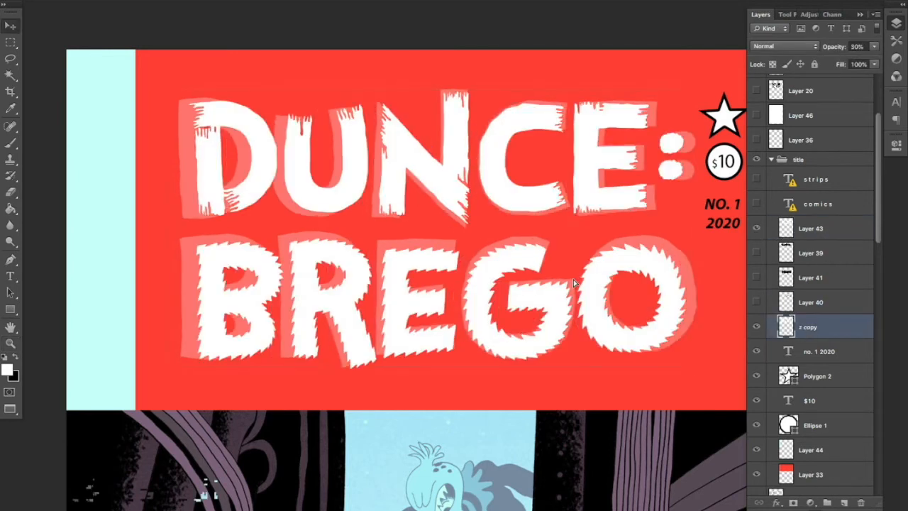
{"action": "left_click_drag", "start_coordinate": [574, 283], "coordinate": [592, 284]}
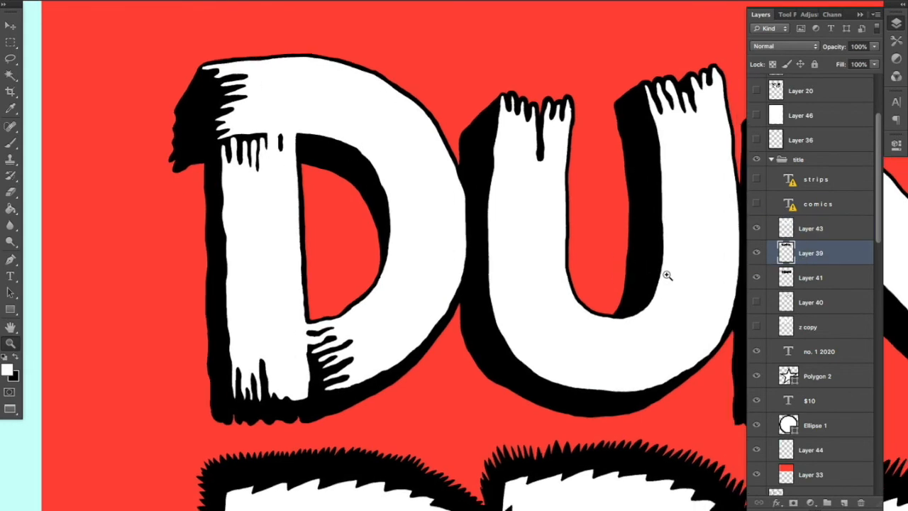
{"action": "mouse_move", "coordinate": [475, 128]}
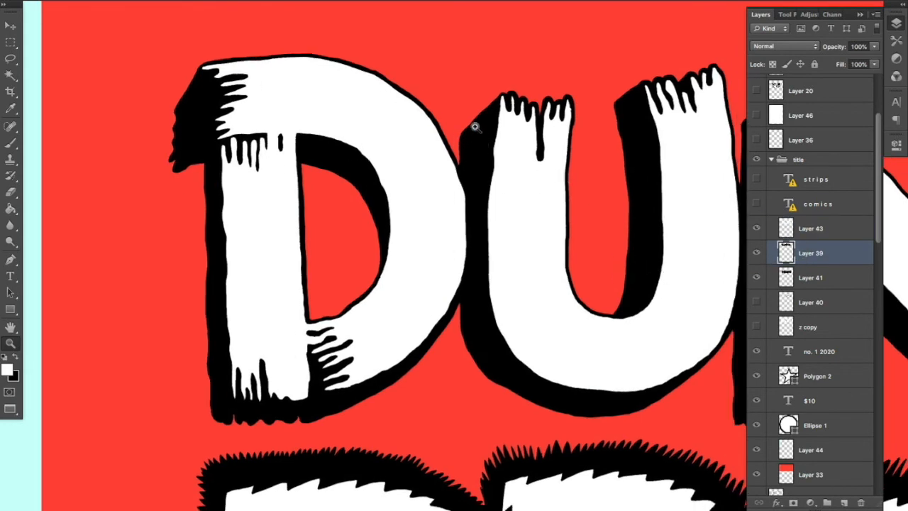
Scroll the cover view to check the inked title and COMICS spine text
{"action": "scroll", "scroll_direction": "down", "scroll_amount": 3}
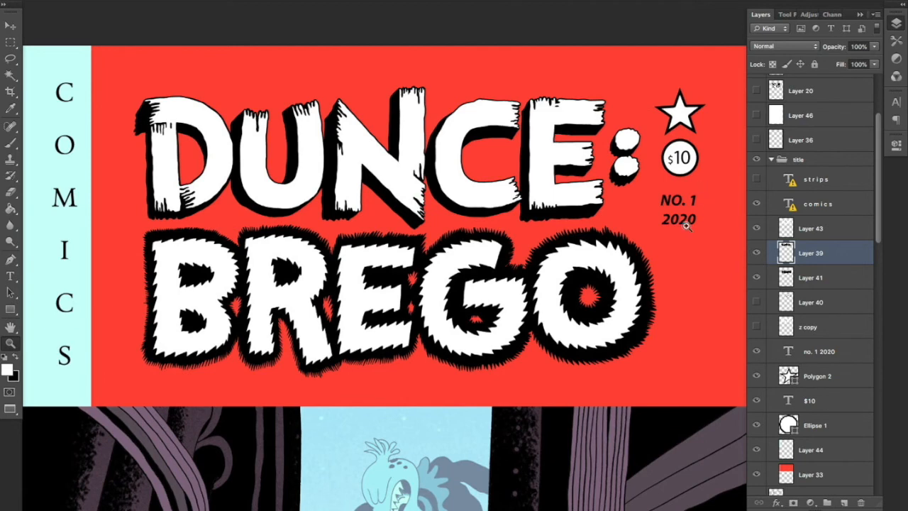
{"action": "mouse_move", "coordinate": [671, 239]}
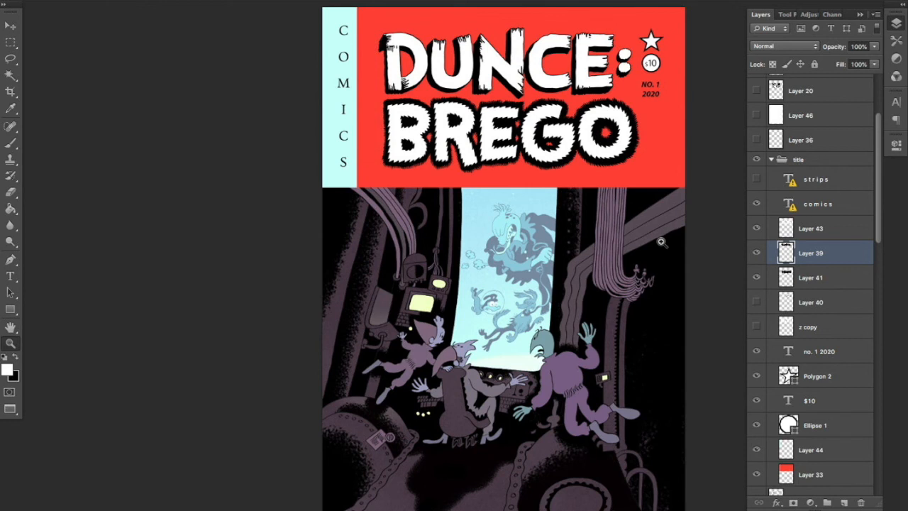
{"action": "mouse_move", "coordinate": [651, 56]}
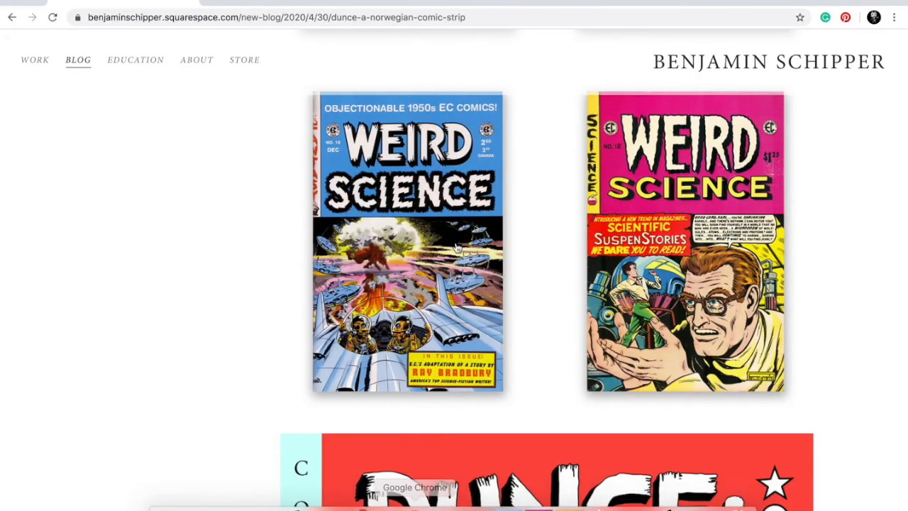
Enlarge and close the blue, then the purple No. 19 Weird Science cover in the lightbox
{"action": "left_click", "coordinate": [408, 244]}
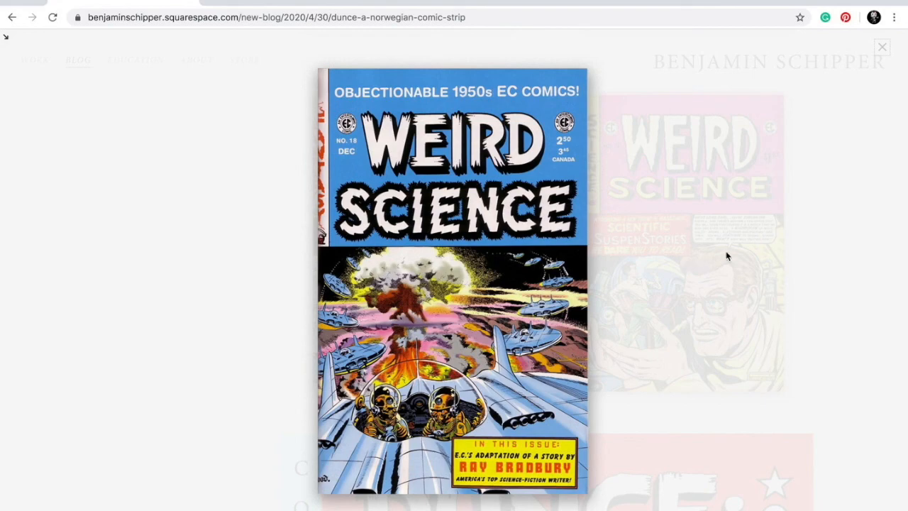
{"action": "left_click", "coordinate": [880, 46]}
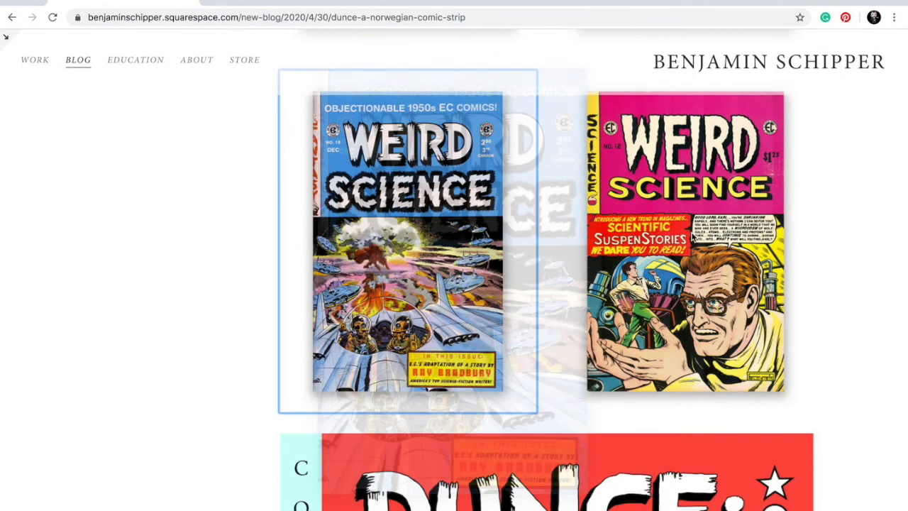
{"action": "scroll", "scroll_direction": "down", "scroll_amount": 3}
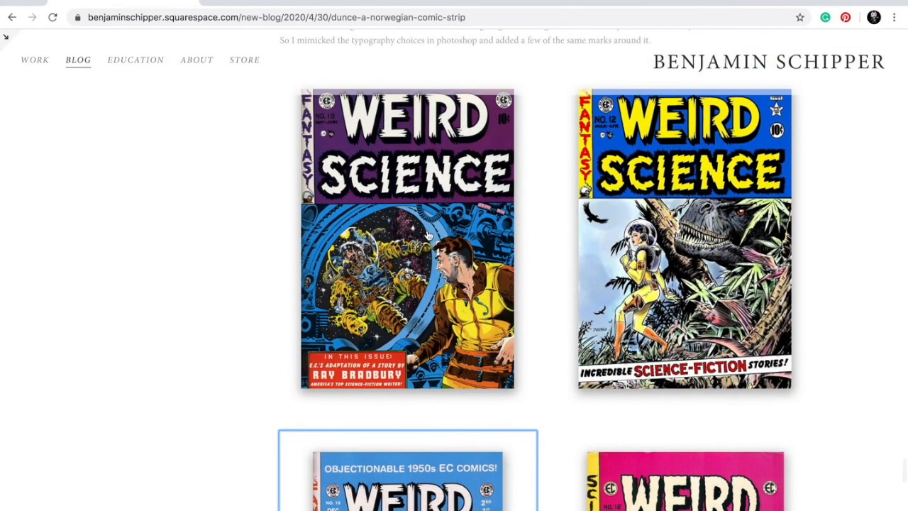
{"action": "left_click", "coordinate": [426, 235]}
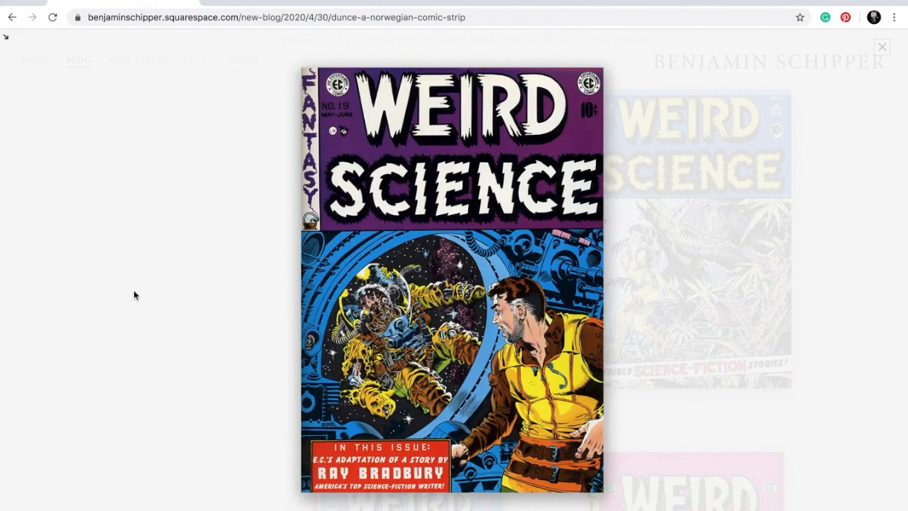
{"action": "mouse_move", "coordinate": [222, 252]}
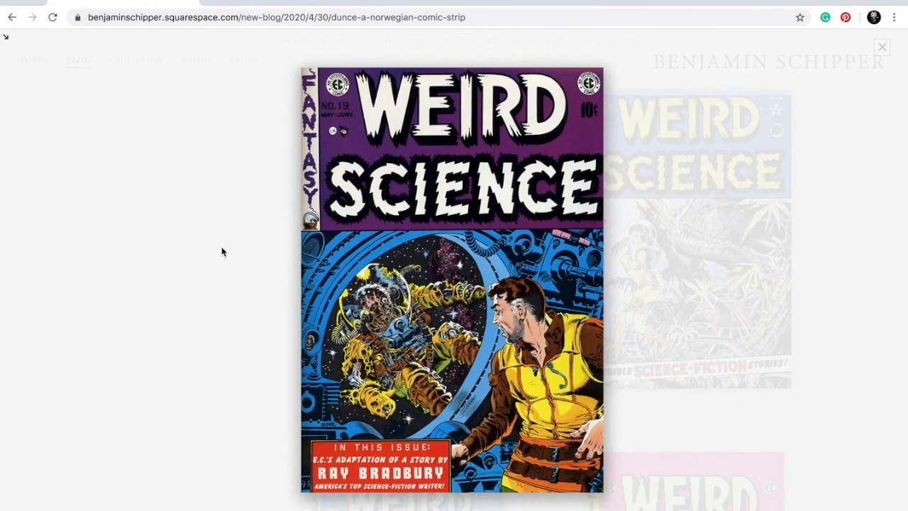
{"action": "mouse_move", "coordinate": [209, 372]}
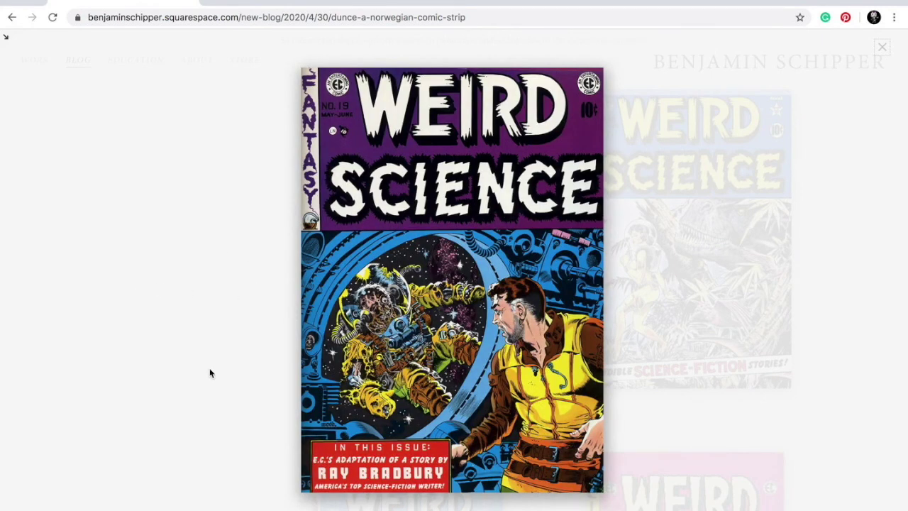
{"action": "mouse_move", "coordinate": [247, 360]}
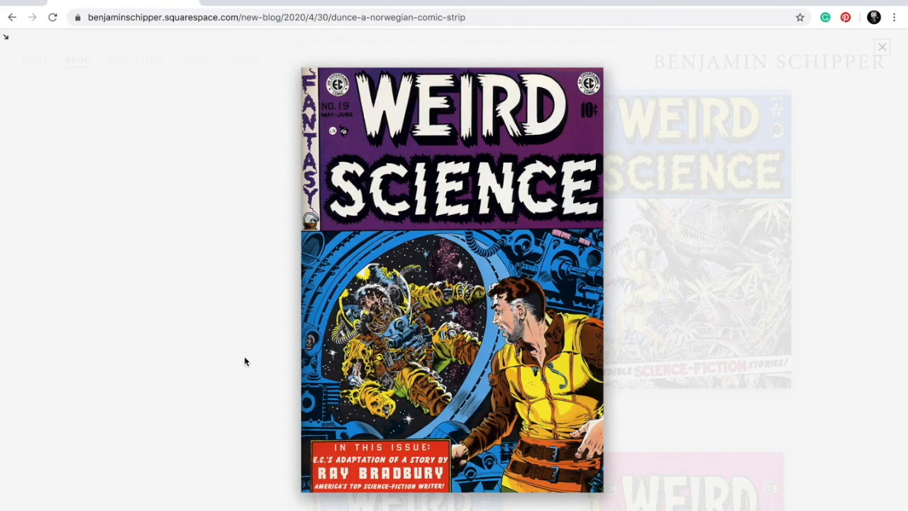
{"action": "mouse_move", "coordinate": [244, 269]}
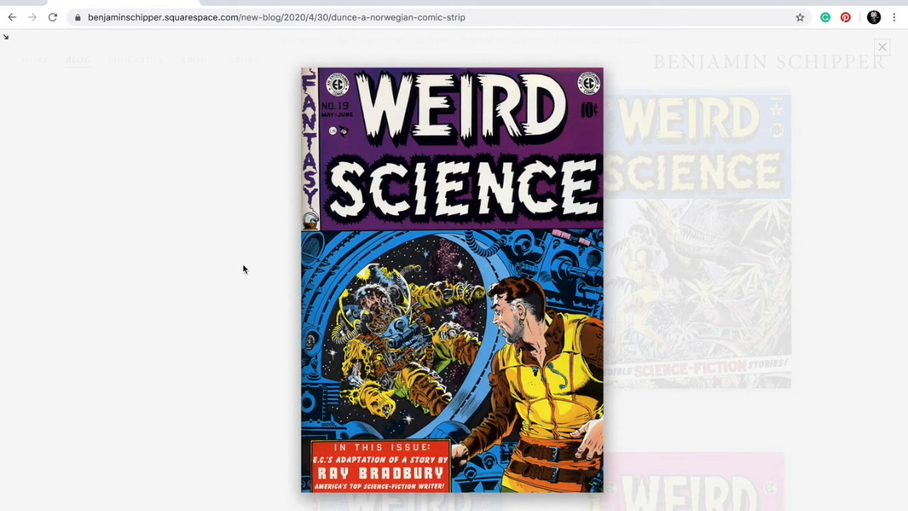
{"action": "left_click", "coordinate": [878, 46]}
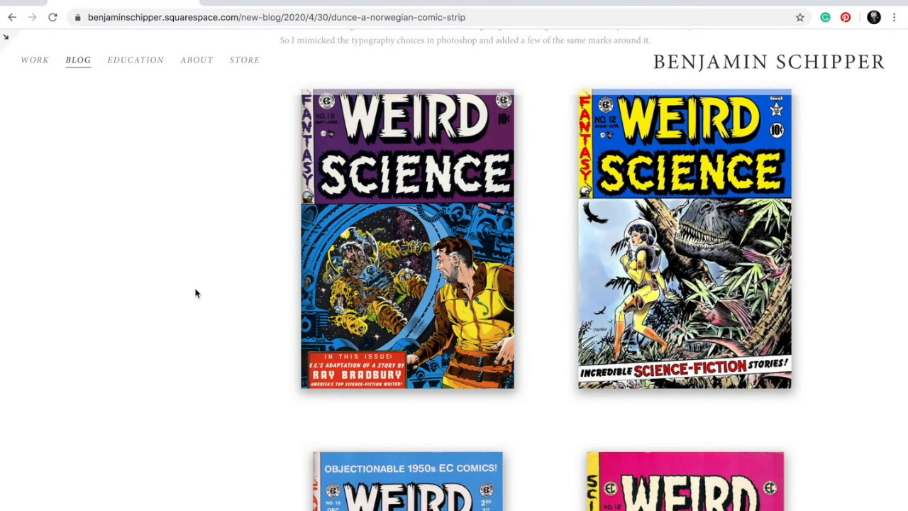